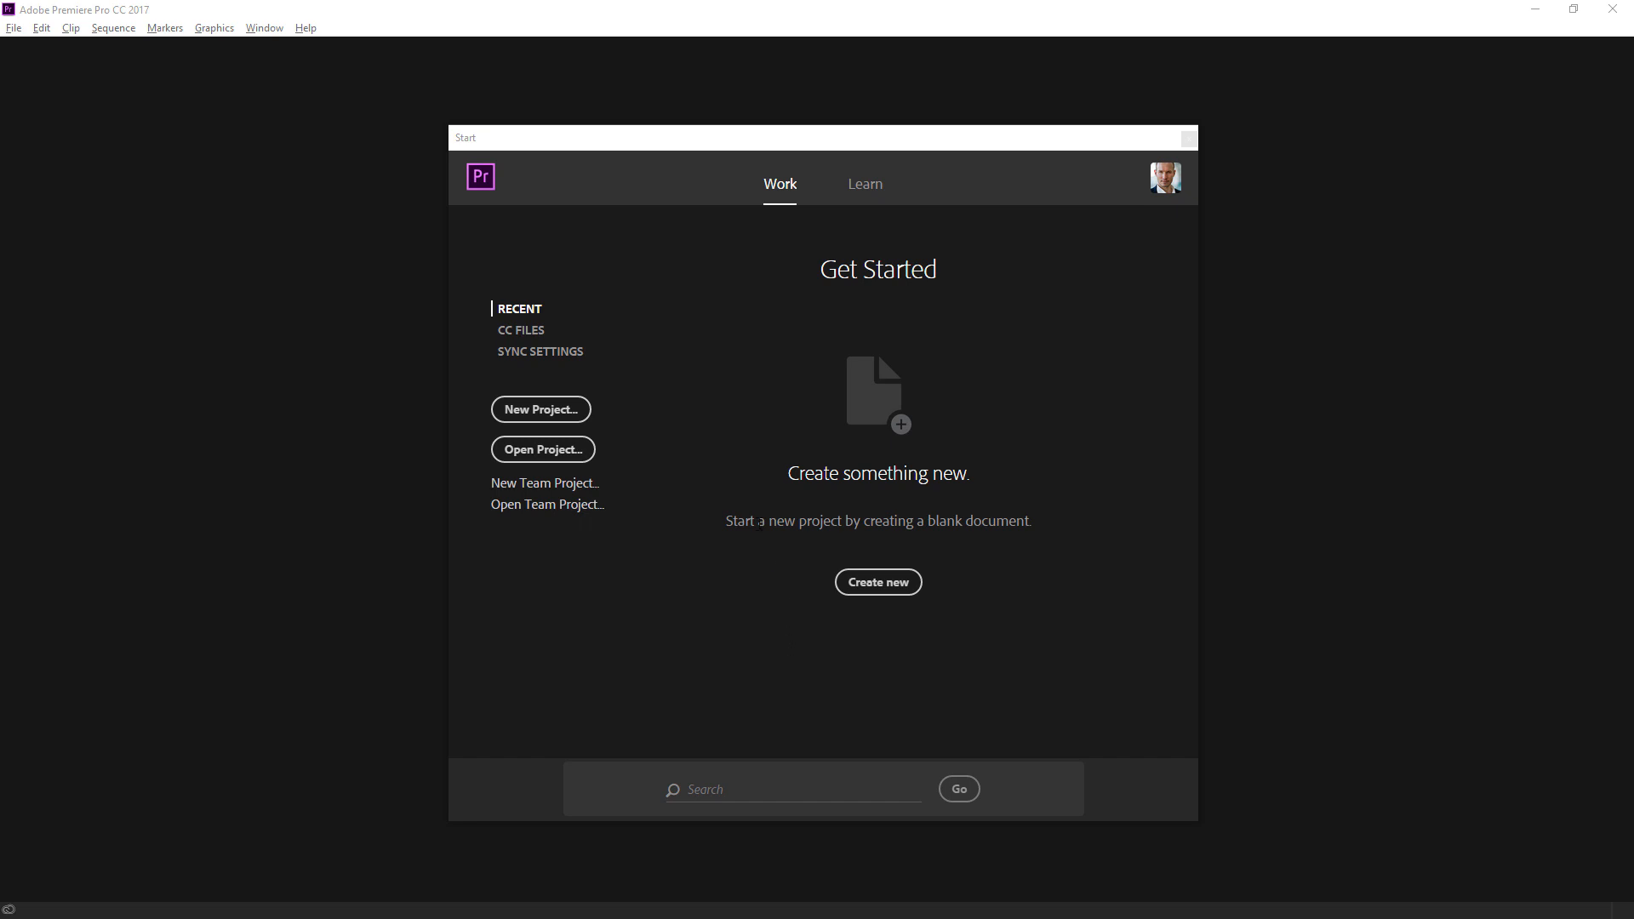
mouse_move(586, 419)
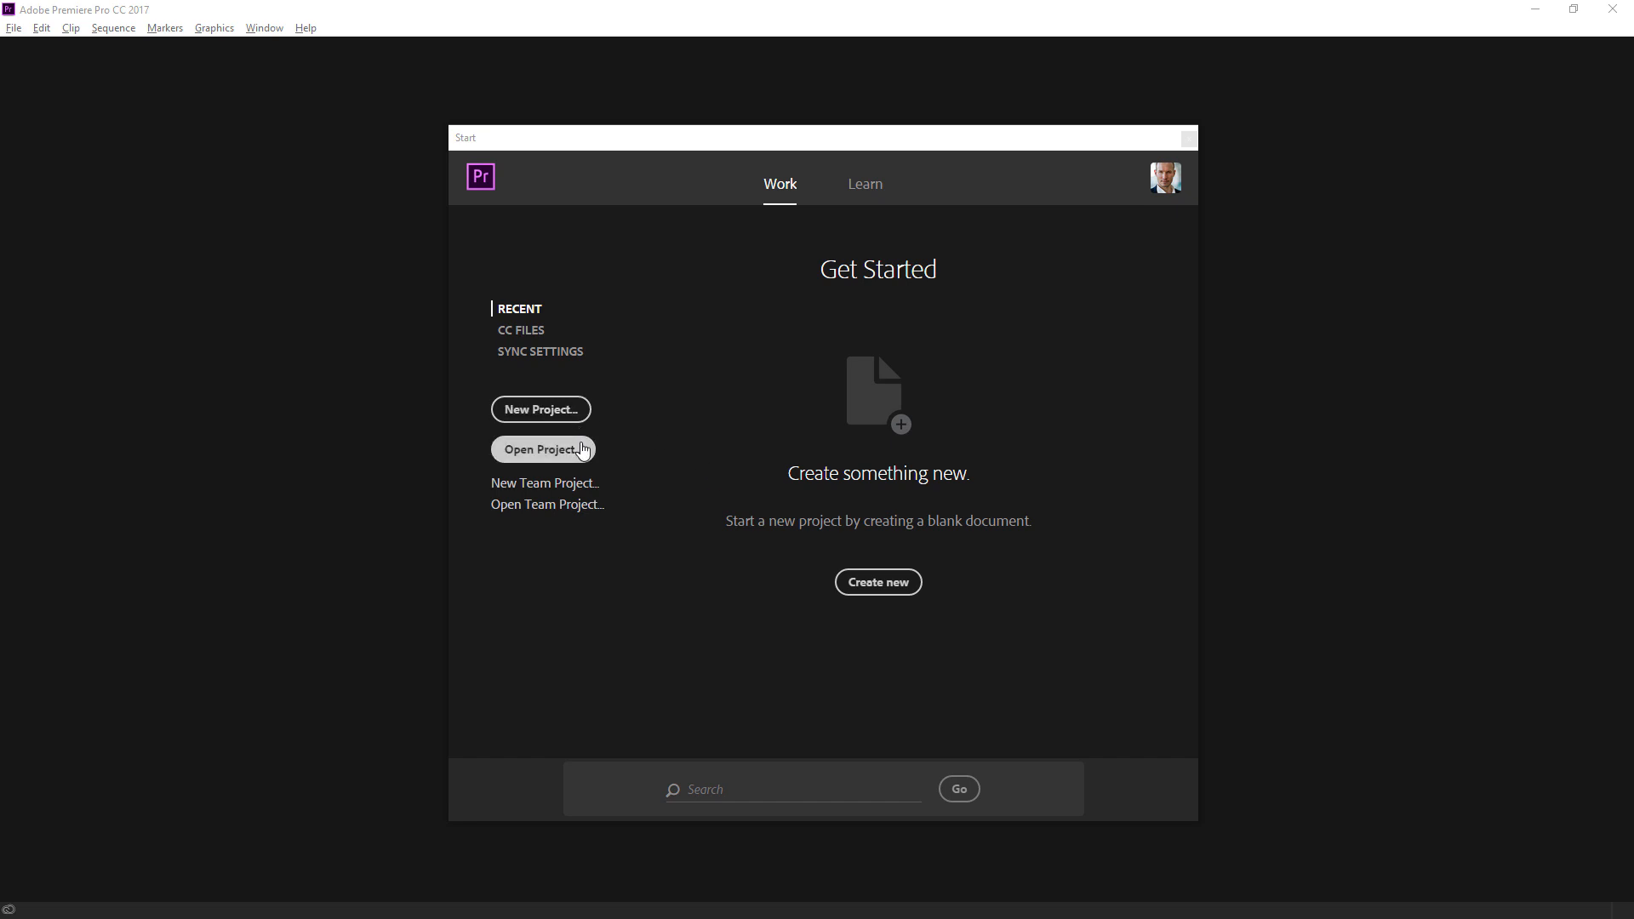
Open '01_01 Create a project.prproj' from C:\MEDIA.
left_click(543, 449)
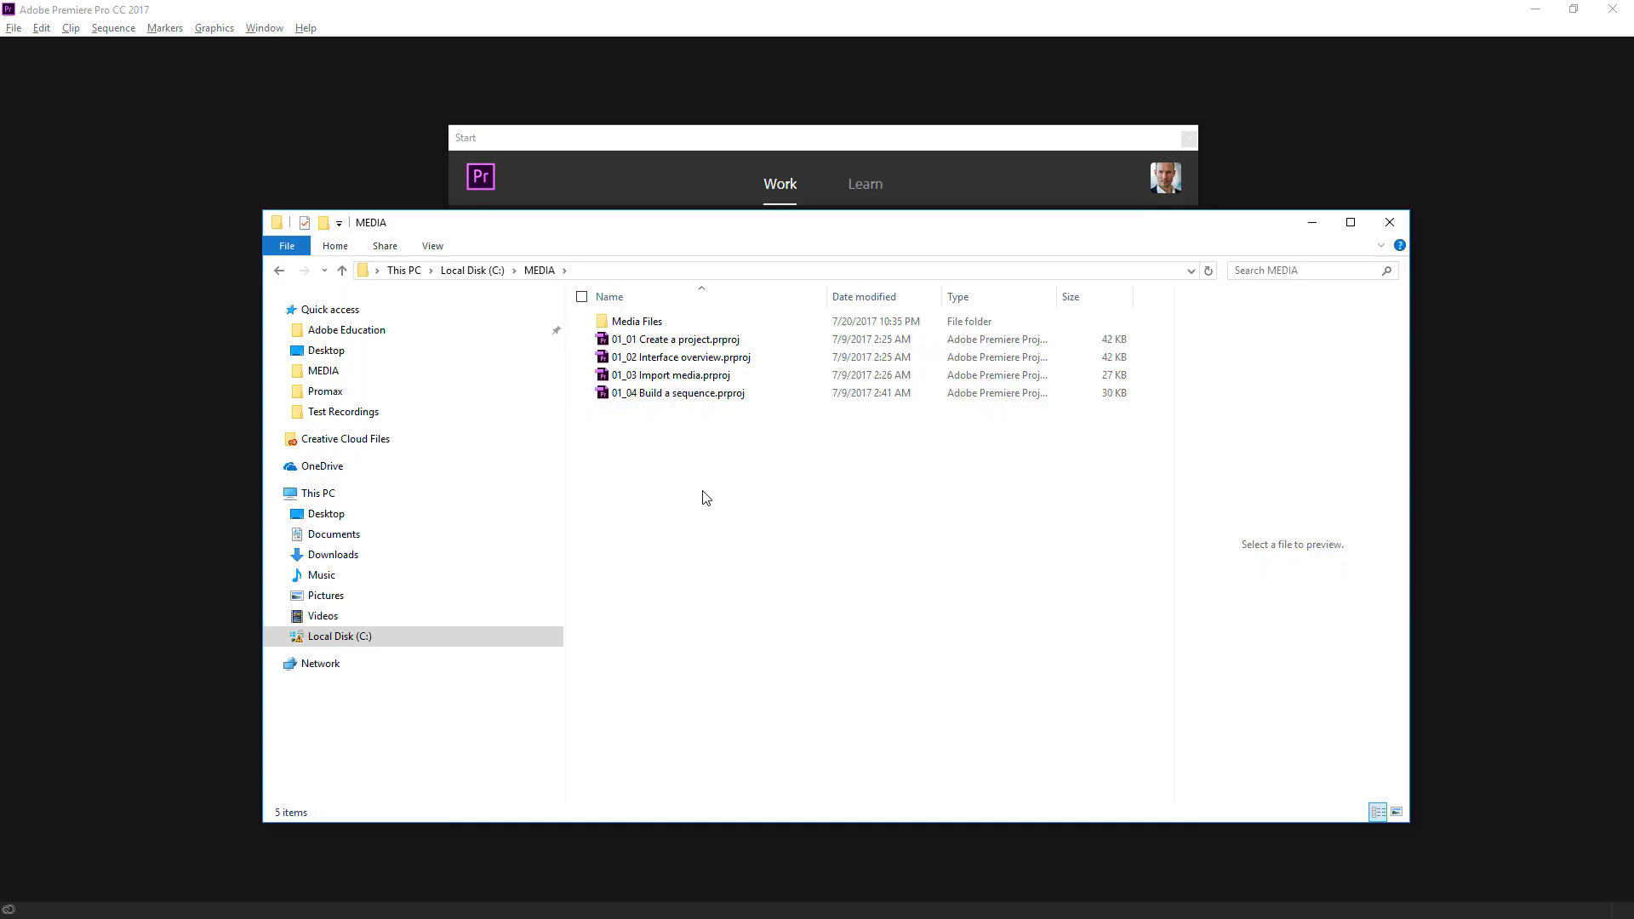
mouse_move(686, 194)
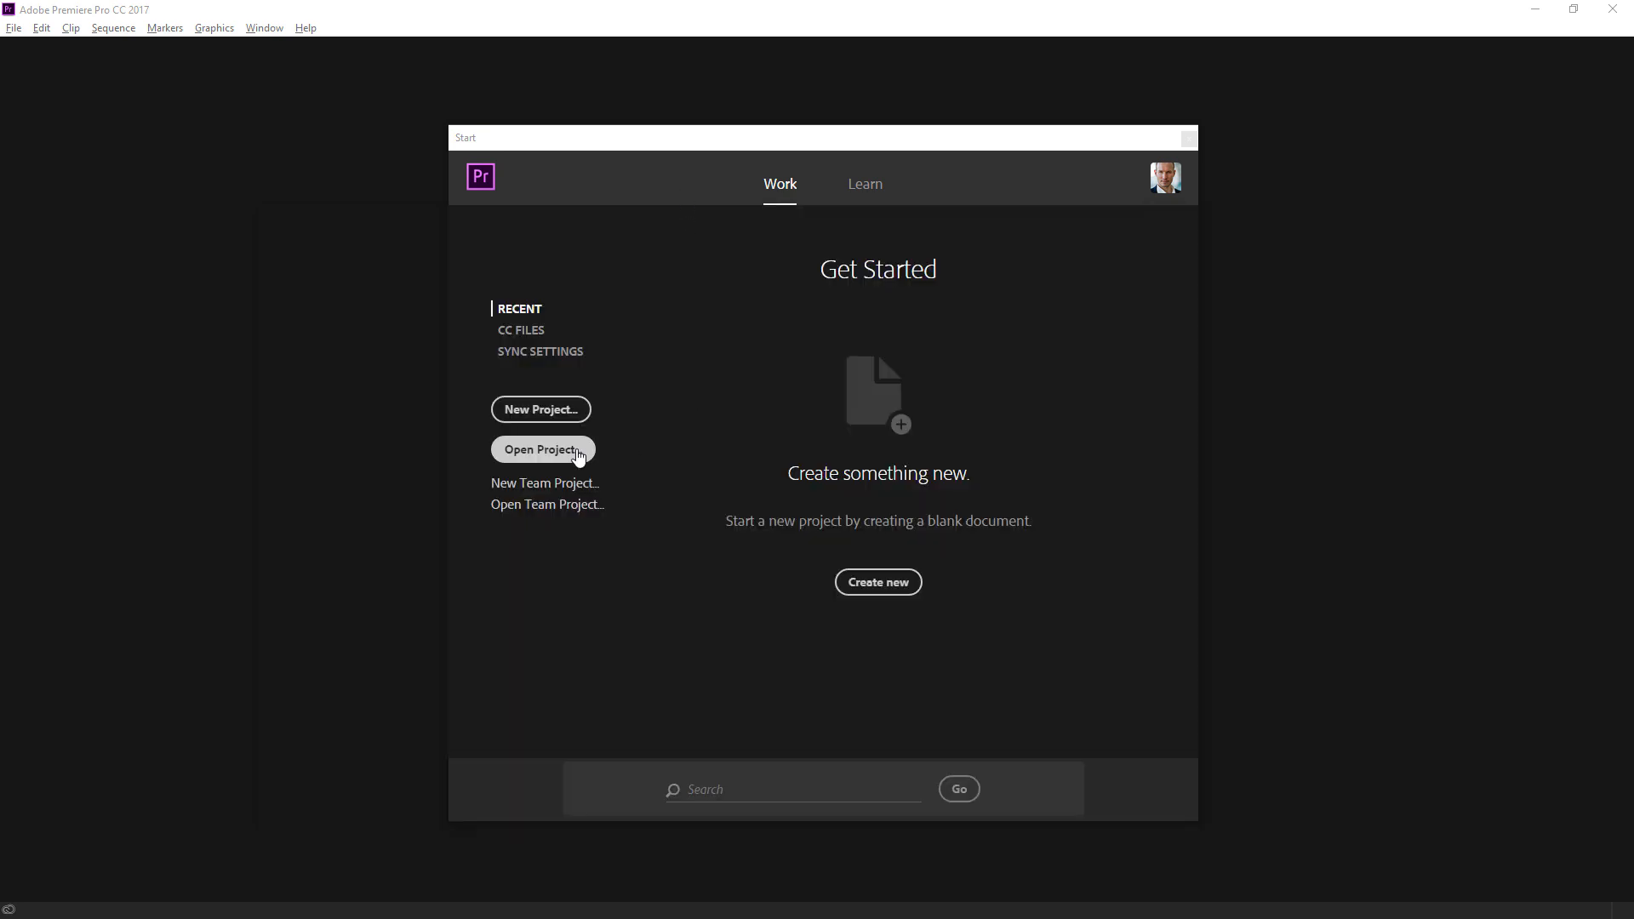
left_click(543, 449)
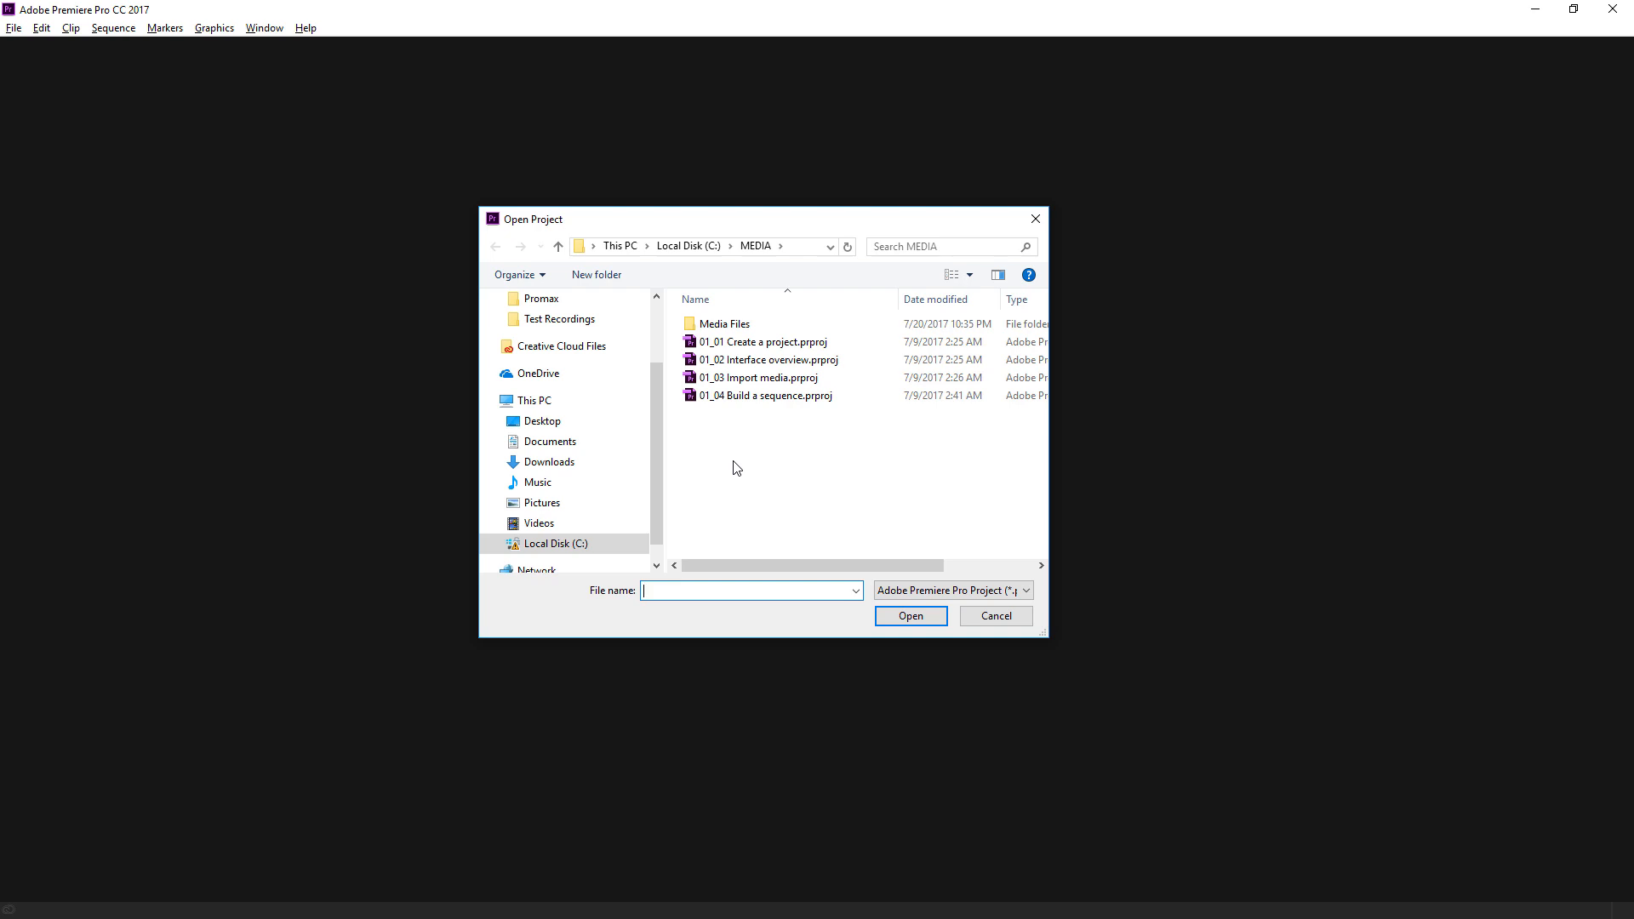
left_click(763, 341)
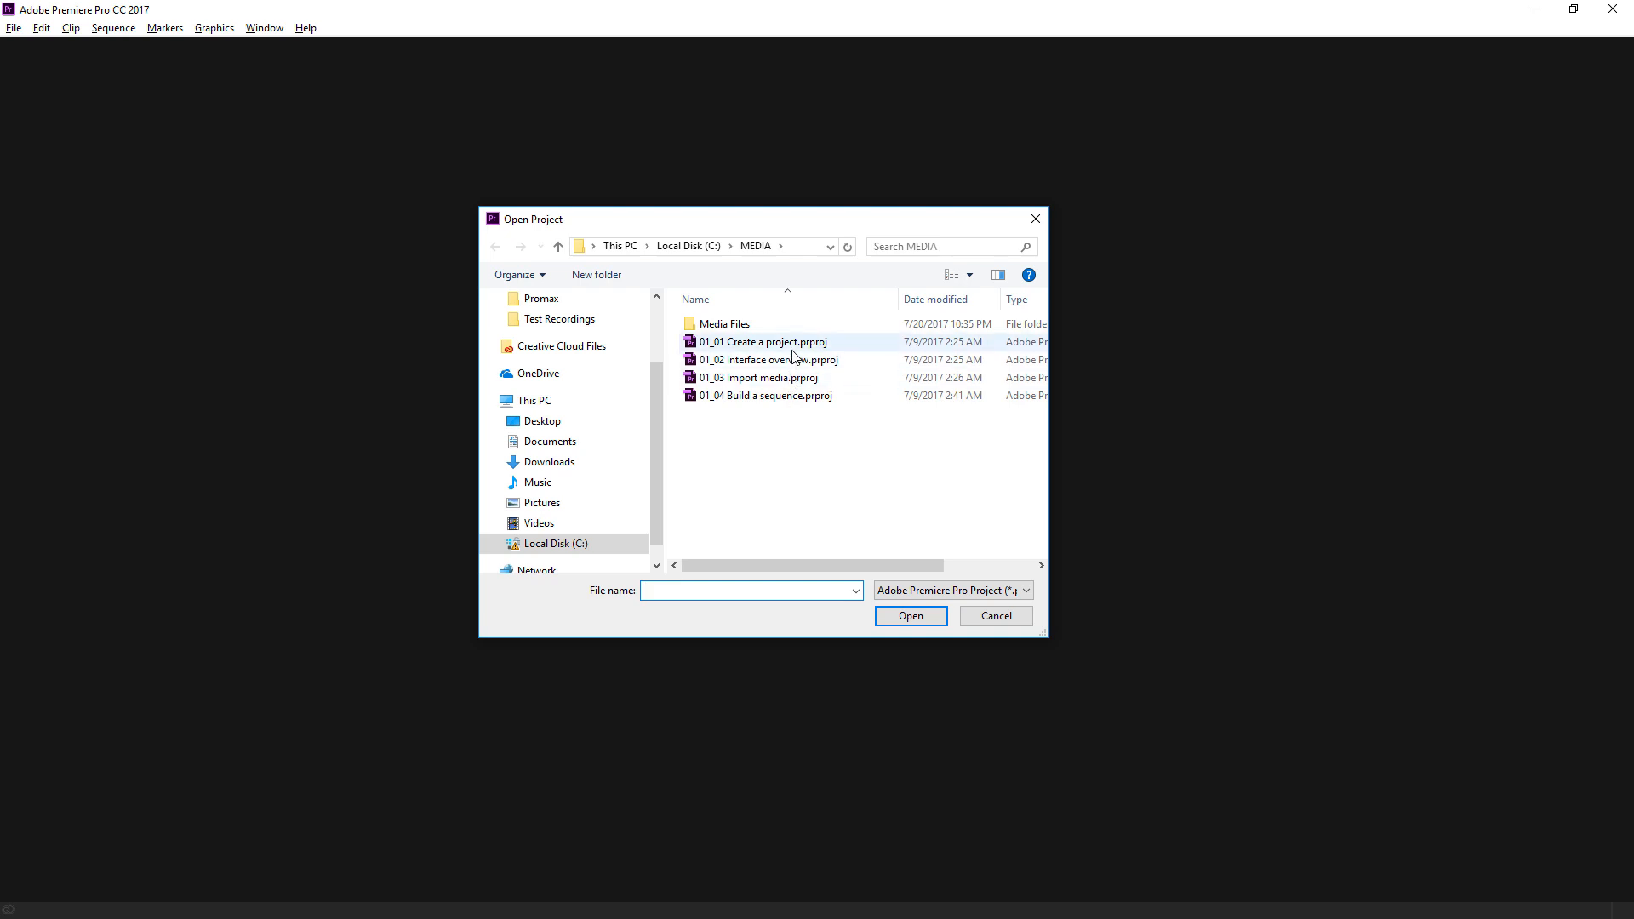
left_click(764, 342)
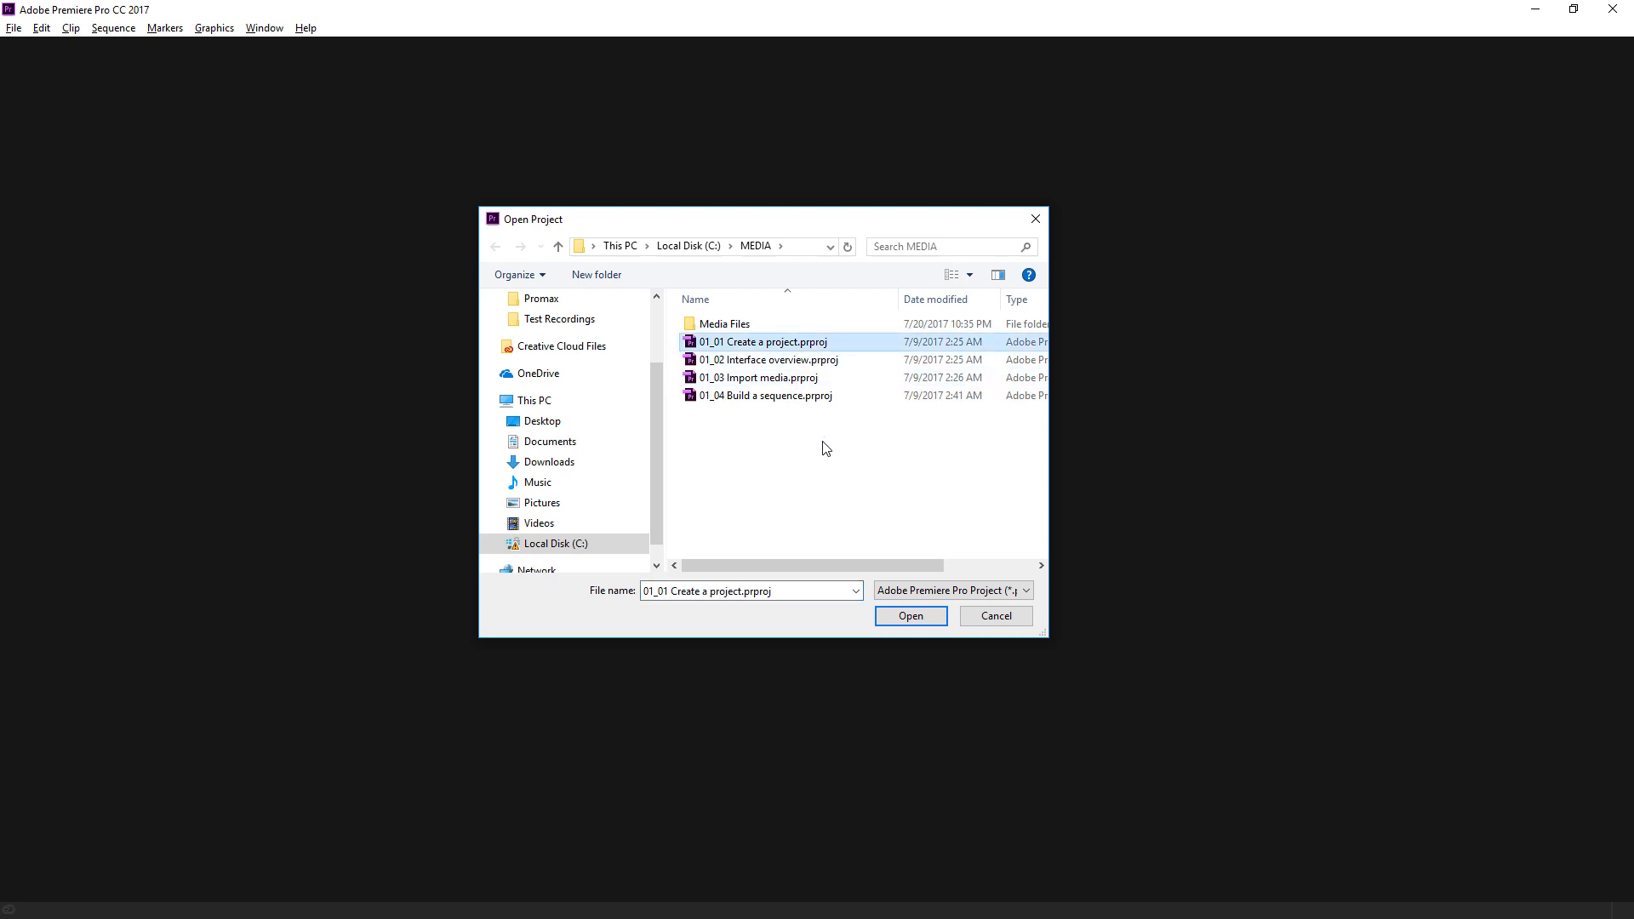
left_click(911, 615)
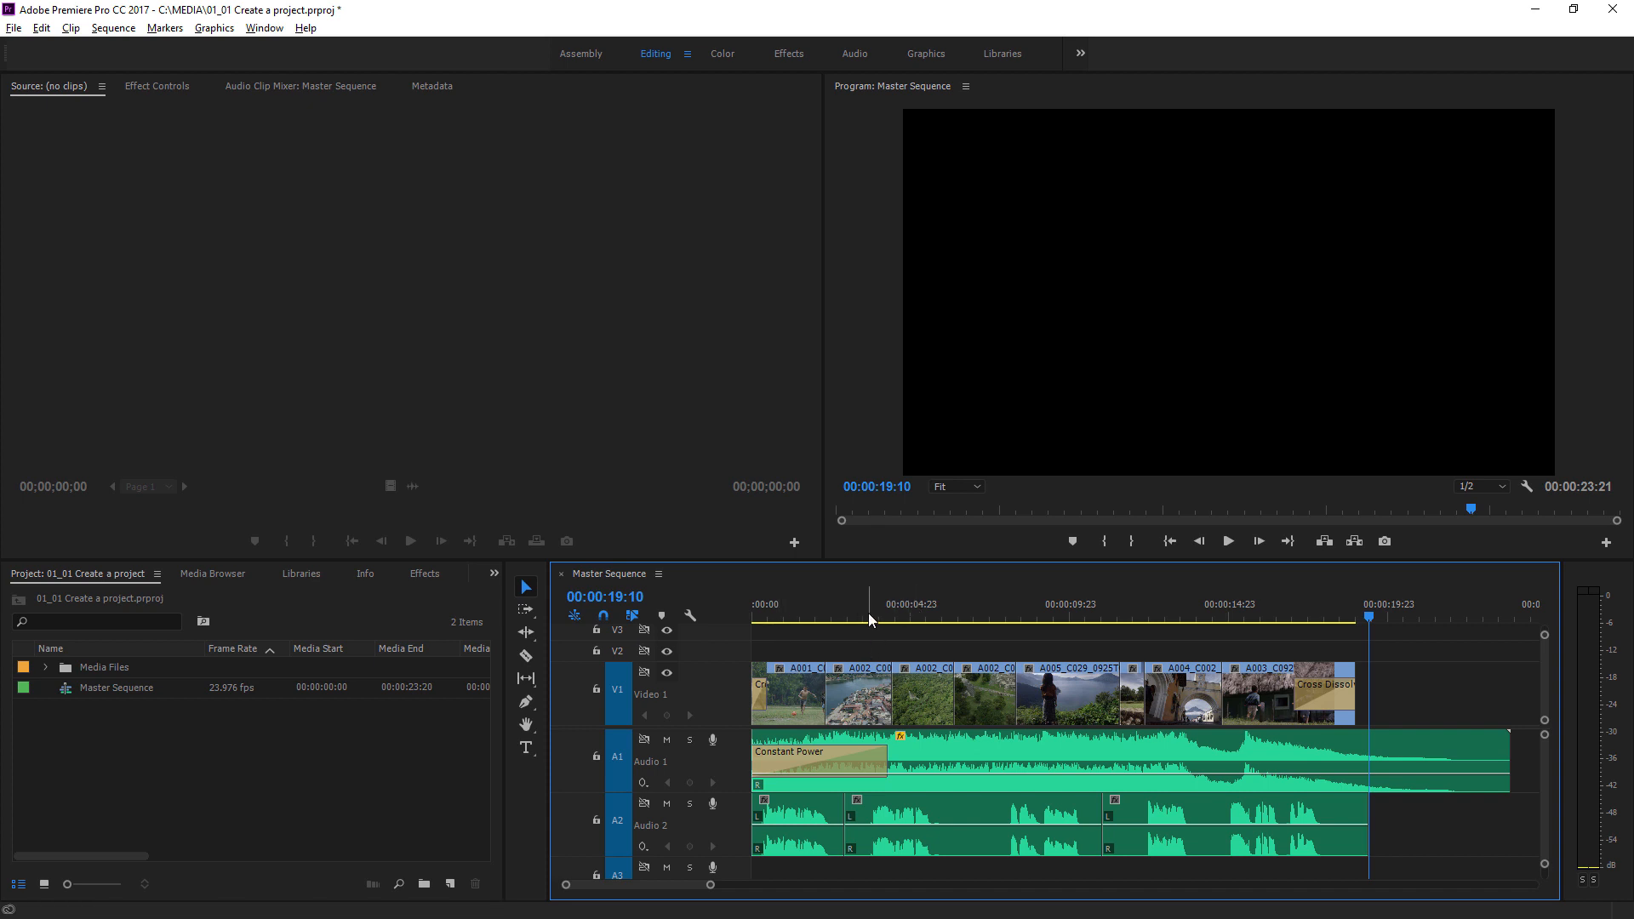
Move the Master Sequence playhead to 00:00:06:11, showing the aerial temple shot.
left_click(957, 616)
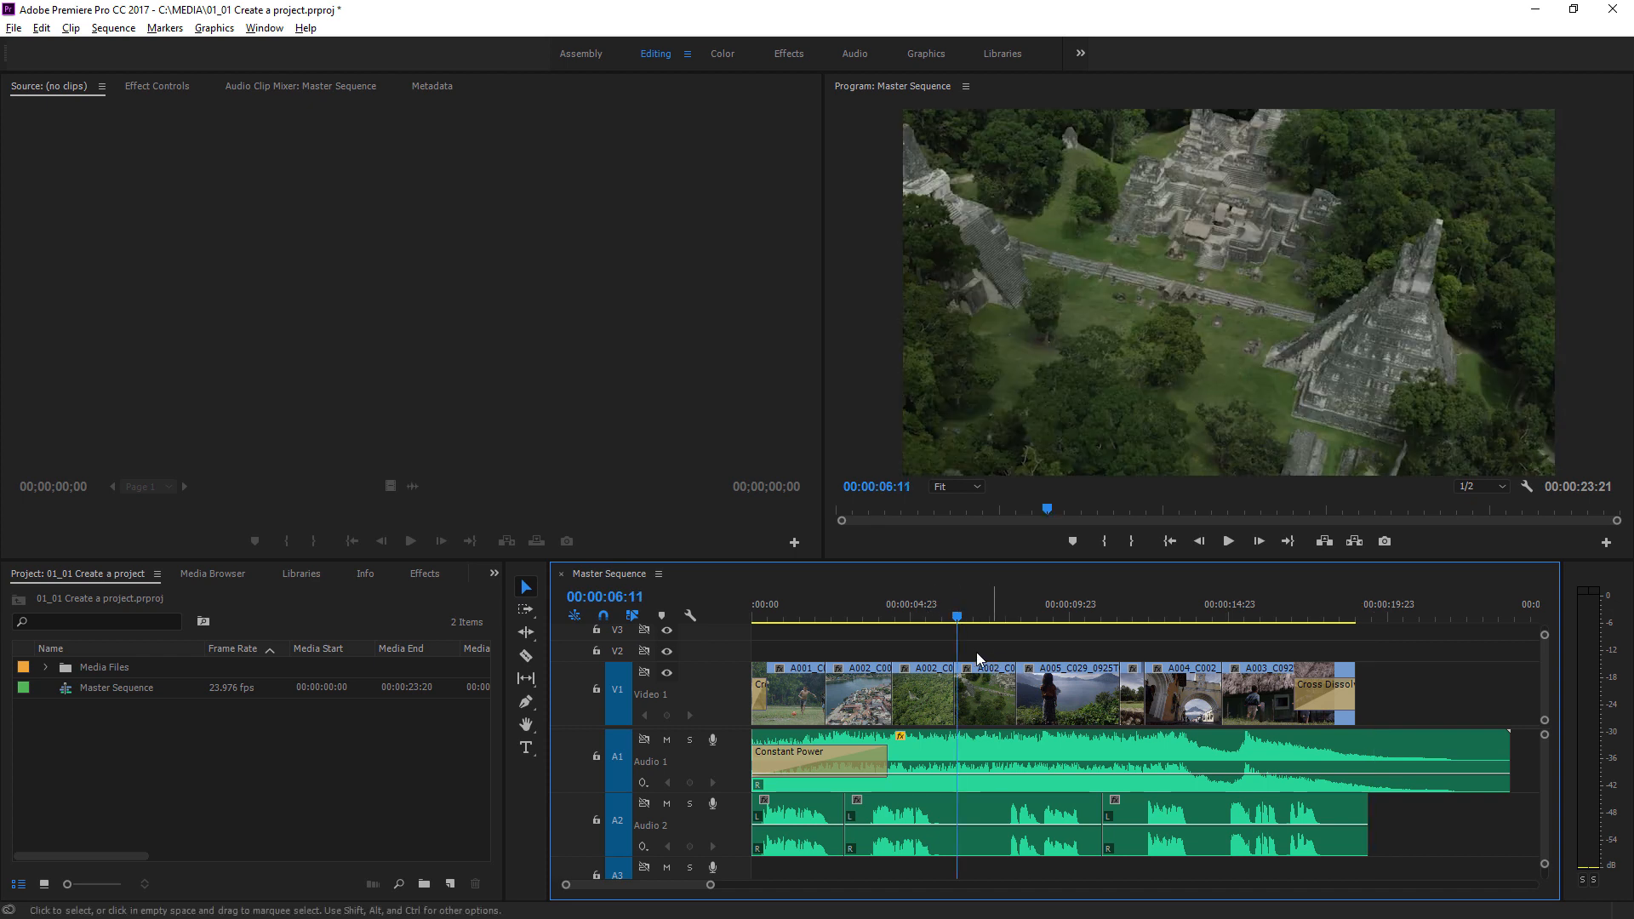
mouse_move(1035, 659)
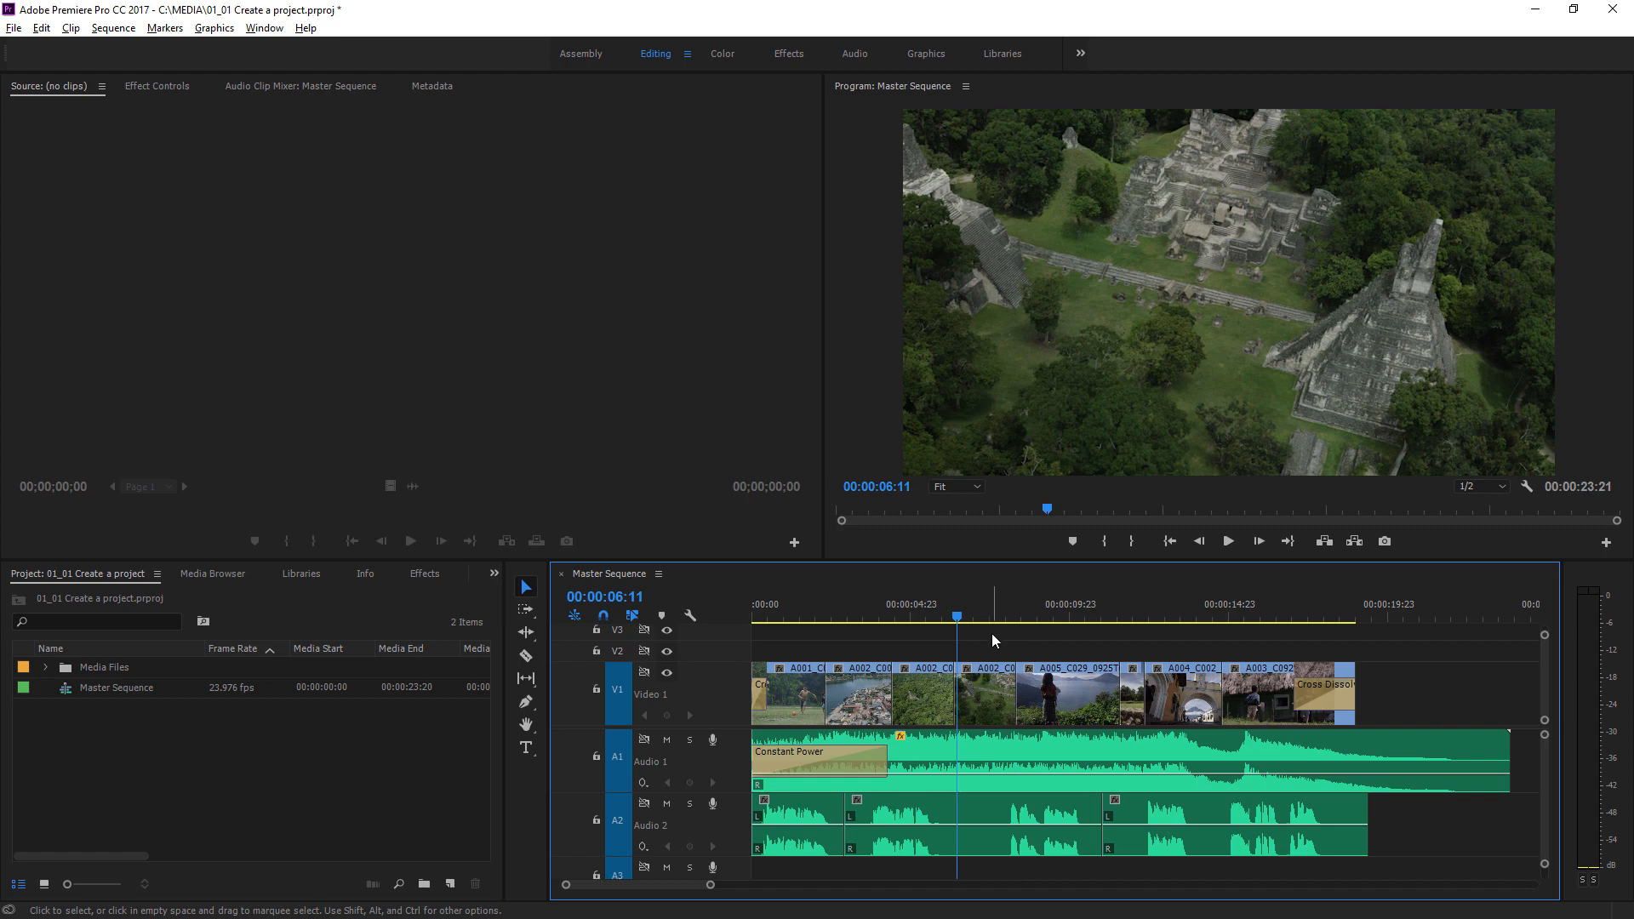
mouse_move(995, 475)
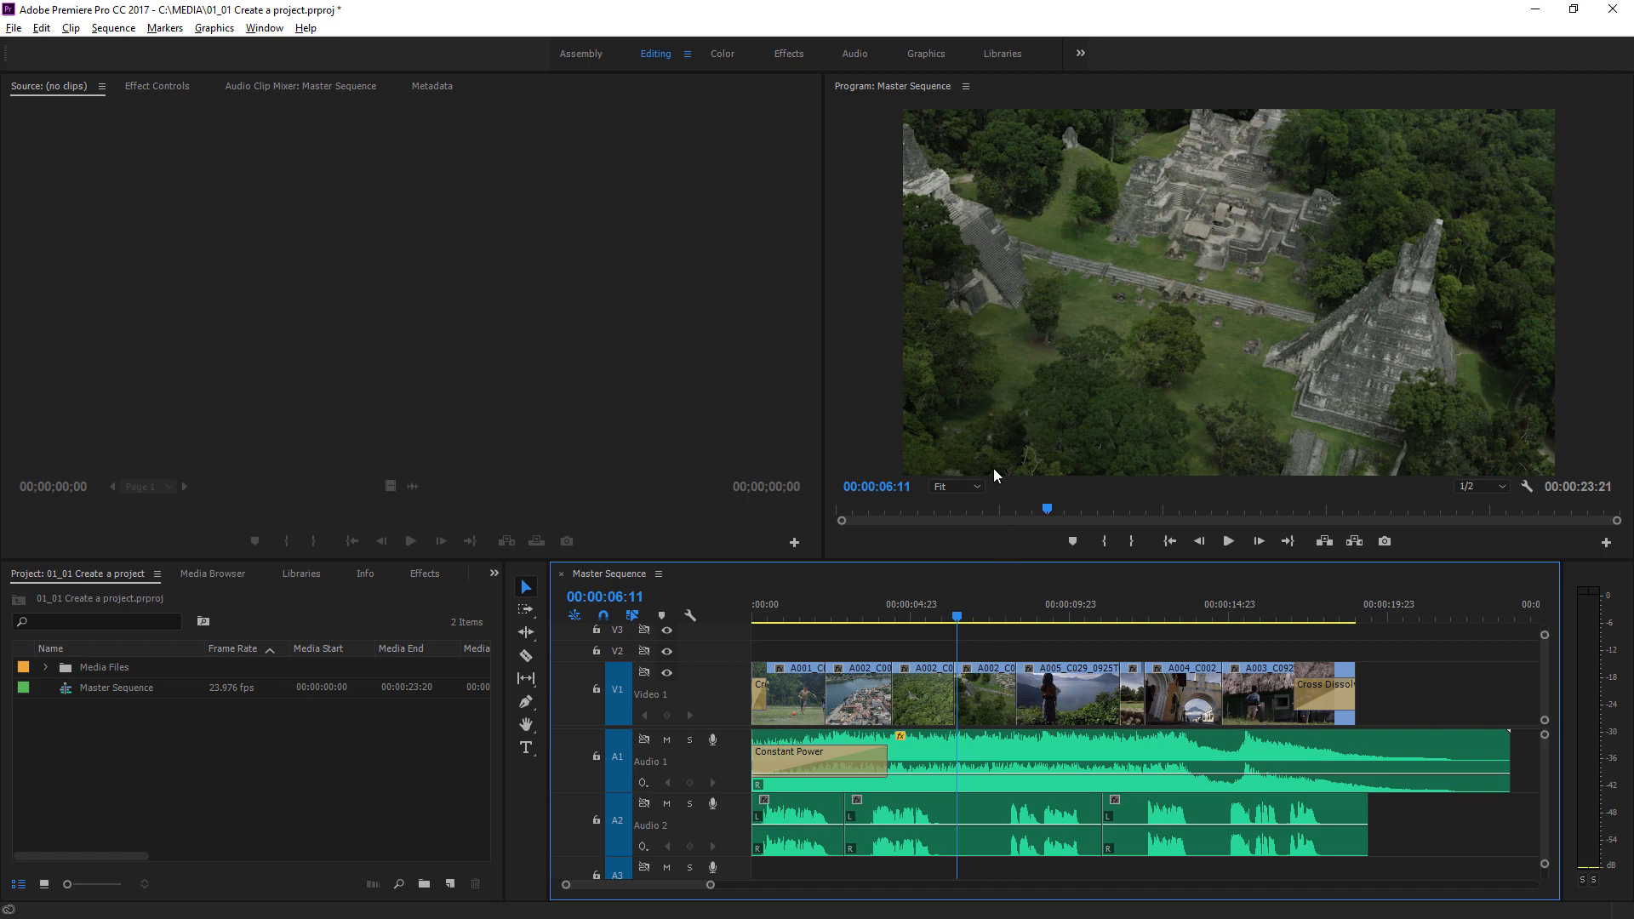
mouse_move(872, 125)
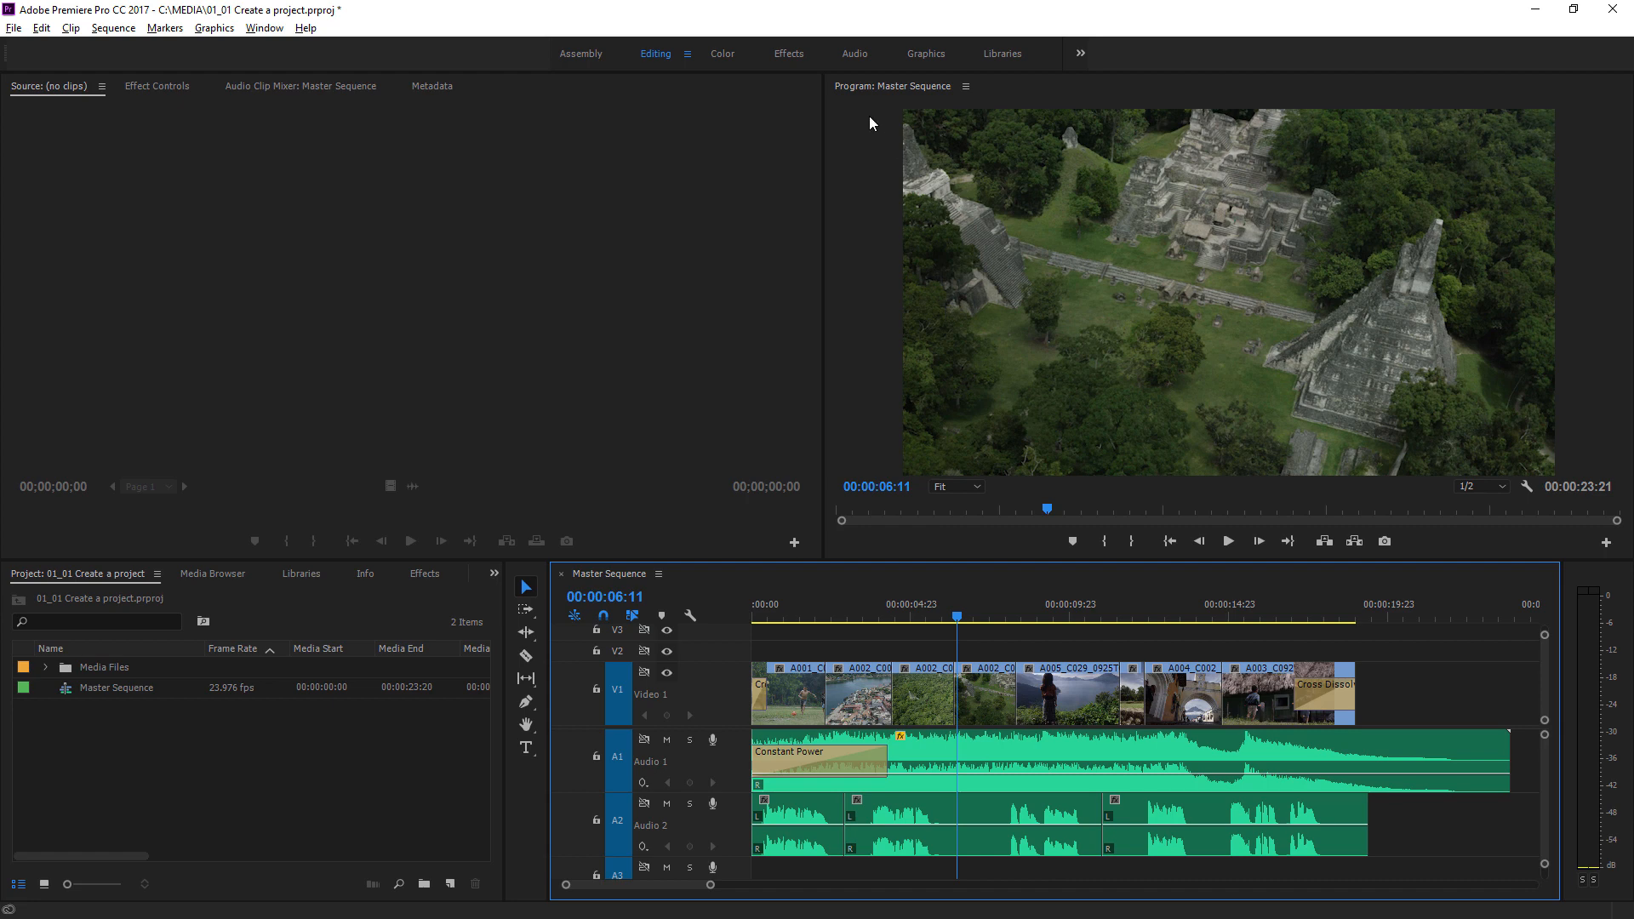
mouse_move(893, 103)
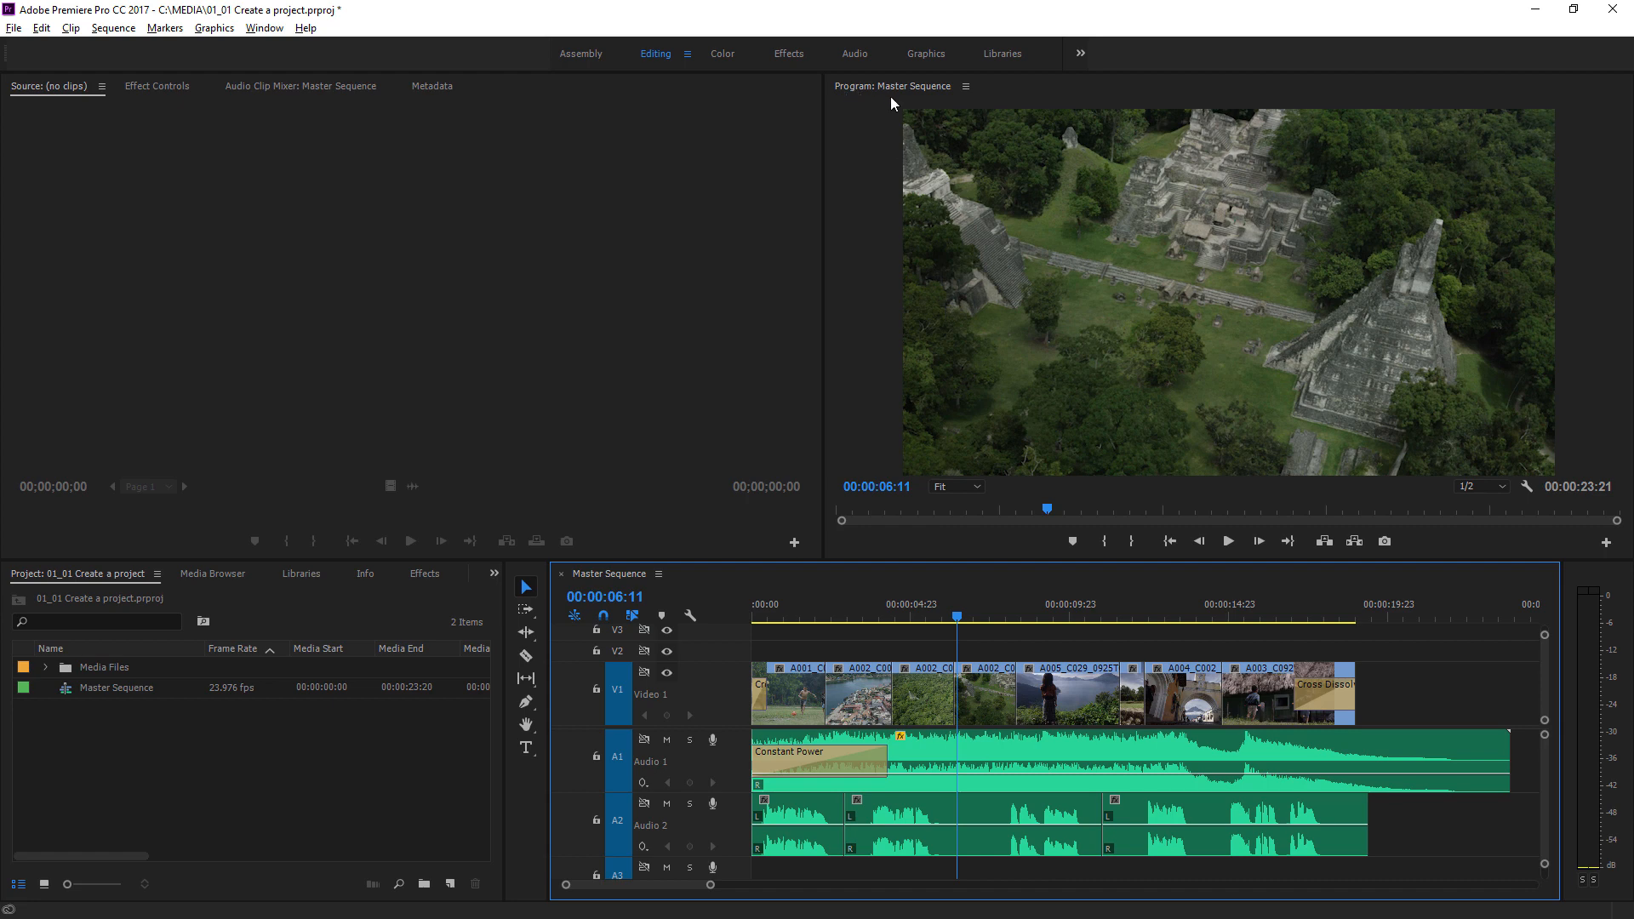
mouse_move(1020, 311)
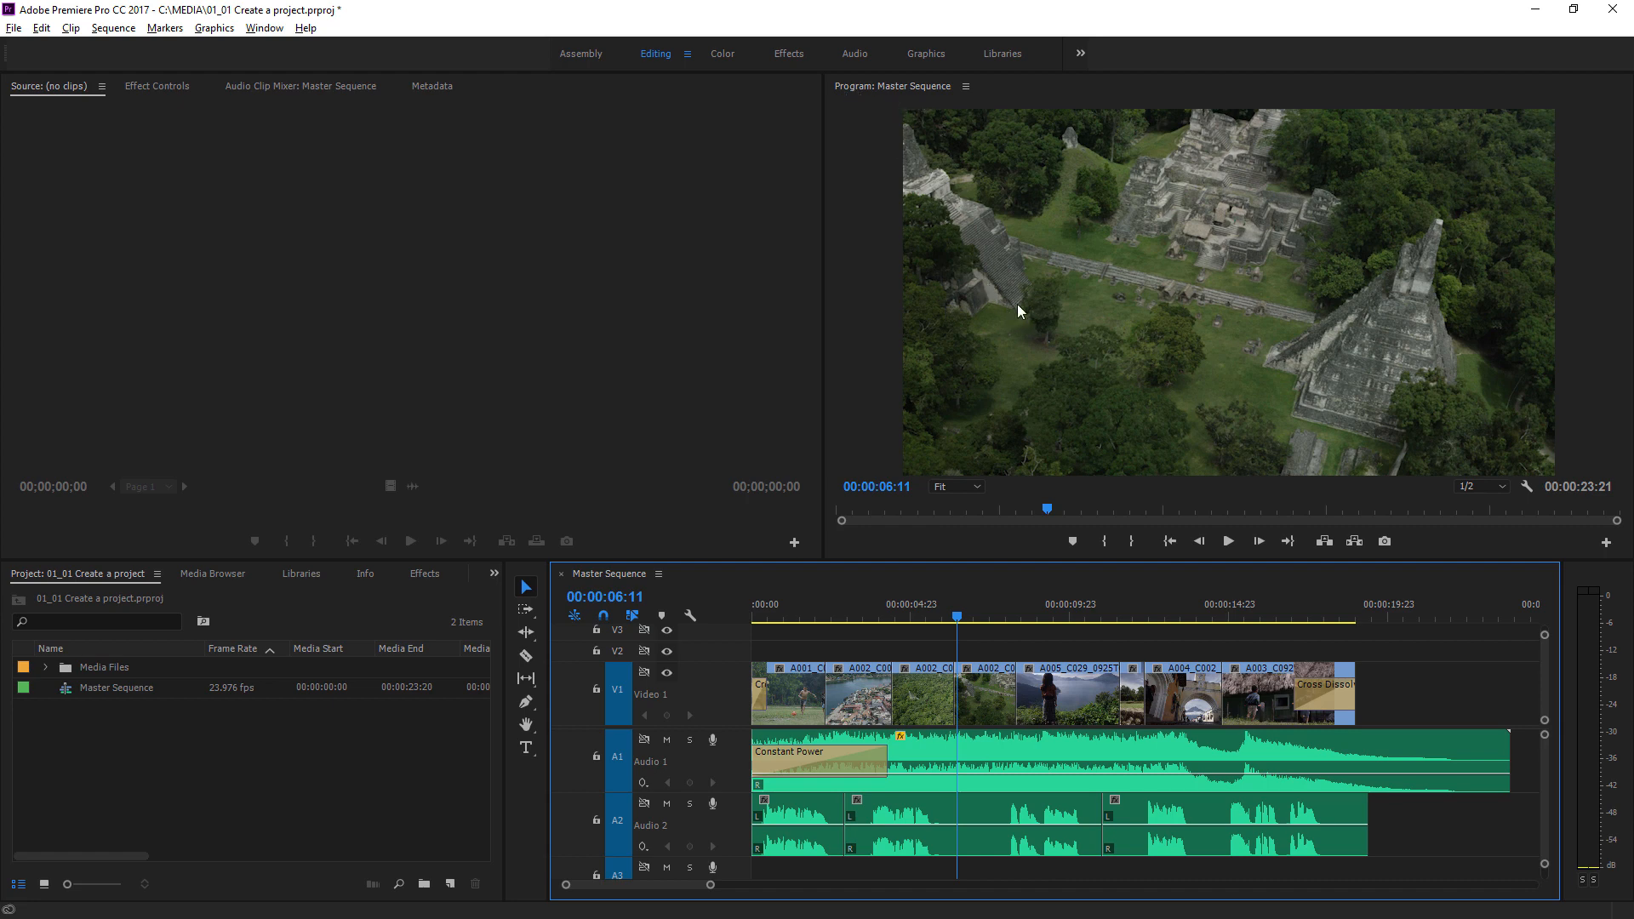
mouse_move(1013, 337)
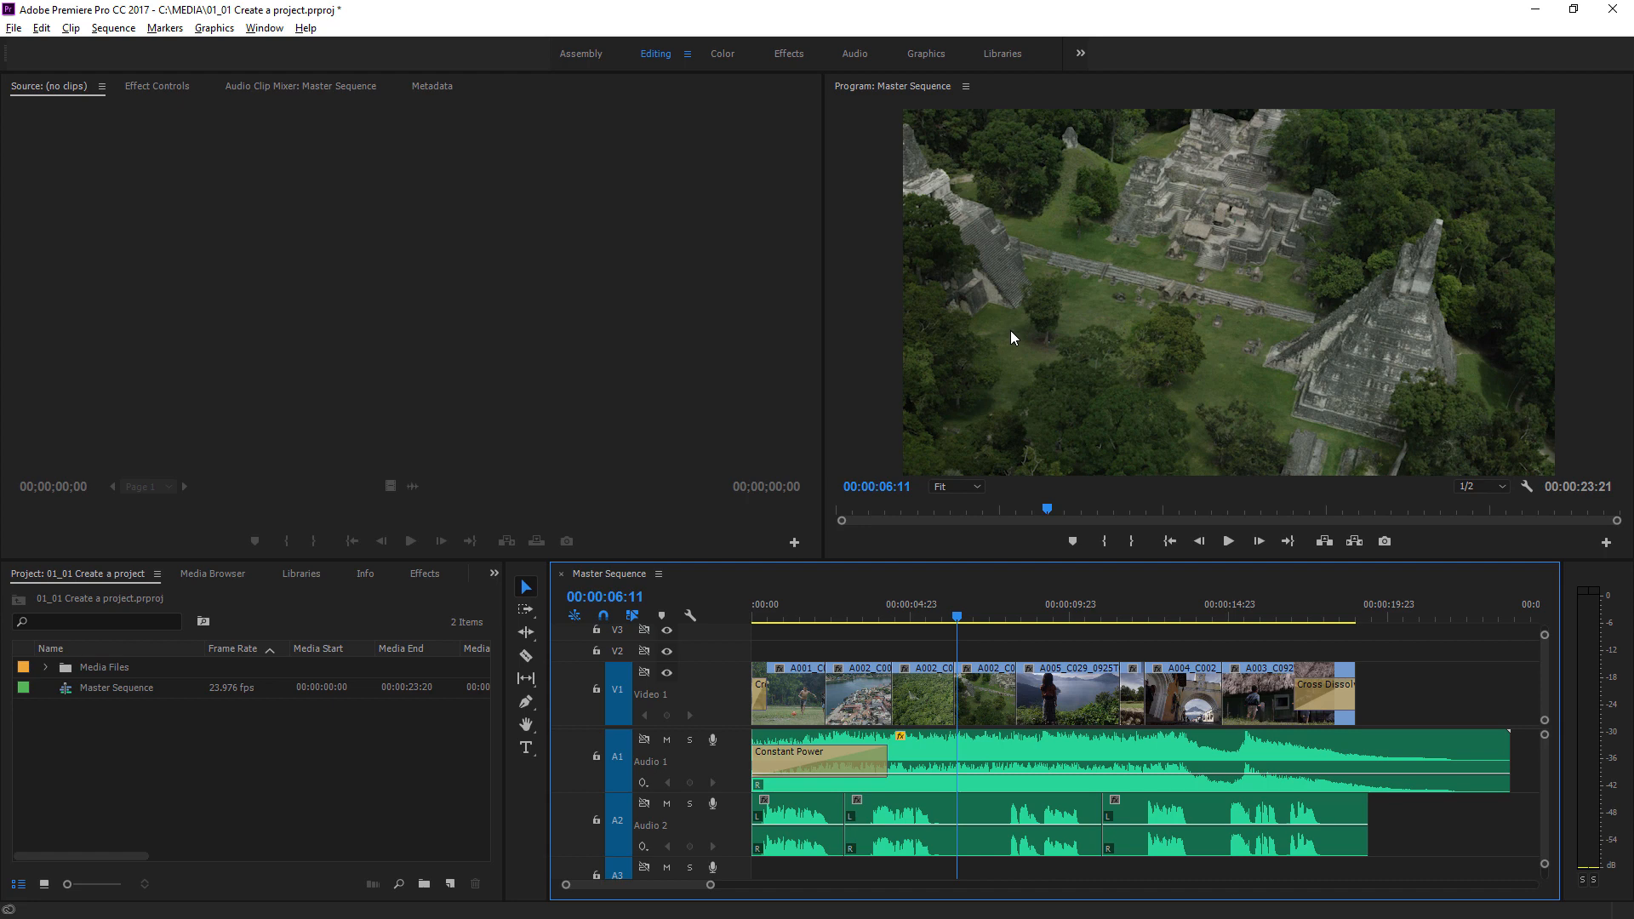
mouse_move(523, 489)
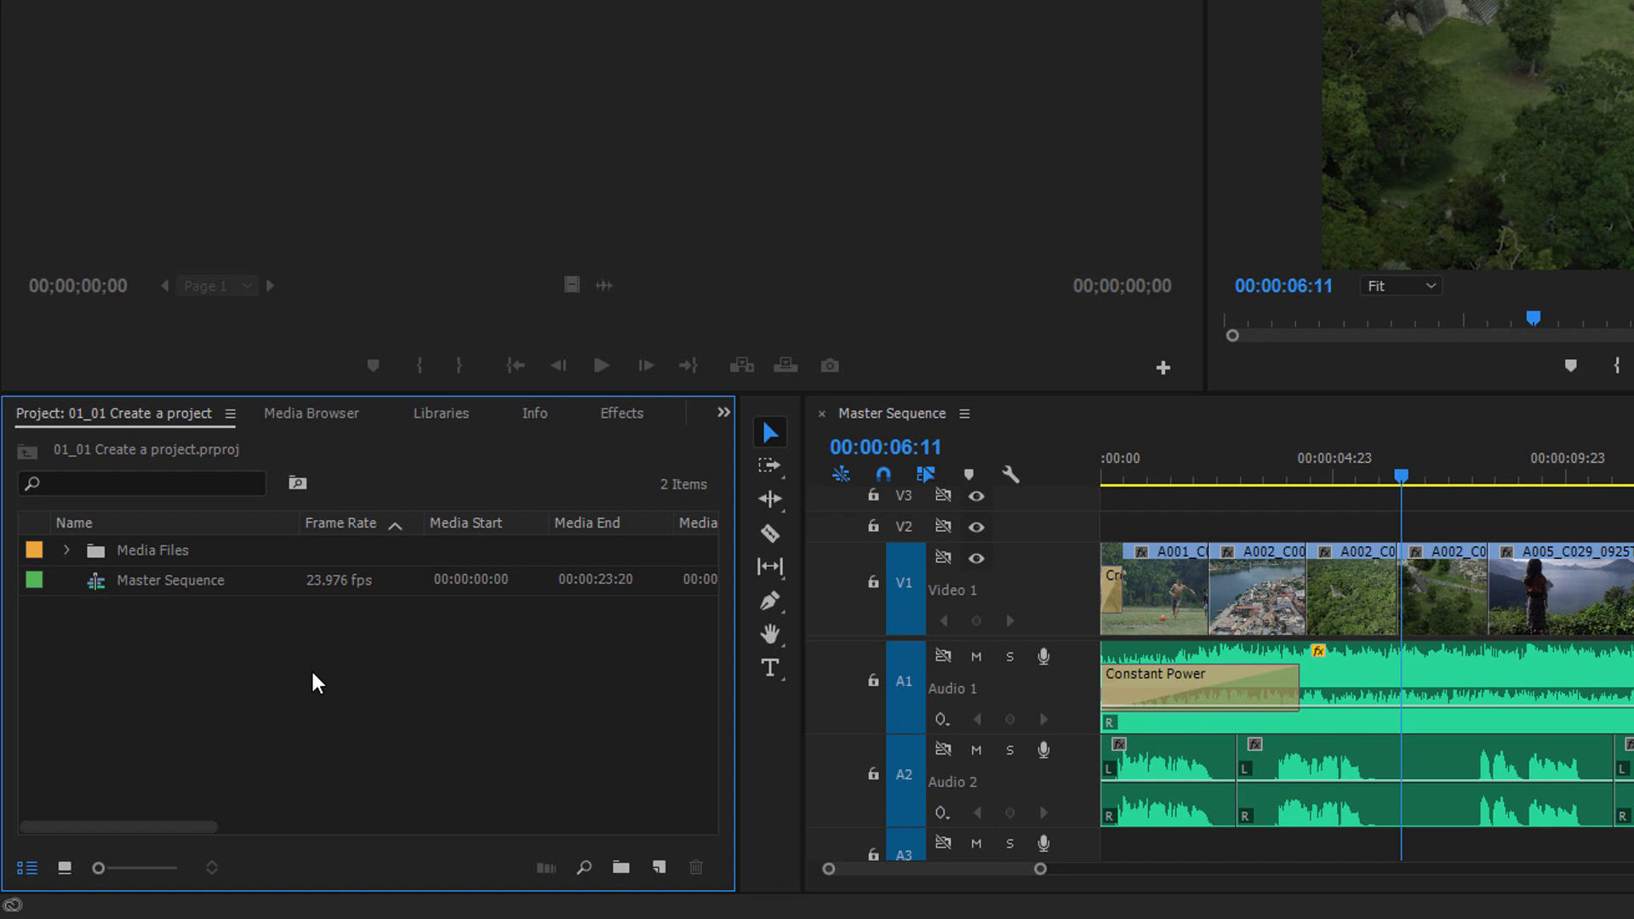
mouse_move(150, 539)
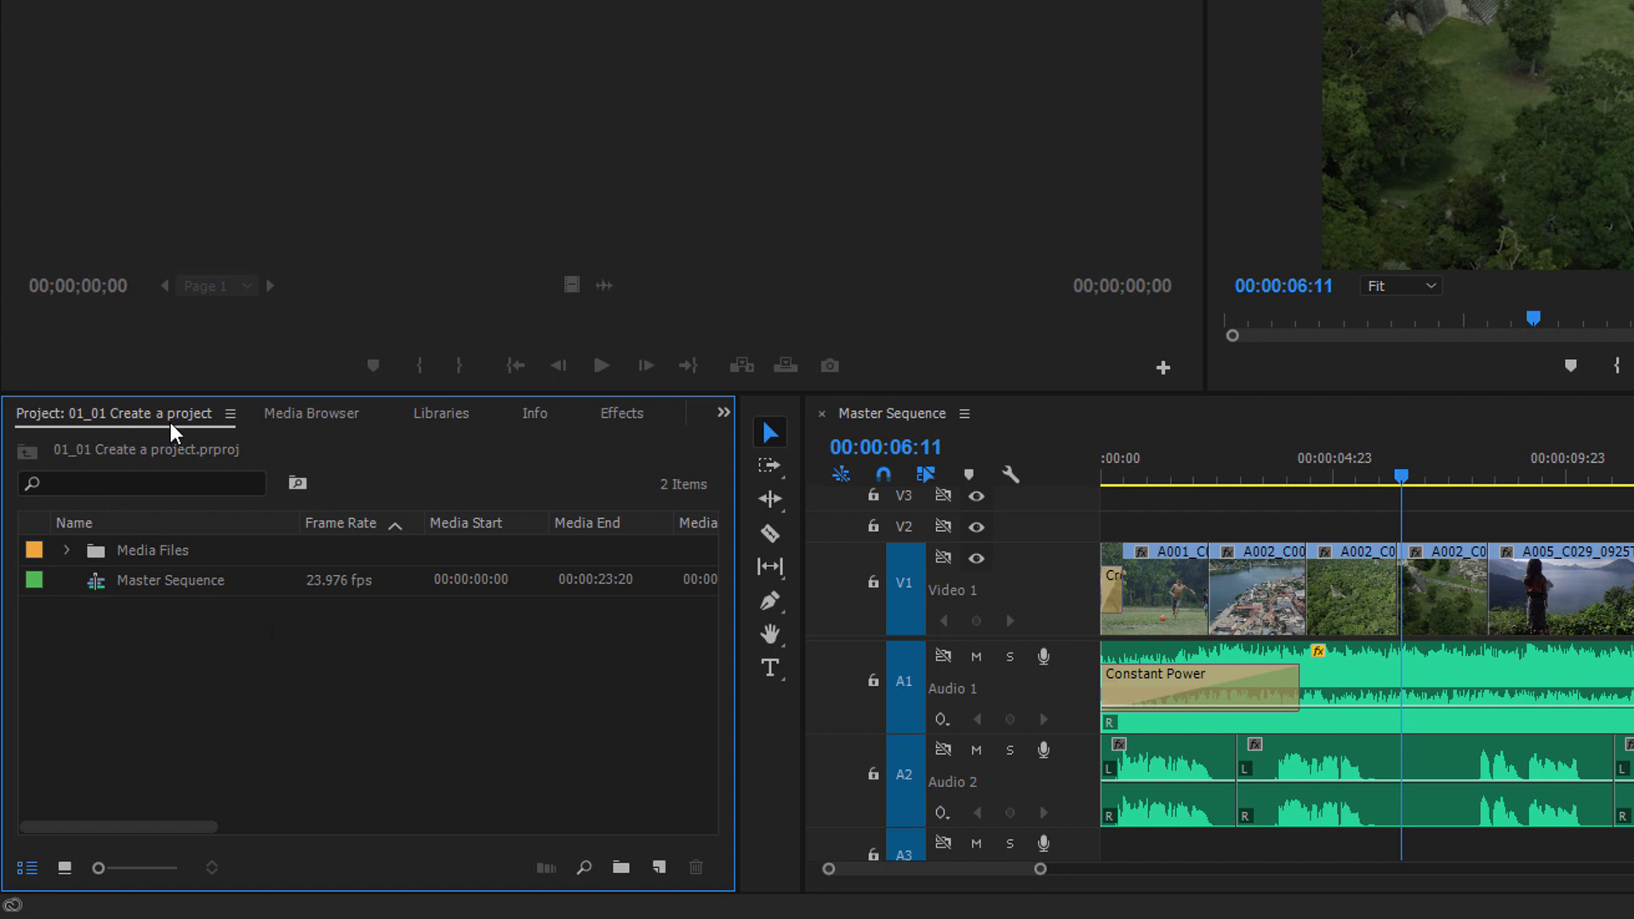
mouse_move(197, 431)
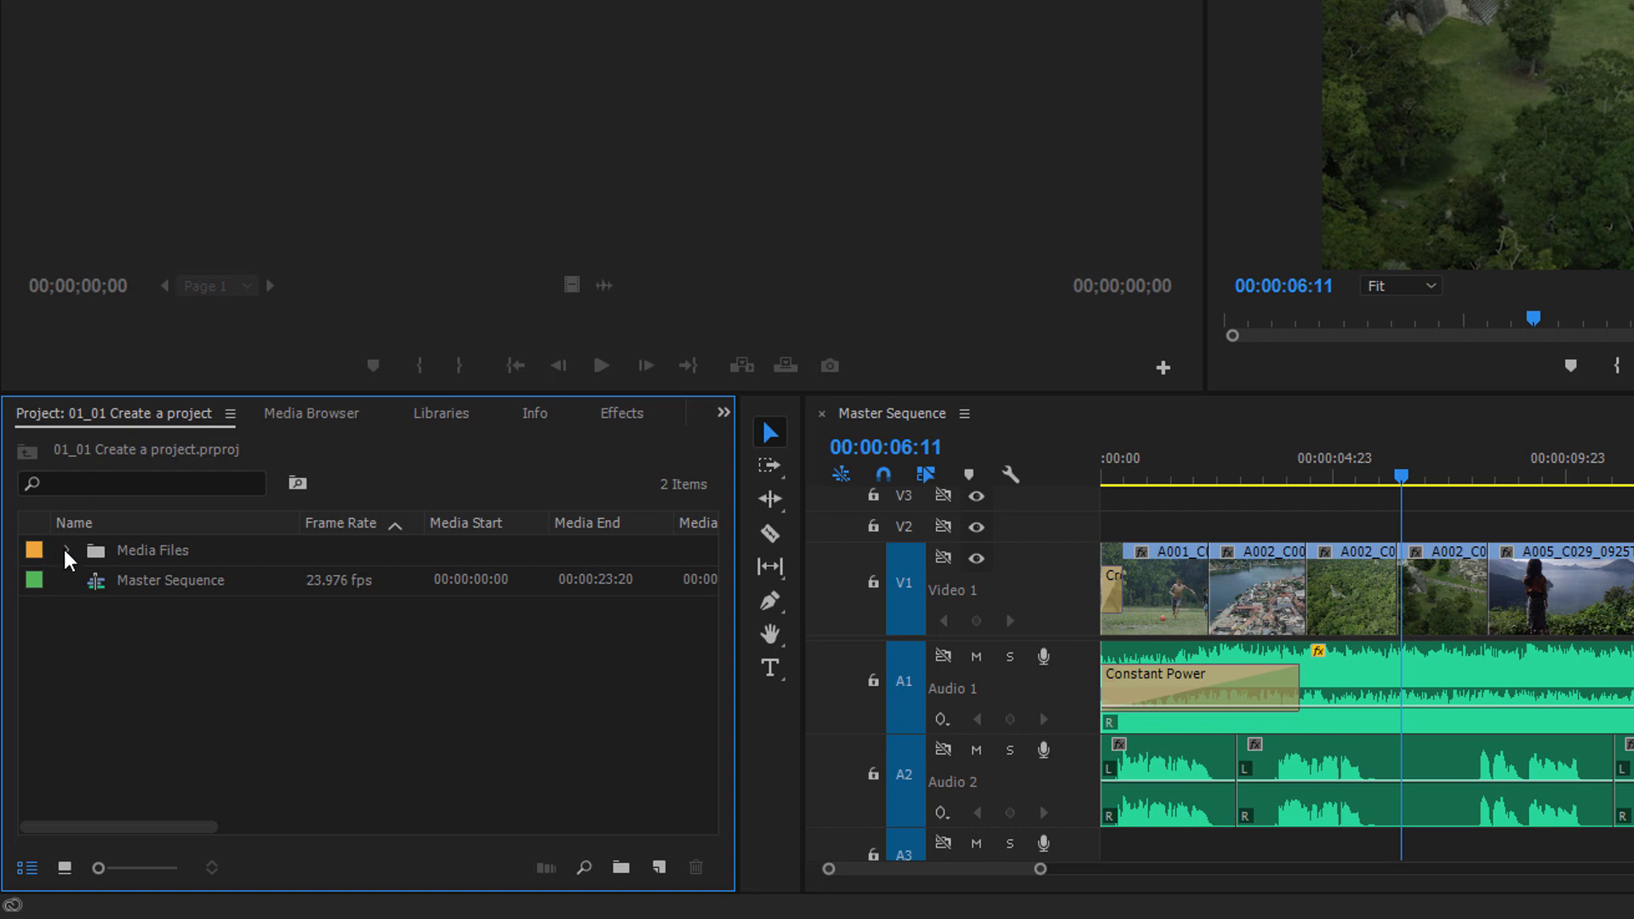
Expand the Media Files bin to list Music, Voice Over and the video clips.
left_click(65, 551)
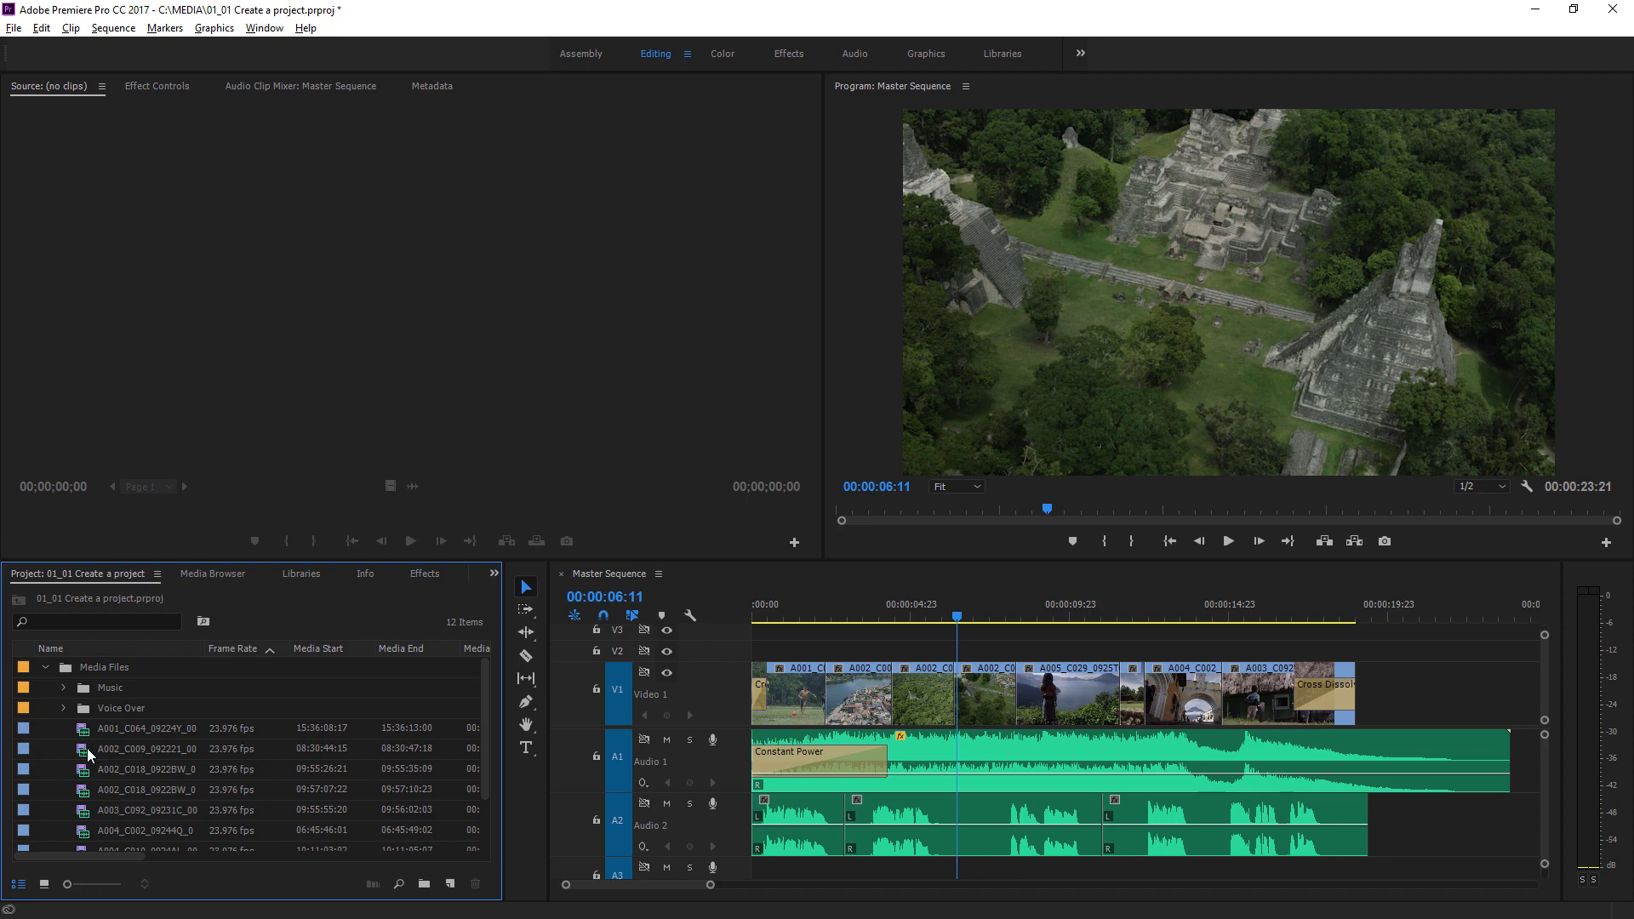
Load A002_C009_092221_001.mp4 into the Source Monitor to preview the lakeside town.
double_click(145, 749)
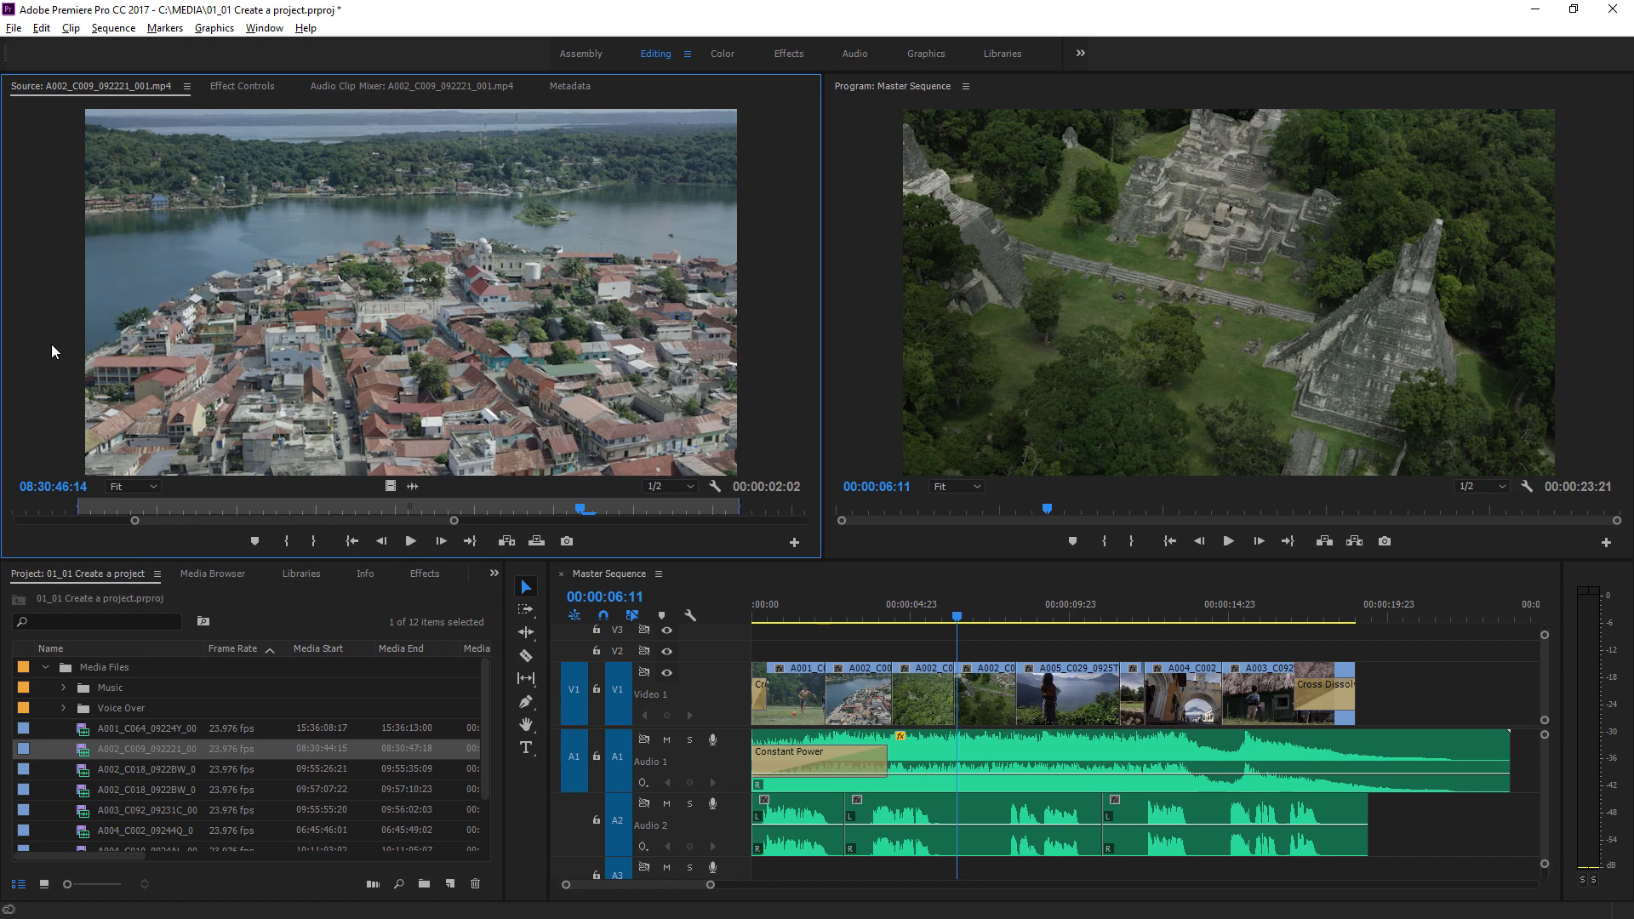
mouse_move(61, 356)
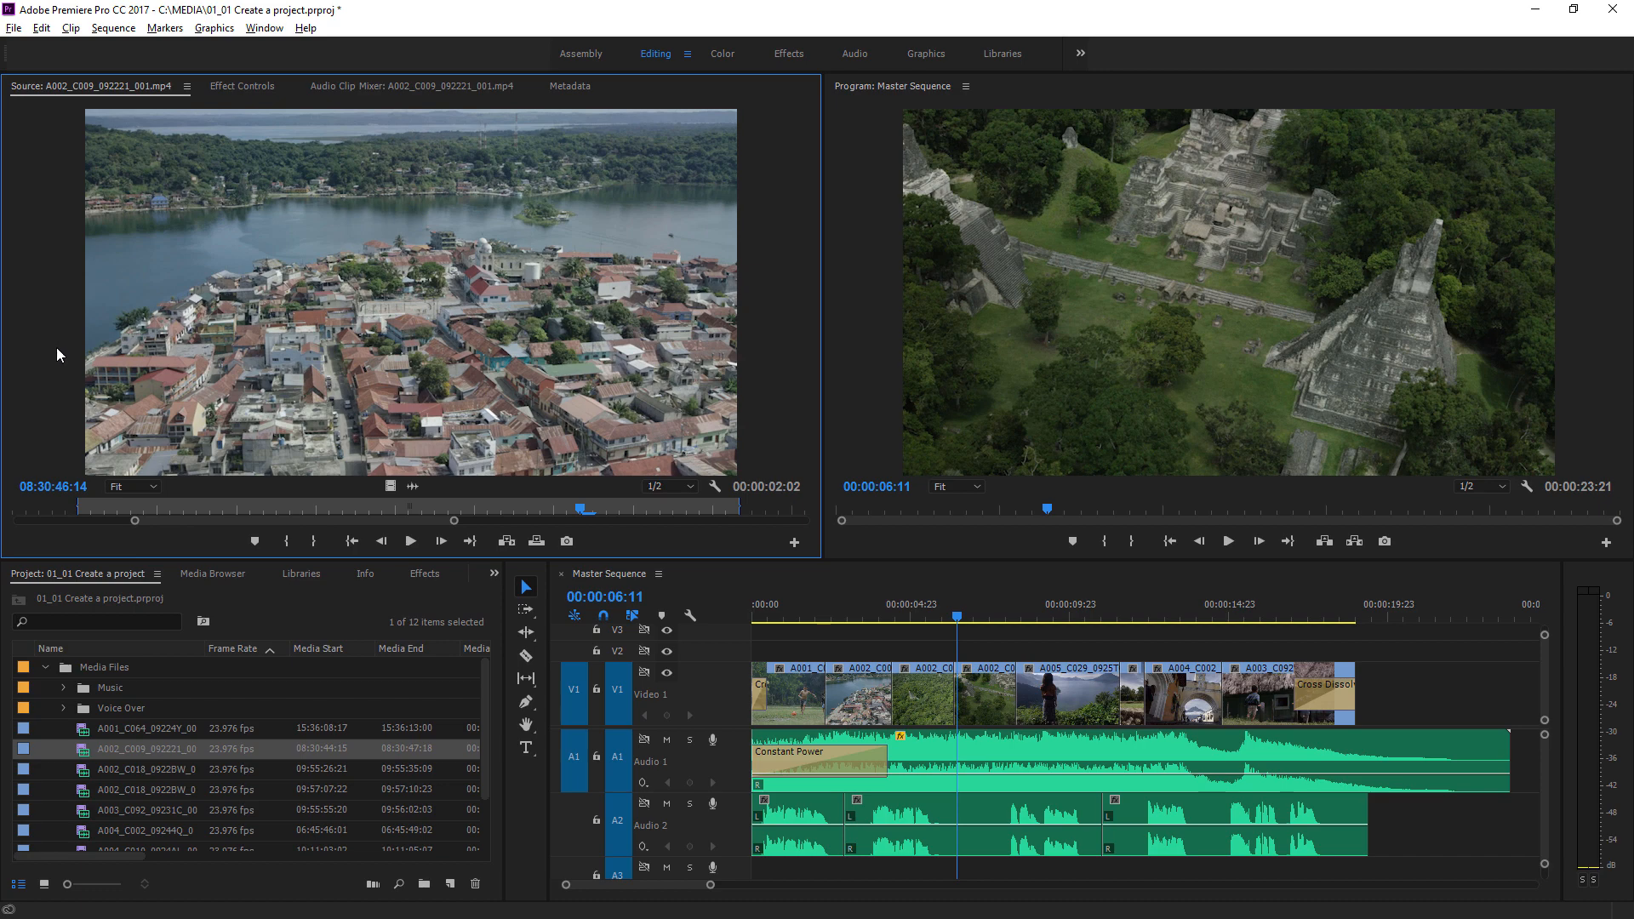
mouse_move(168, 390)
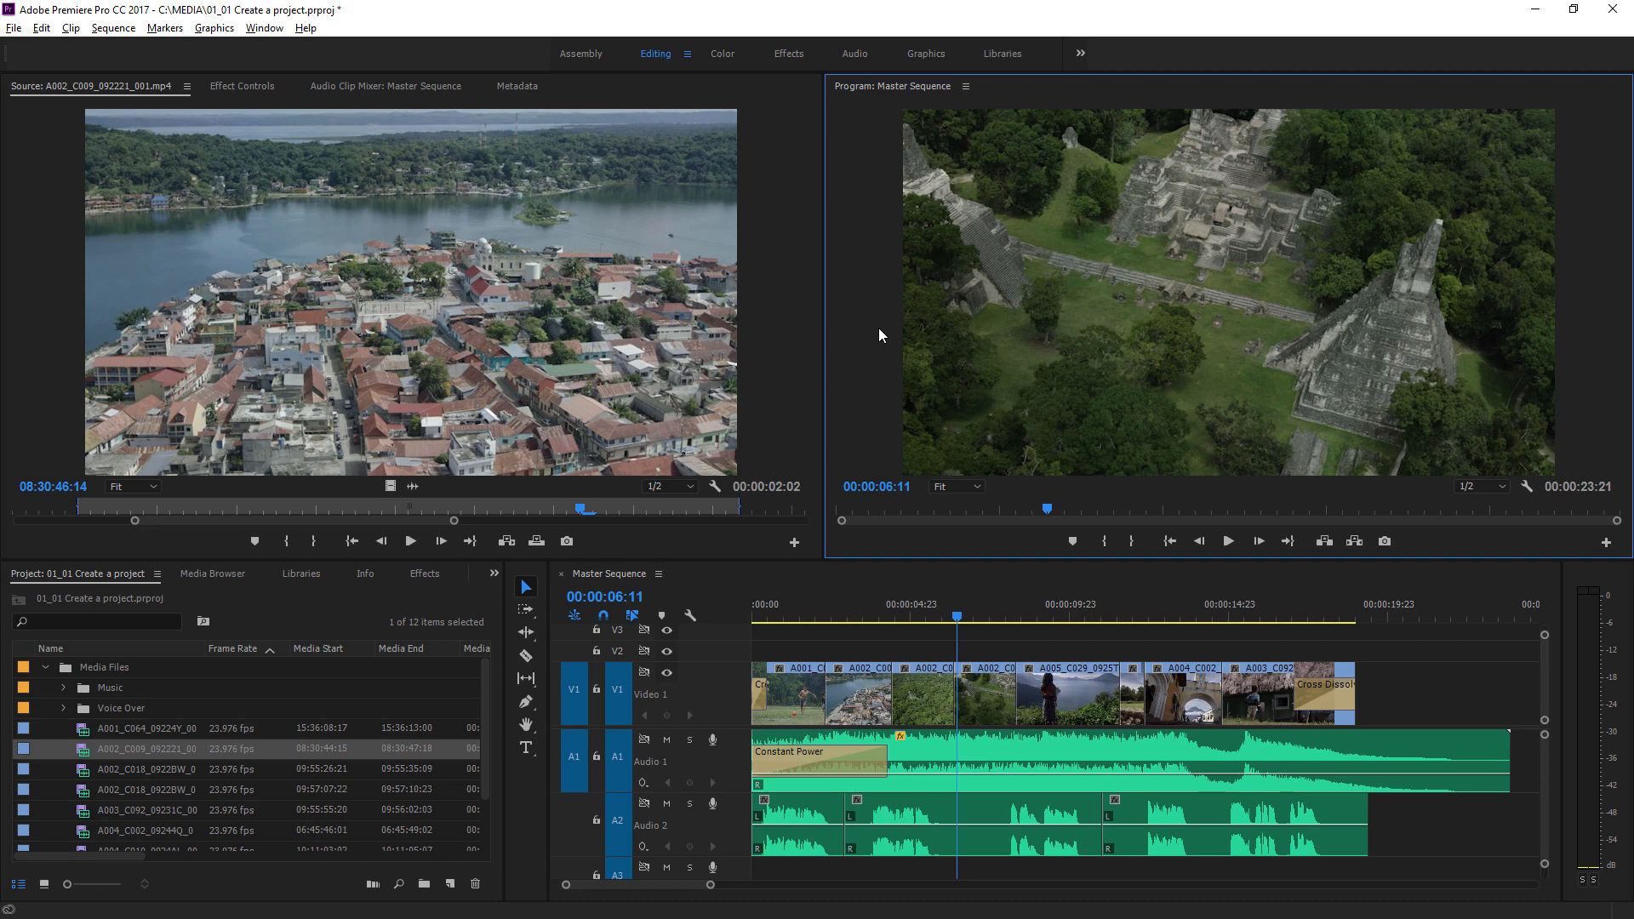
mouse_move(70, 145)
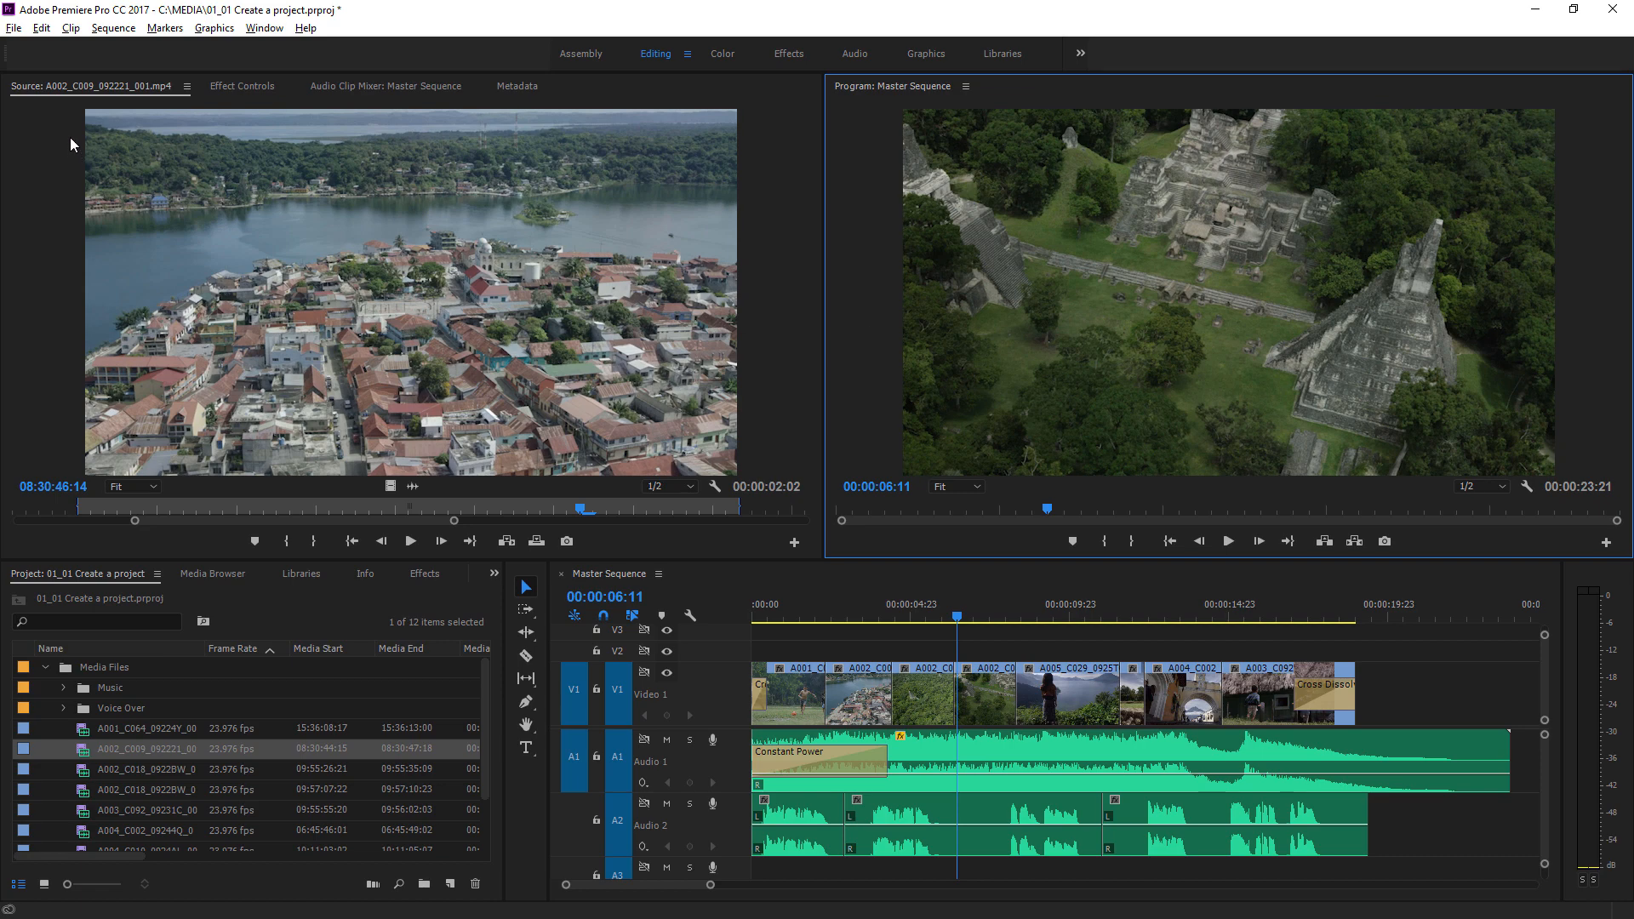
Close '01_01 Create a project', saving changes, to return to the Start screen.
left_click(11, 28)
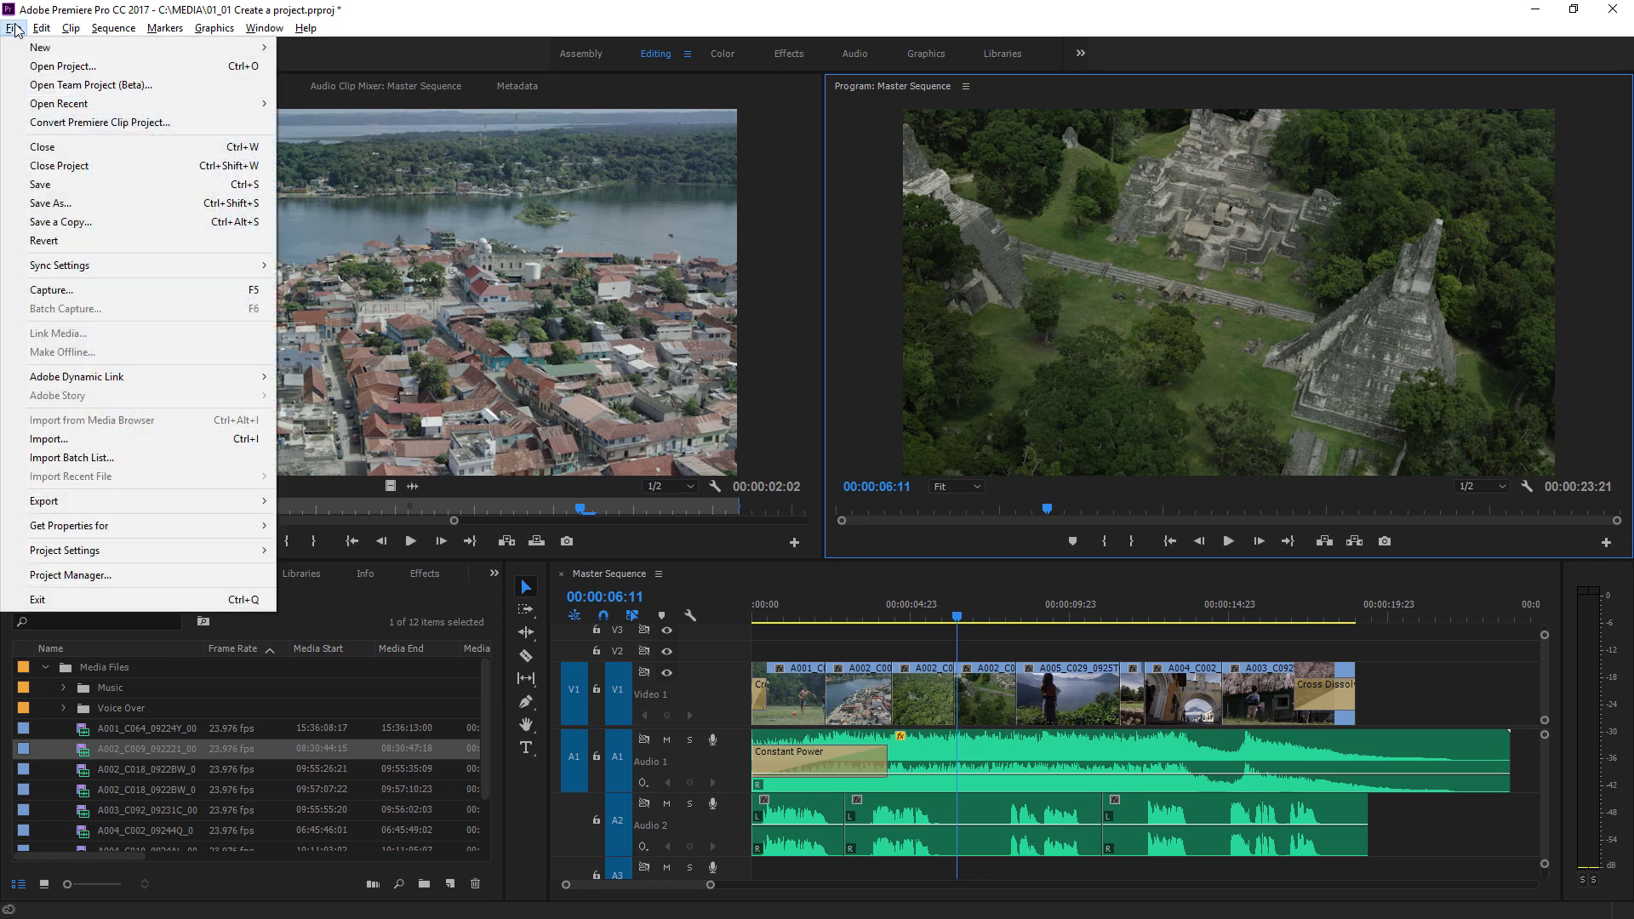
left_click(33, 147)
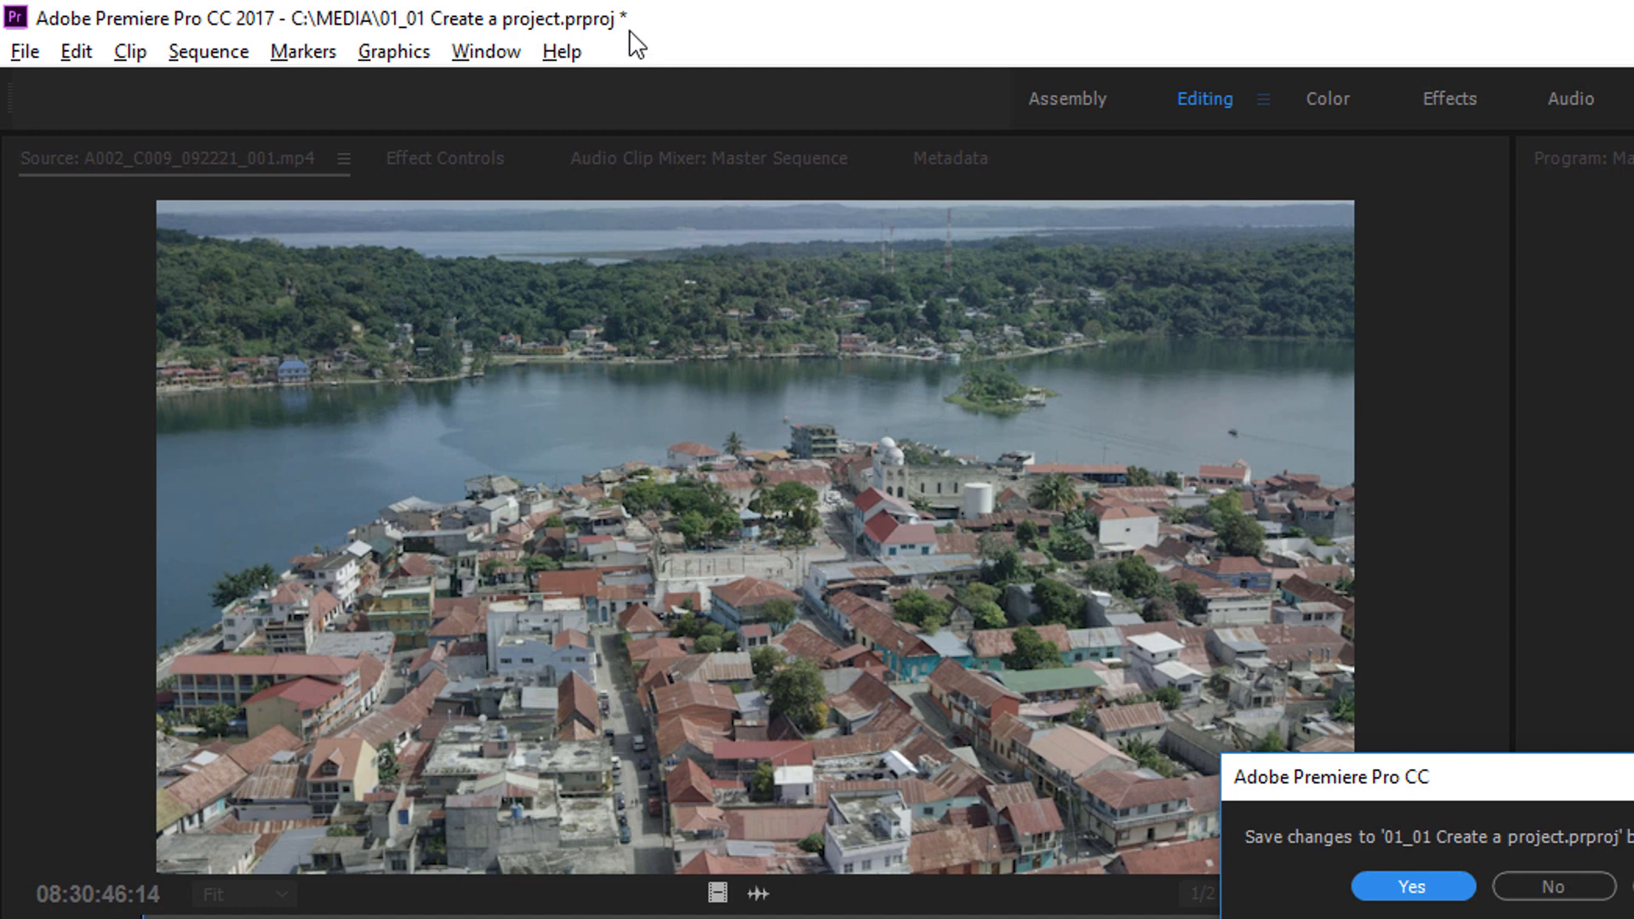
mouse_move(398, 40)
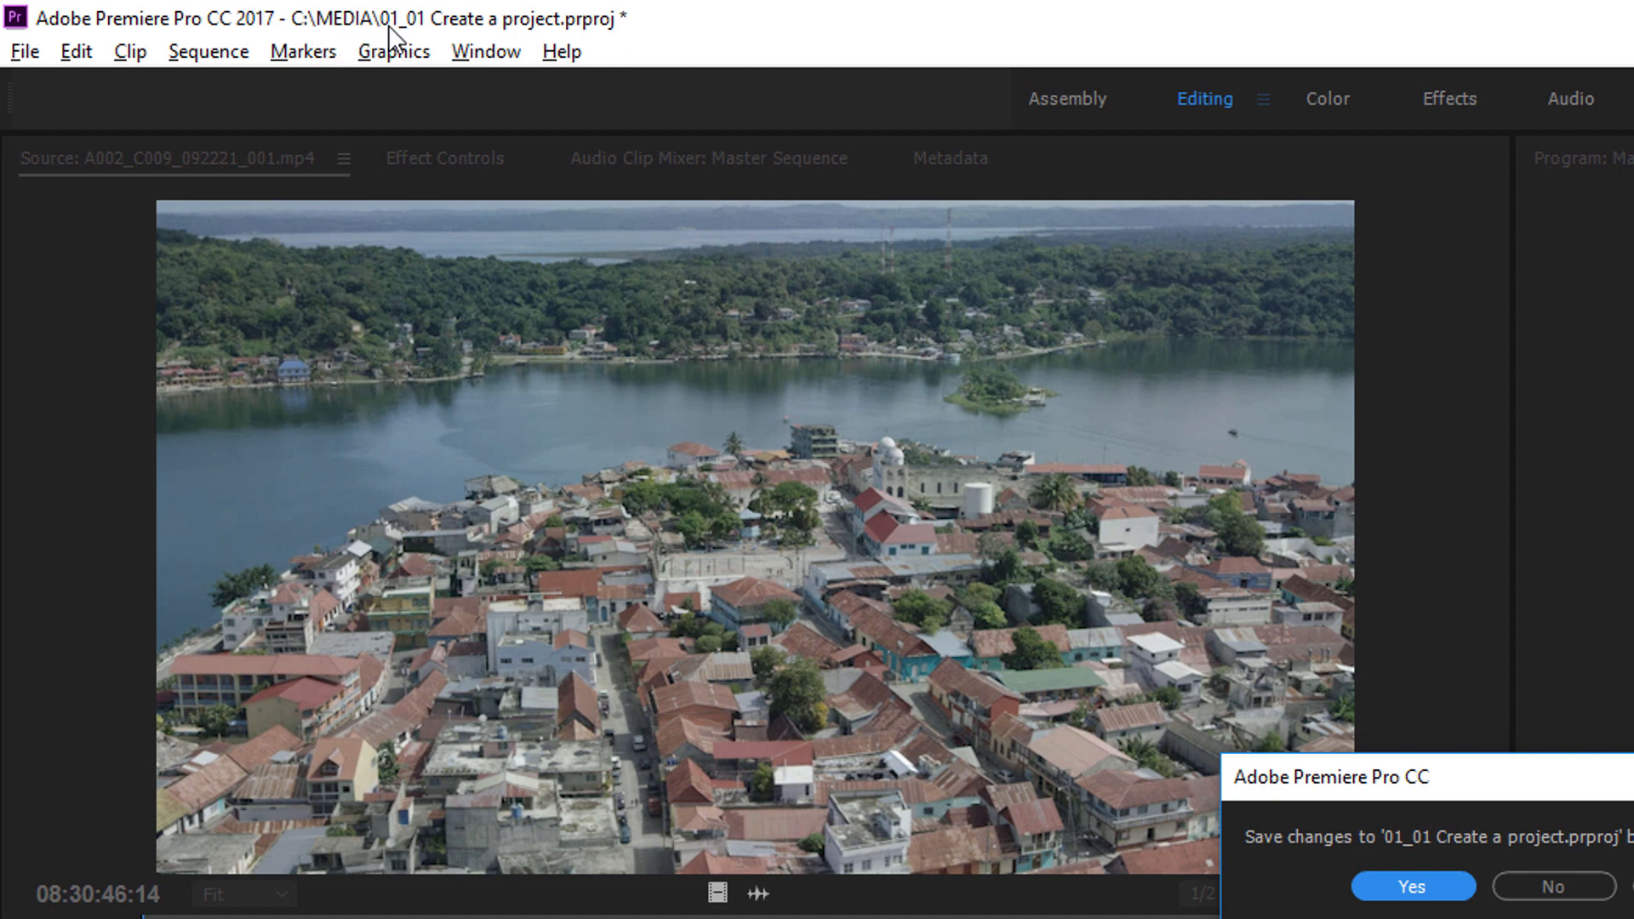
mouse_move(325, 40)
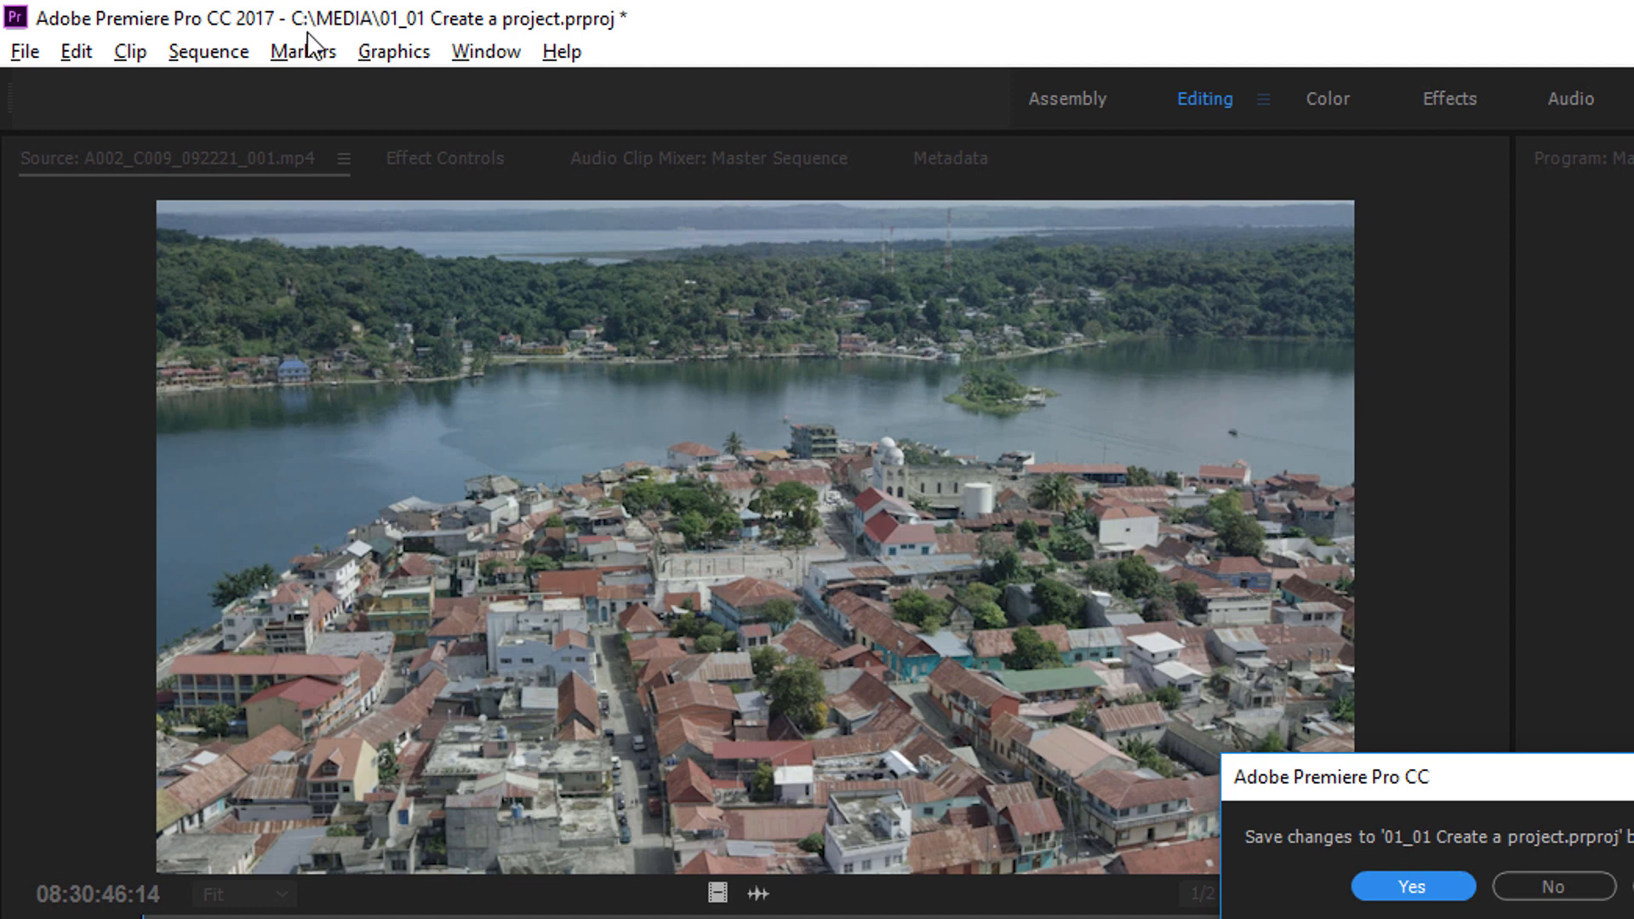
mouse_move(556, 36)
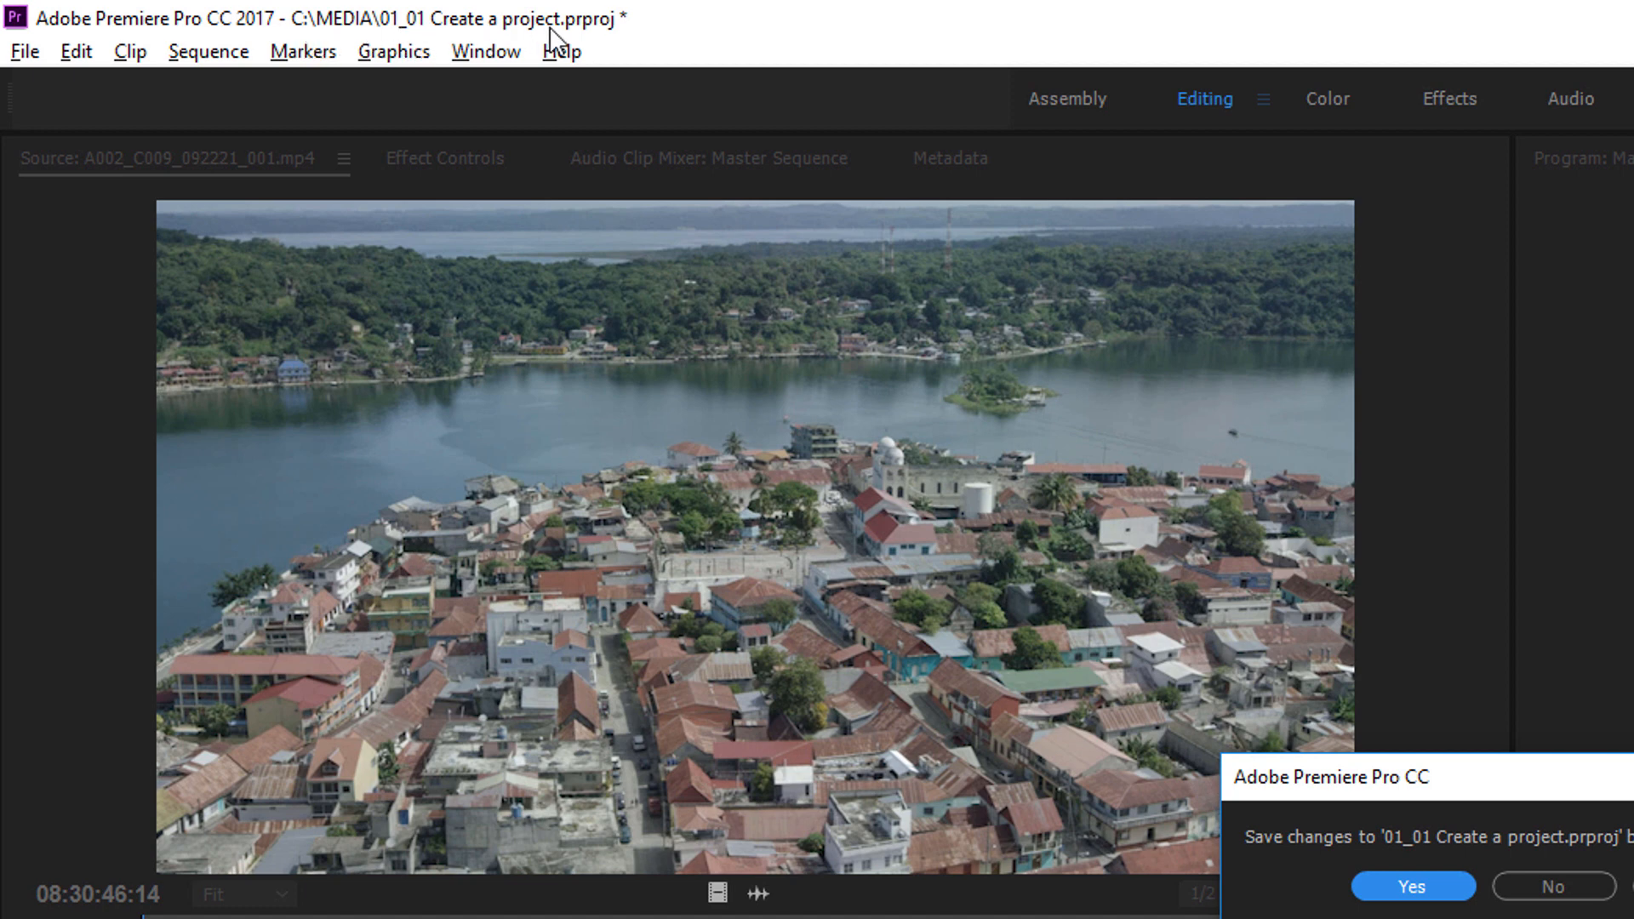
mouse_move(648, 41)
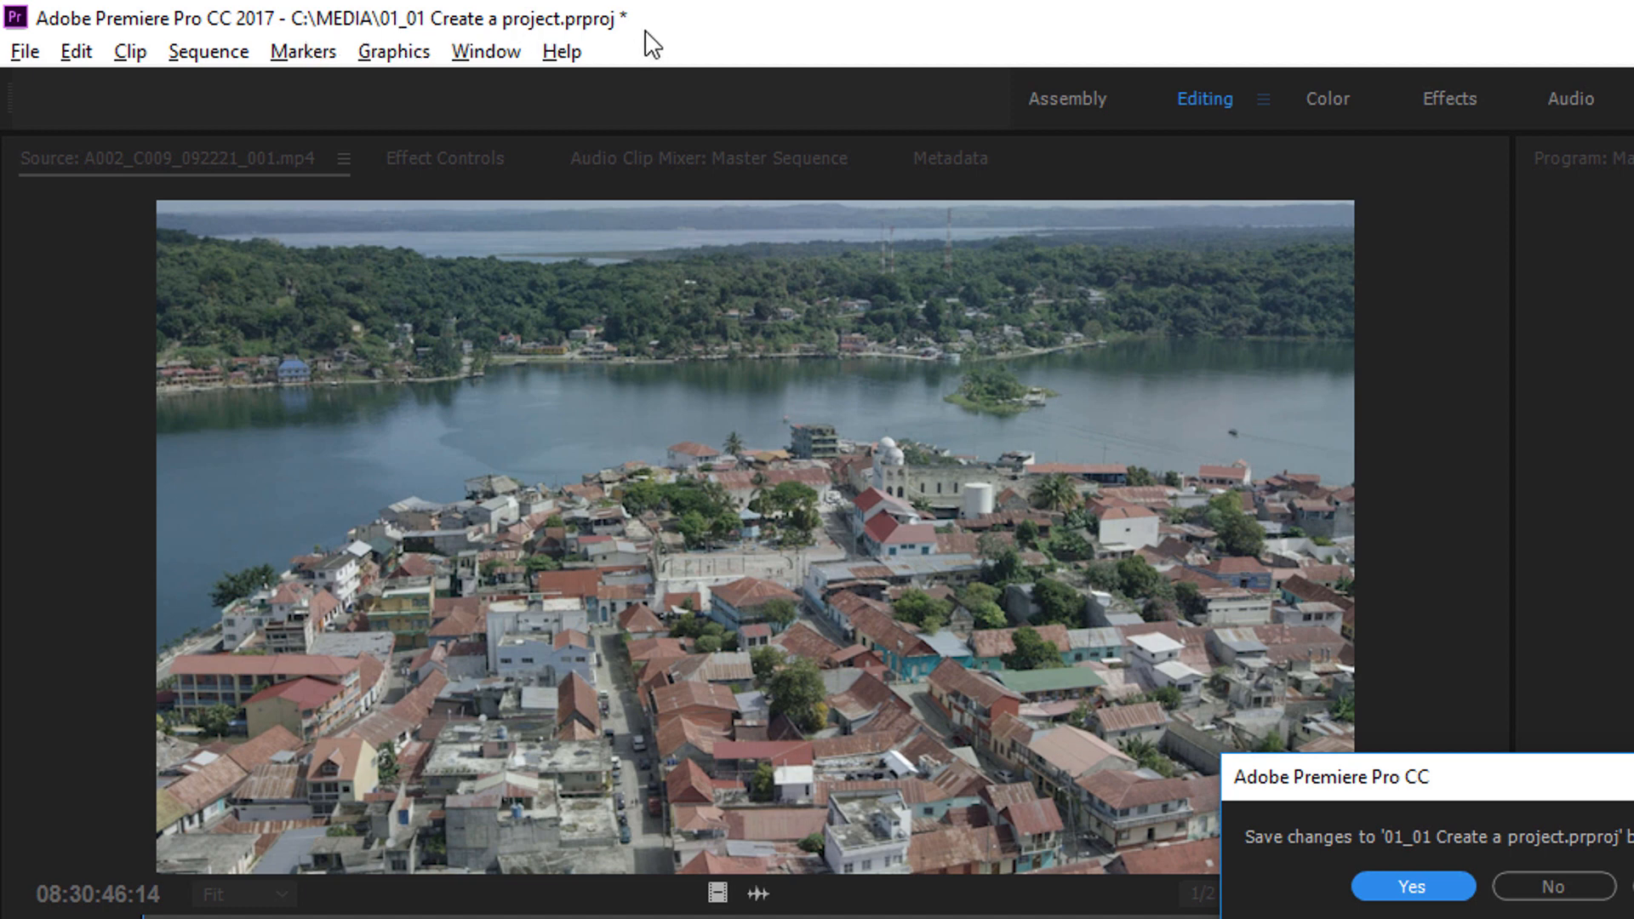
mouse_move(634, 44)
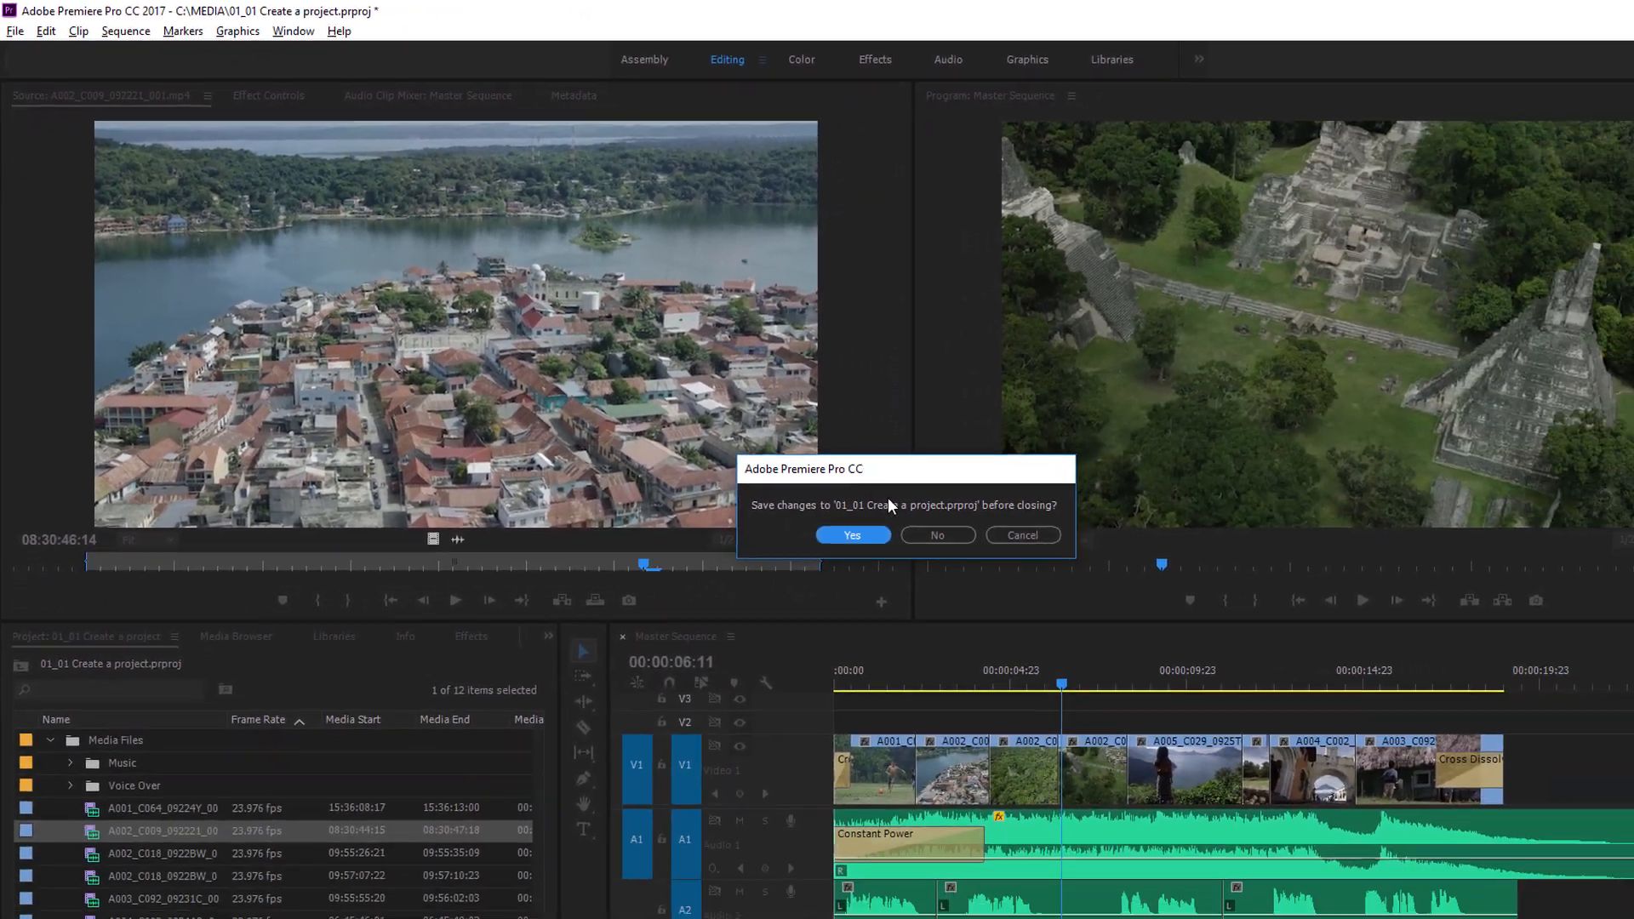
left_click(852, 535)
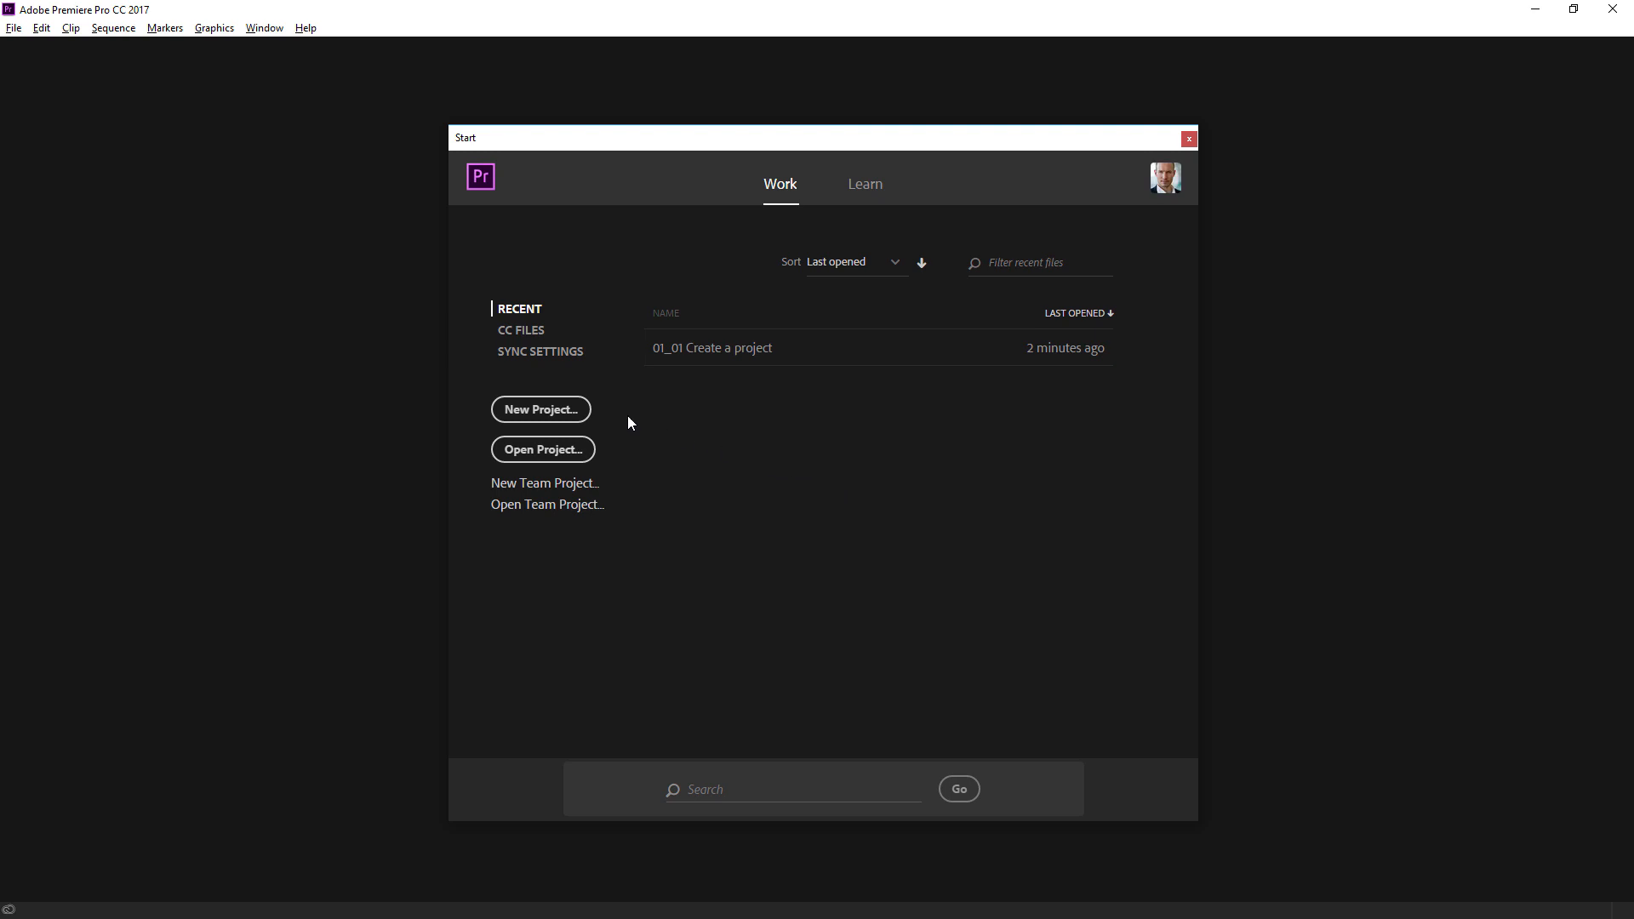
Create a new project named 'First project' stored in C:\MEDIA.
left_click(541, 410)
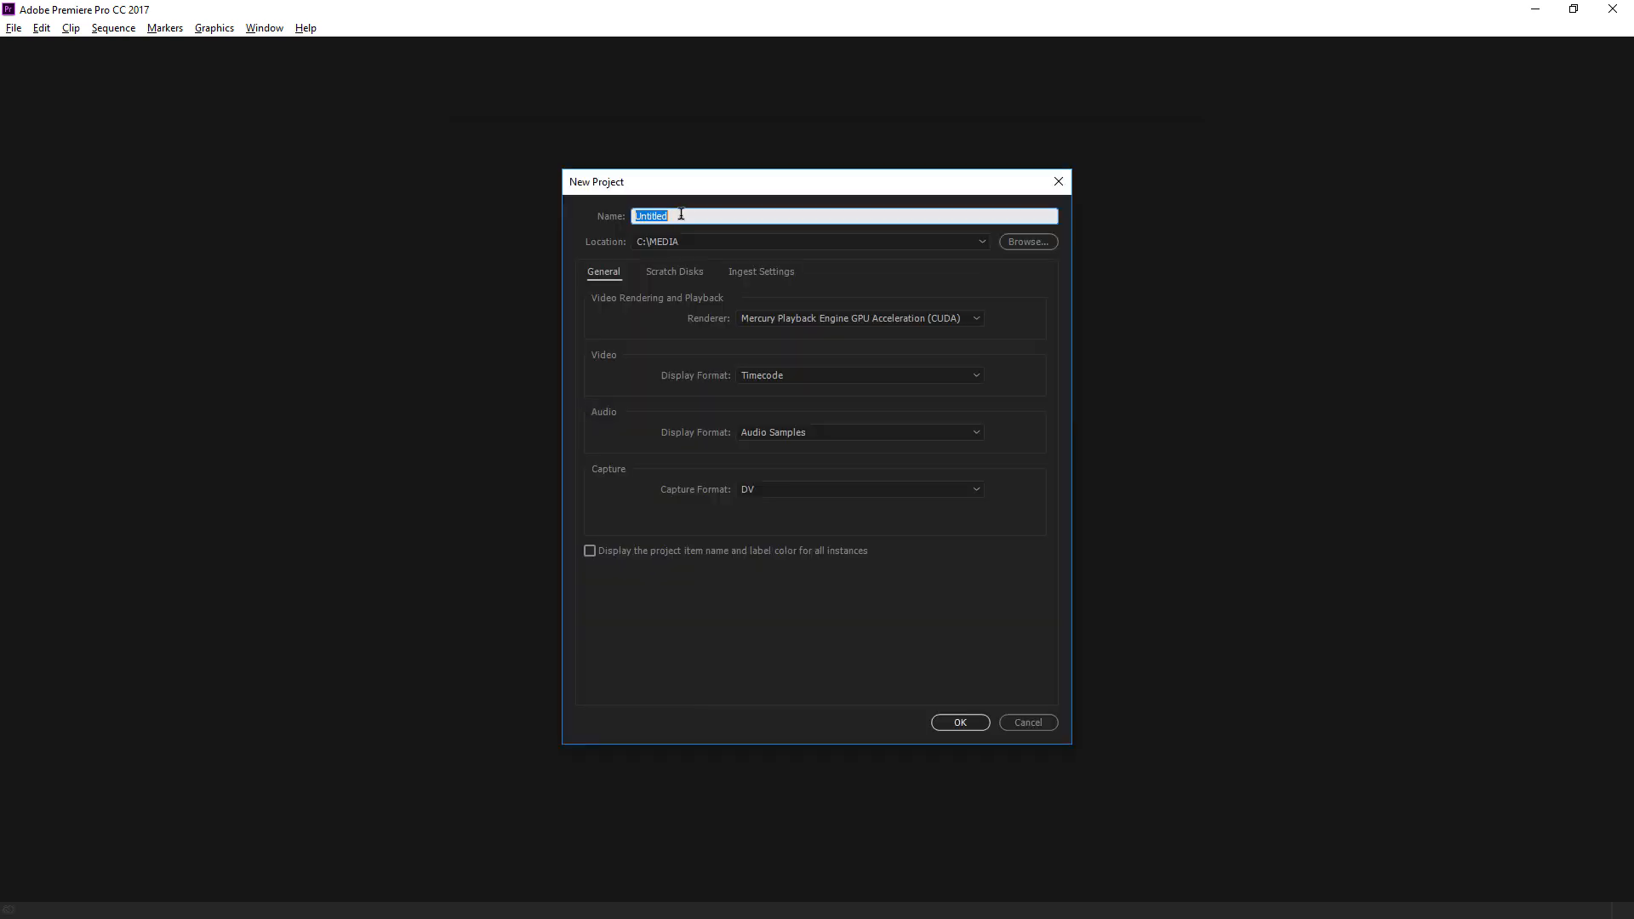
type("First")
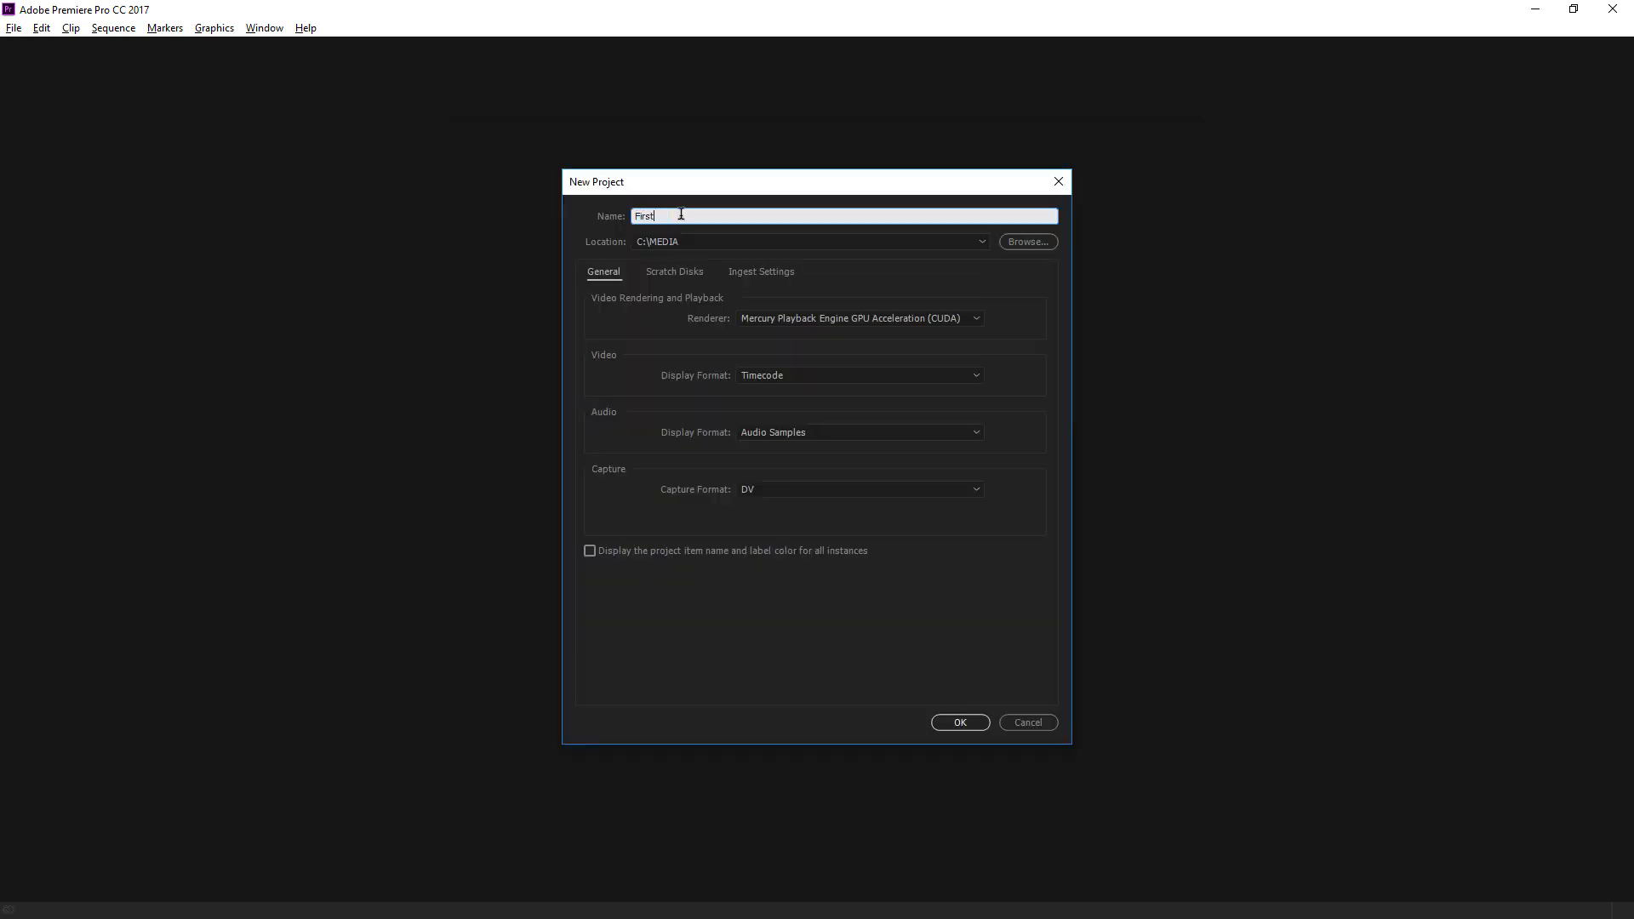
type("project")
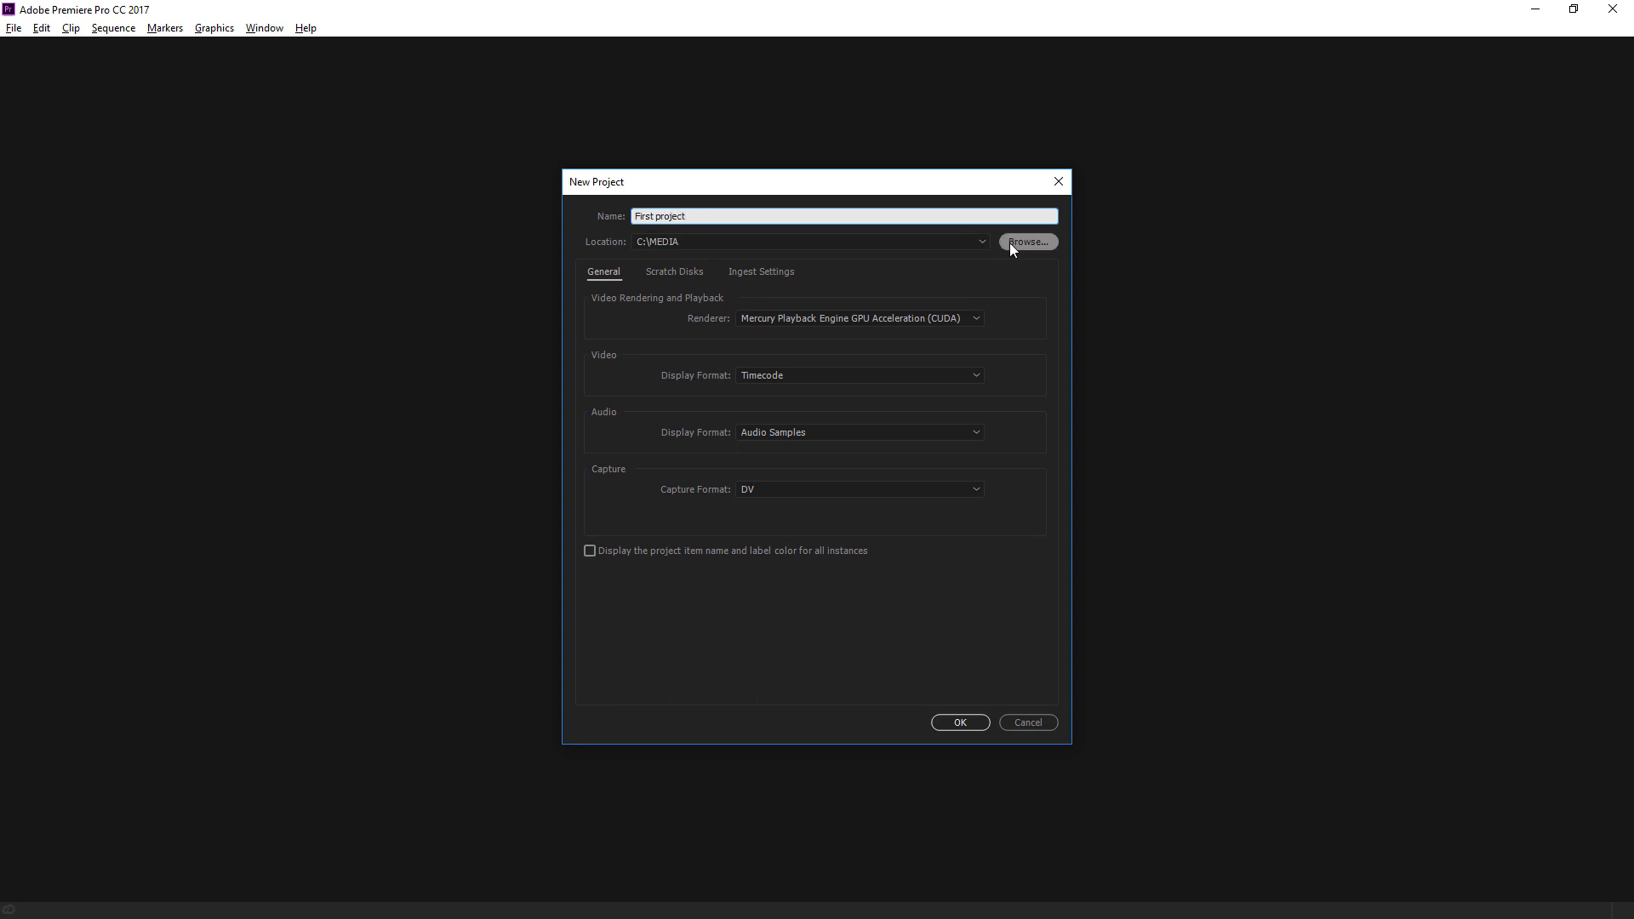
left_click(1028, 242)
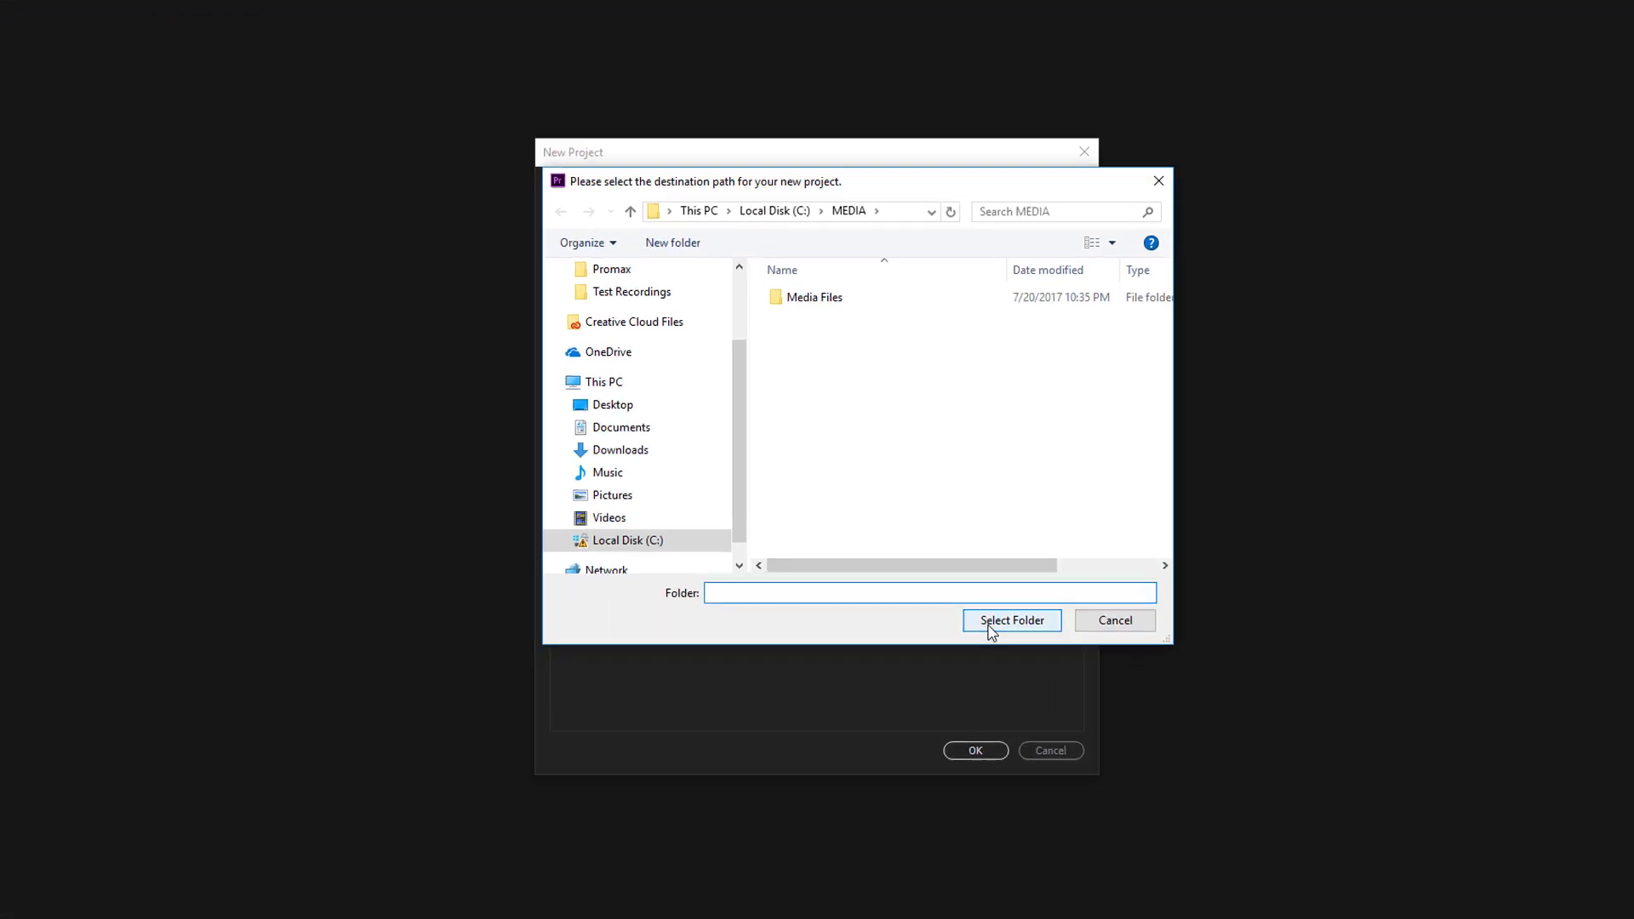
left_click(1011, 620)
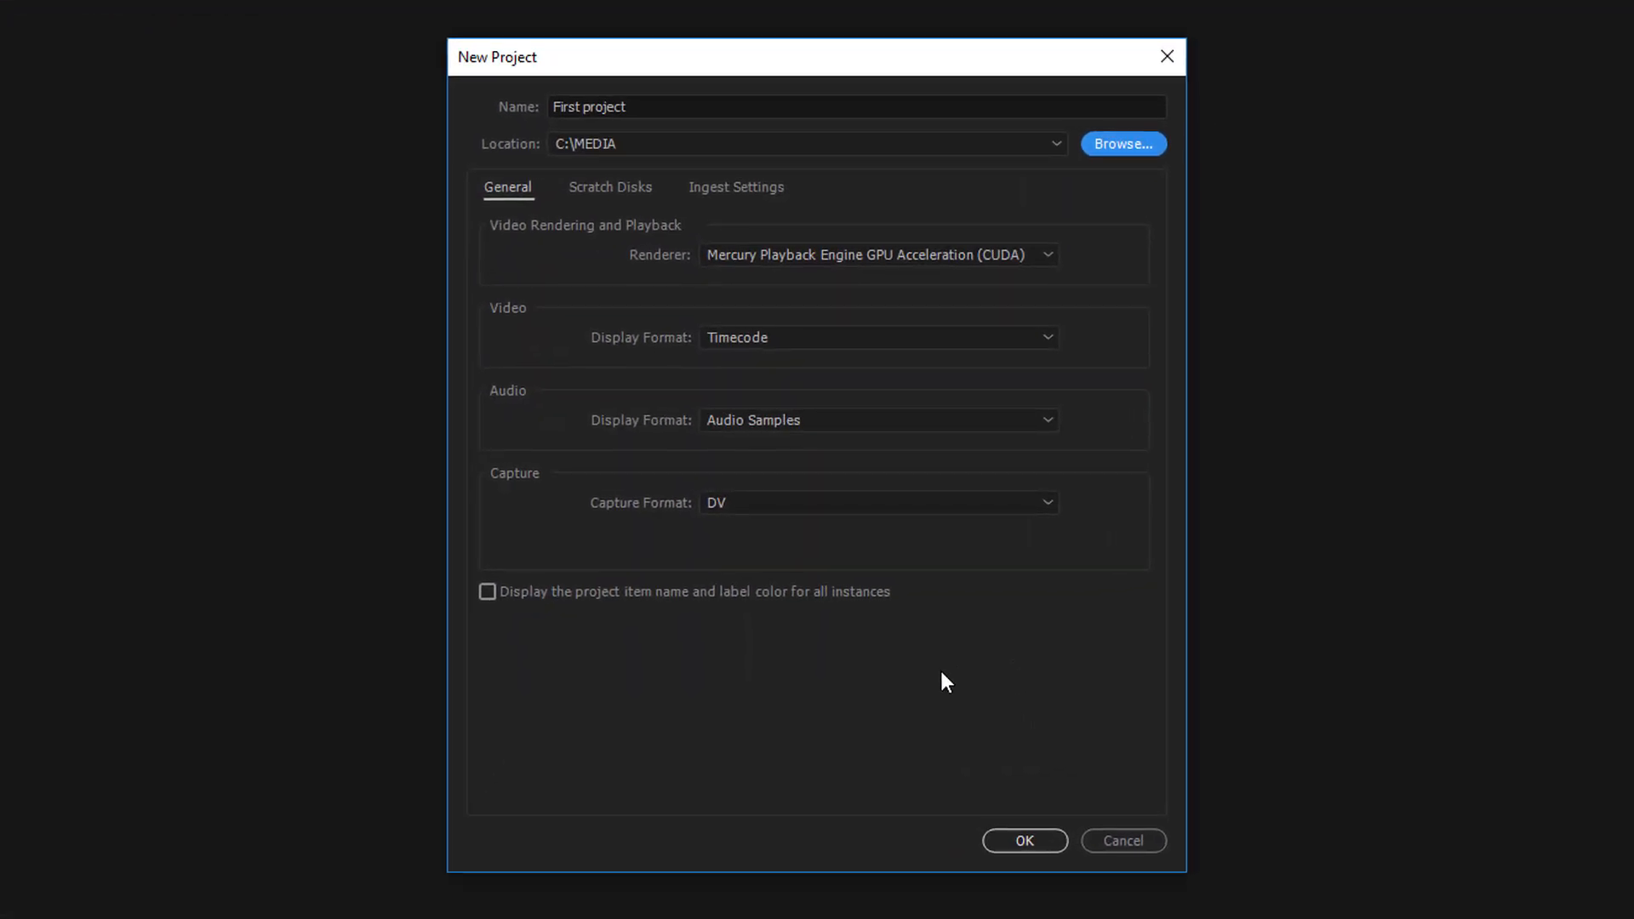
mouse_move(1011, 853)
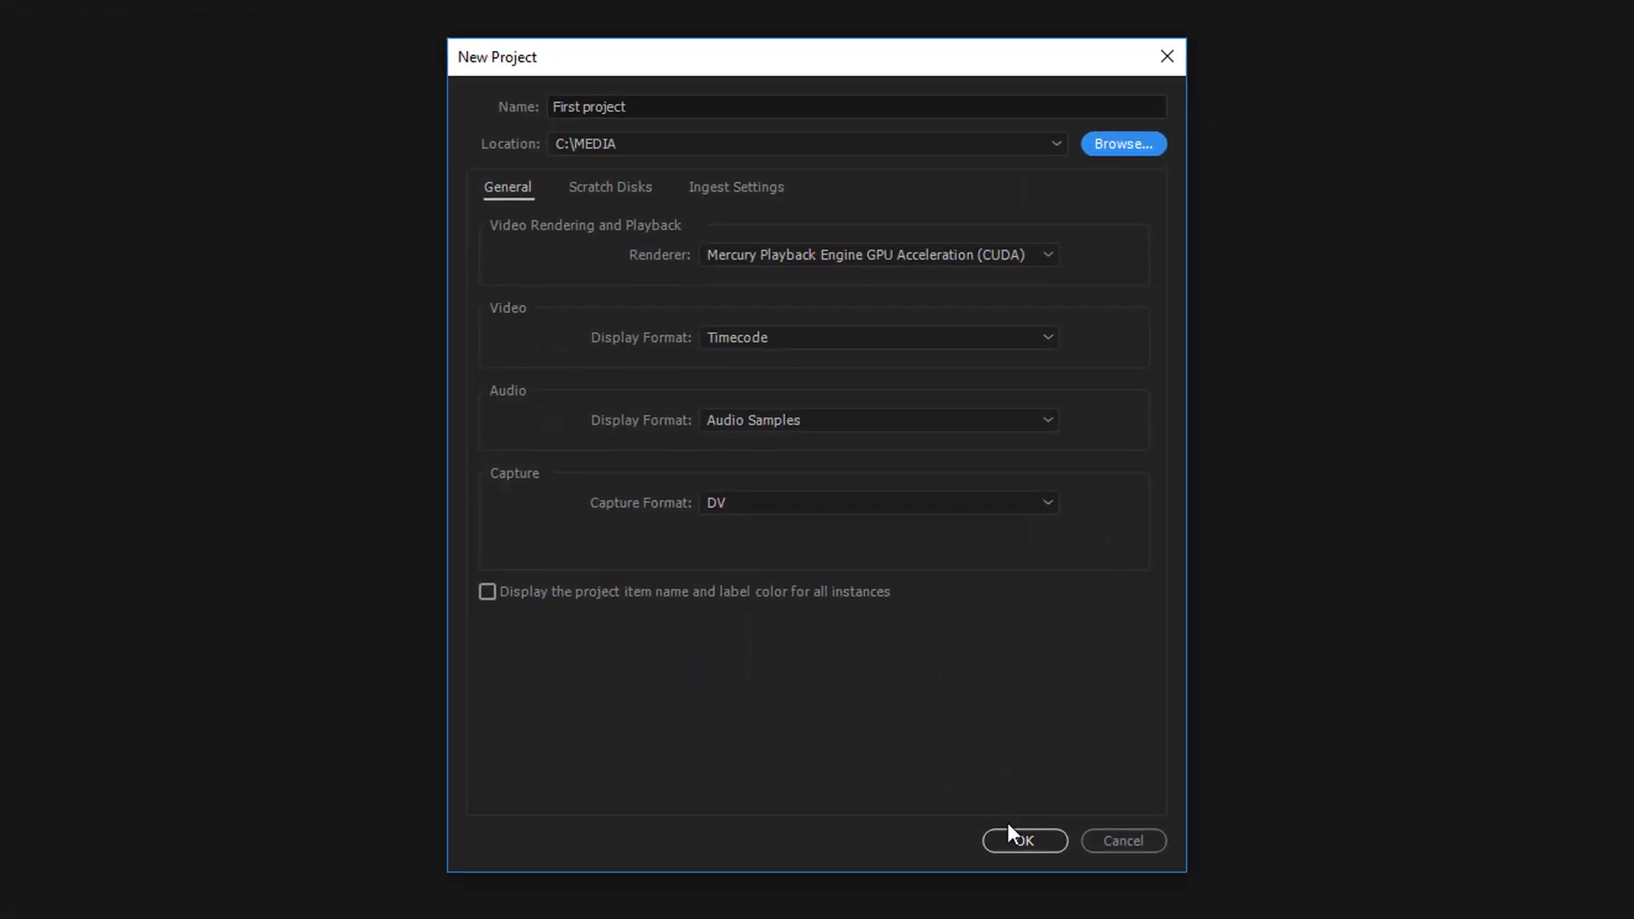
left_click(1025, 841)
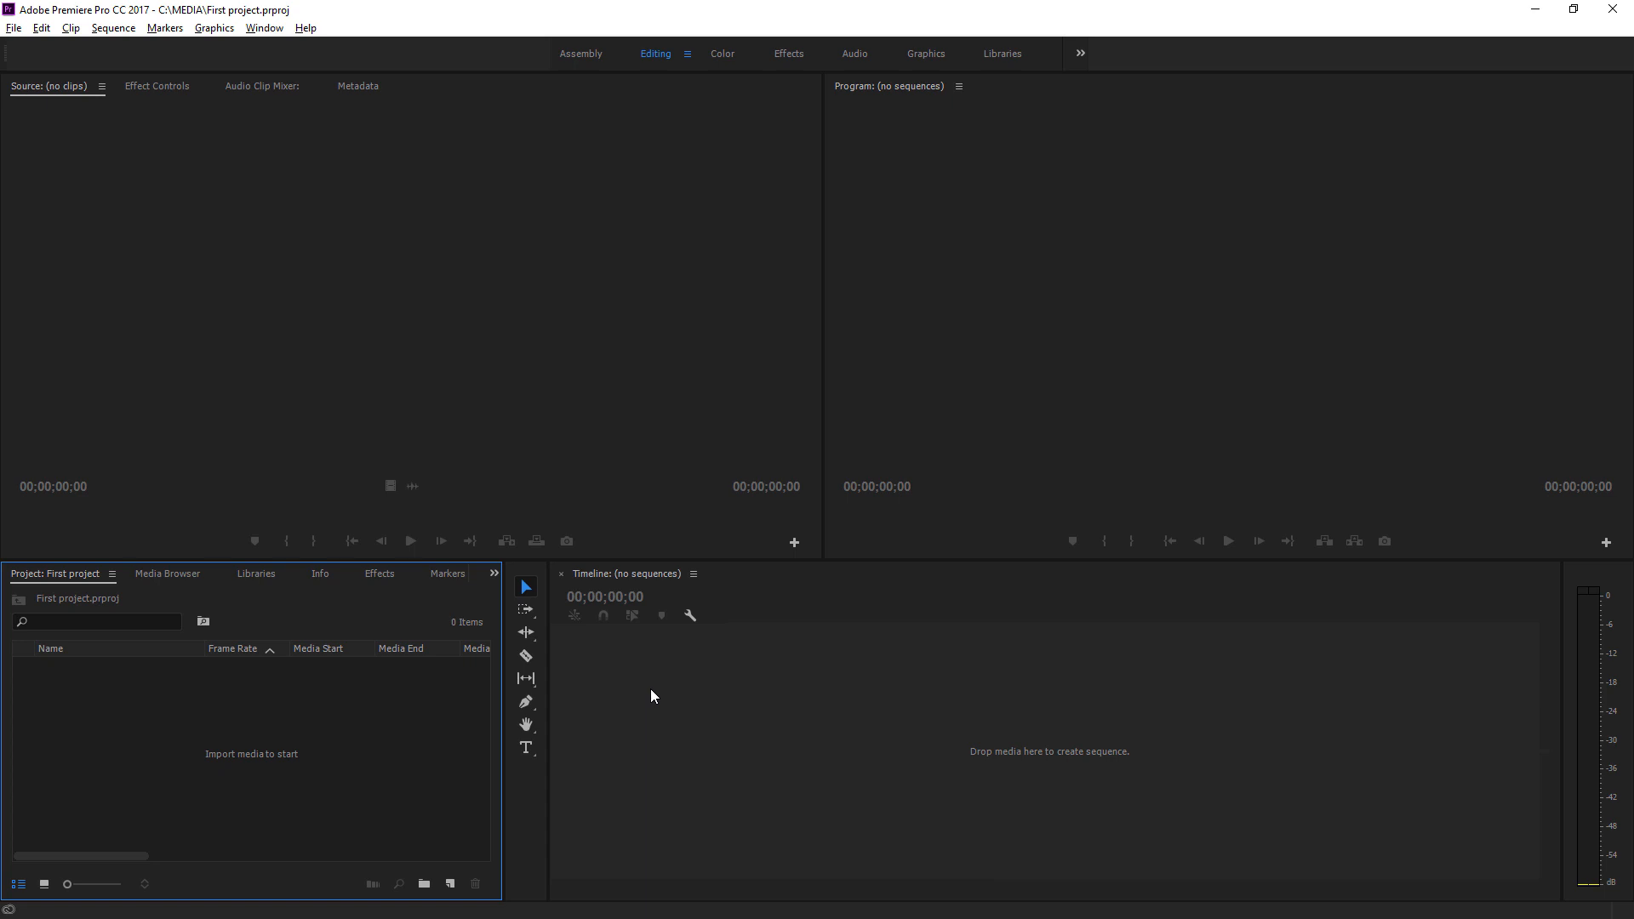
mouse_move(286, 609)
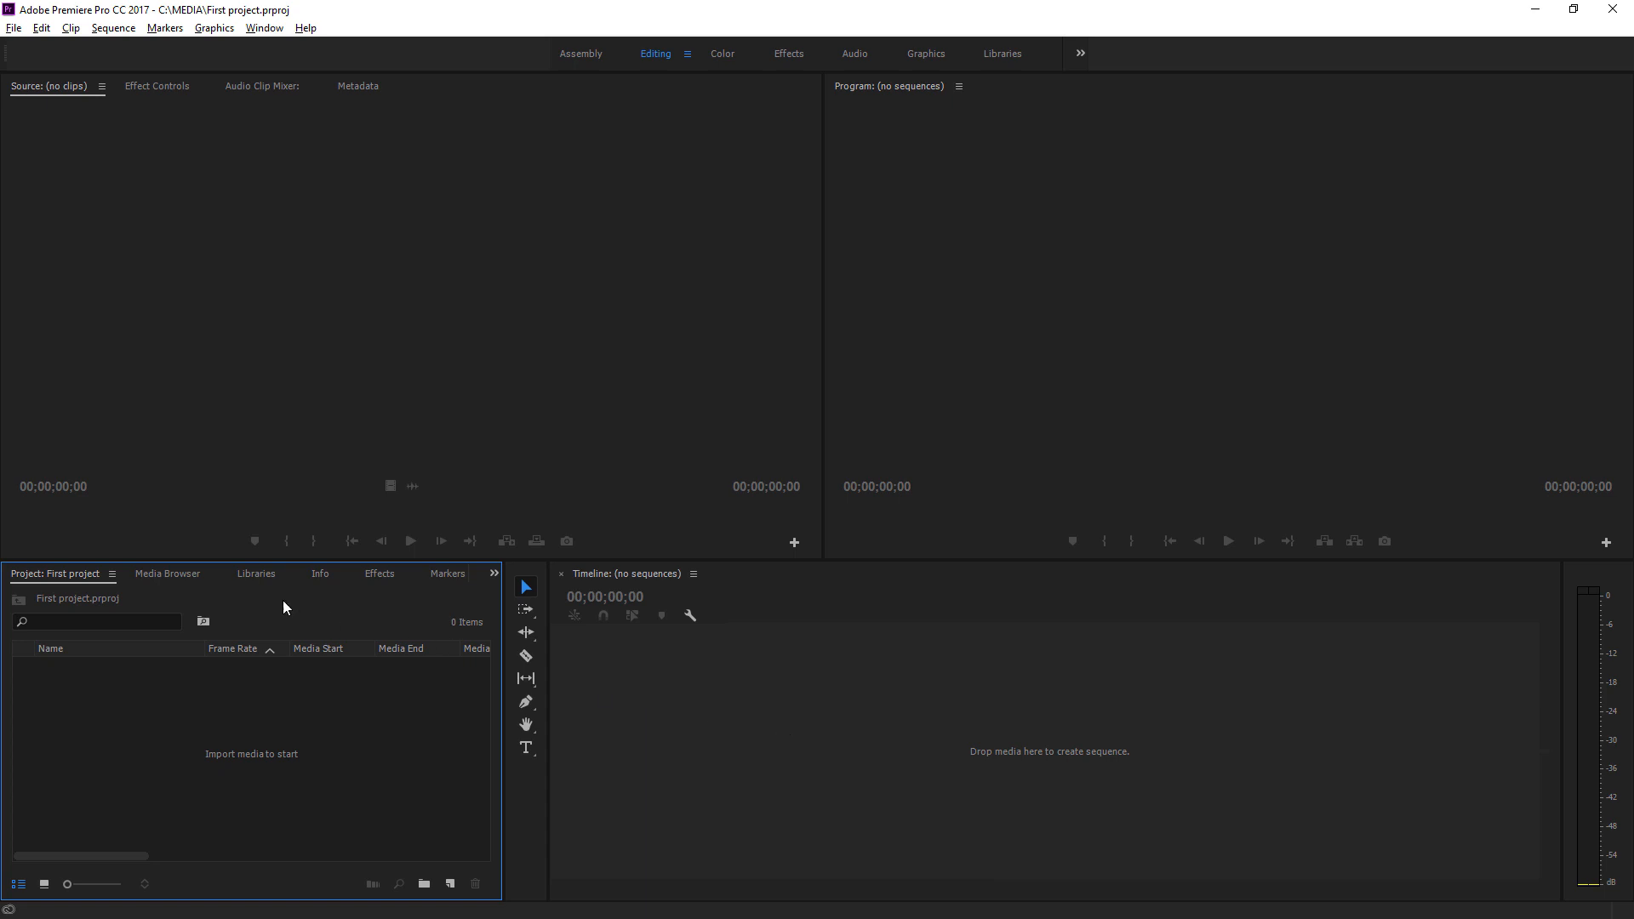
Show the Media Browser with the C: drive's MEDIA folder contents listed.
left_click(168, 573)
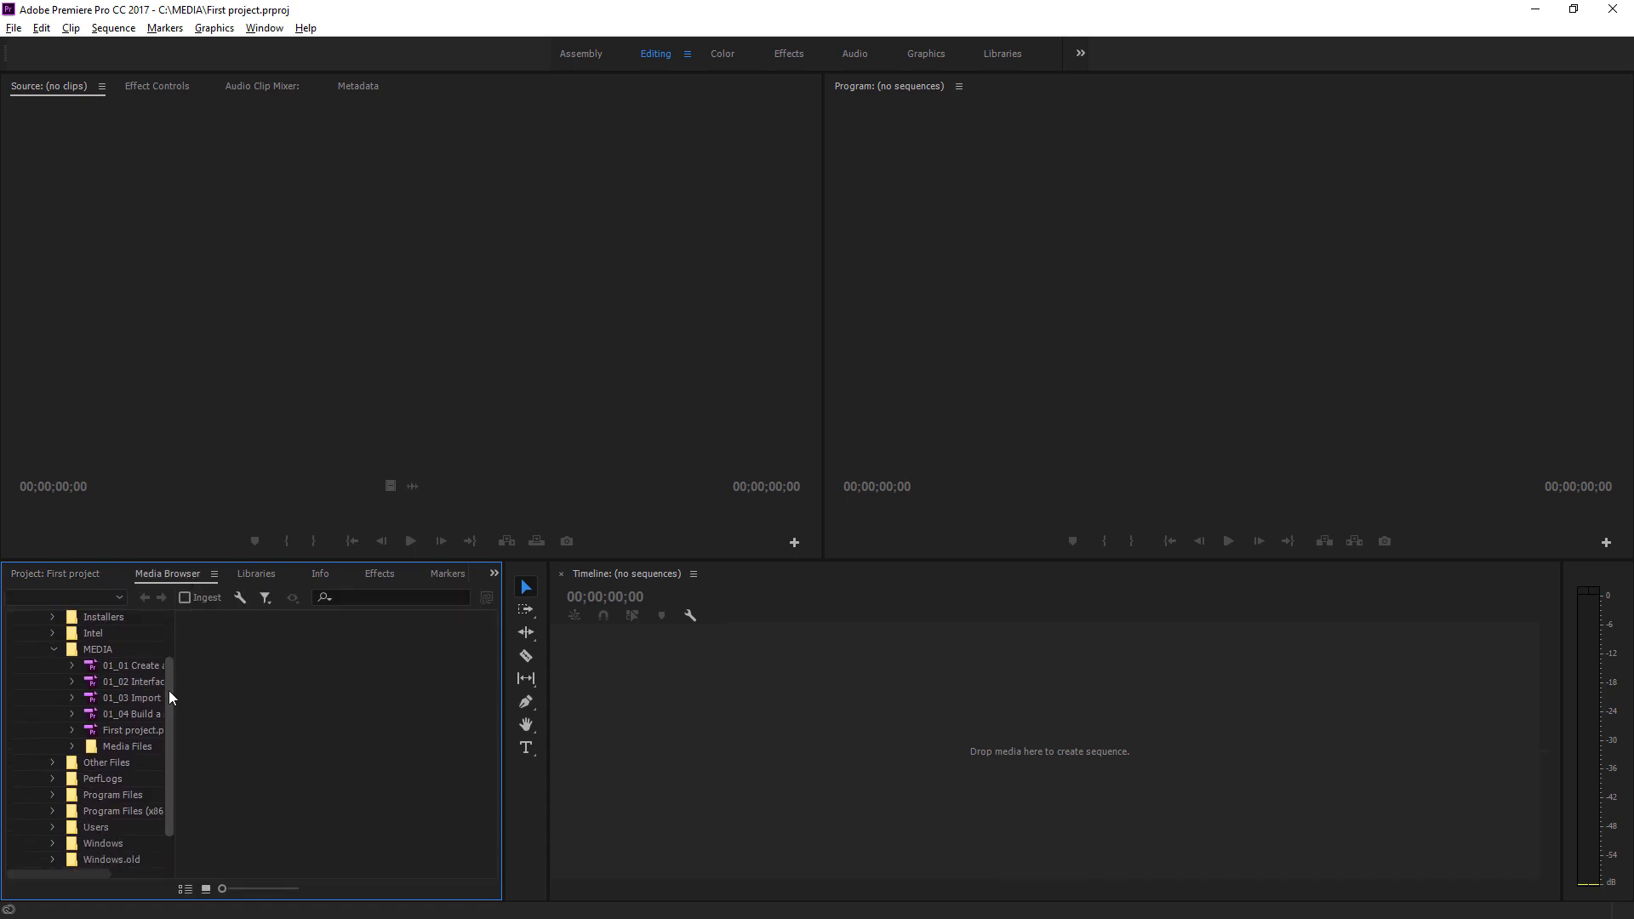
mouse_move(217, 713)
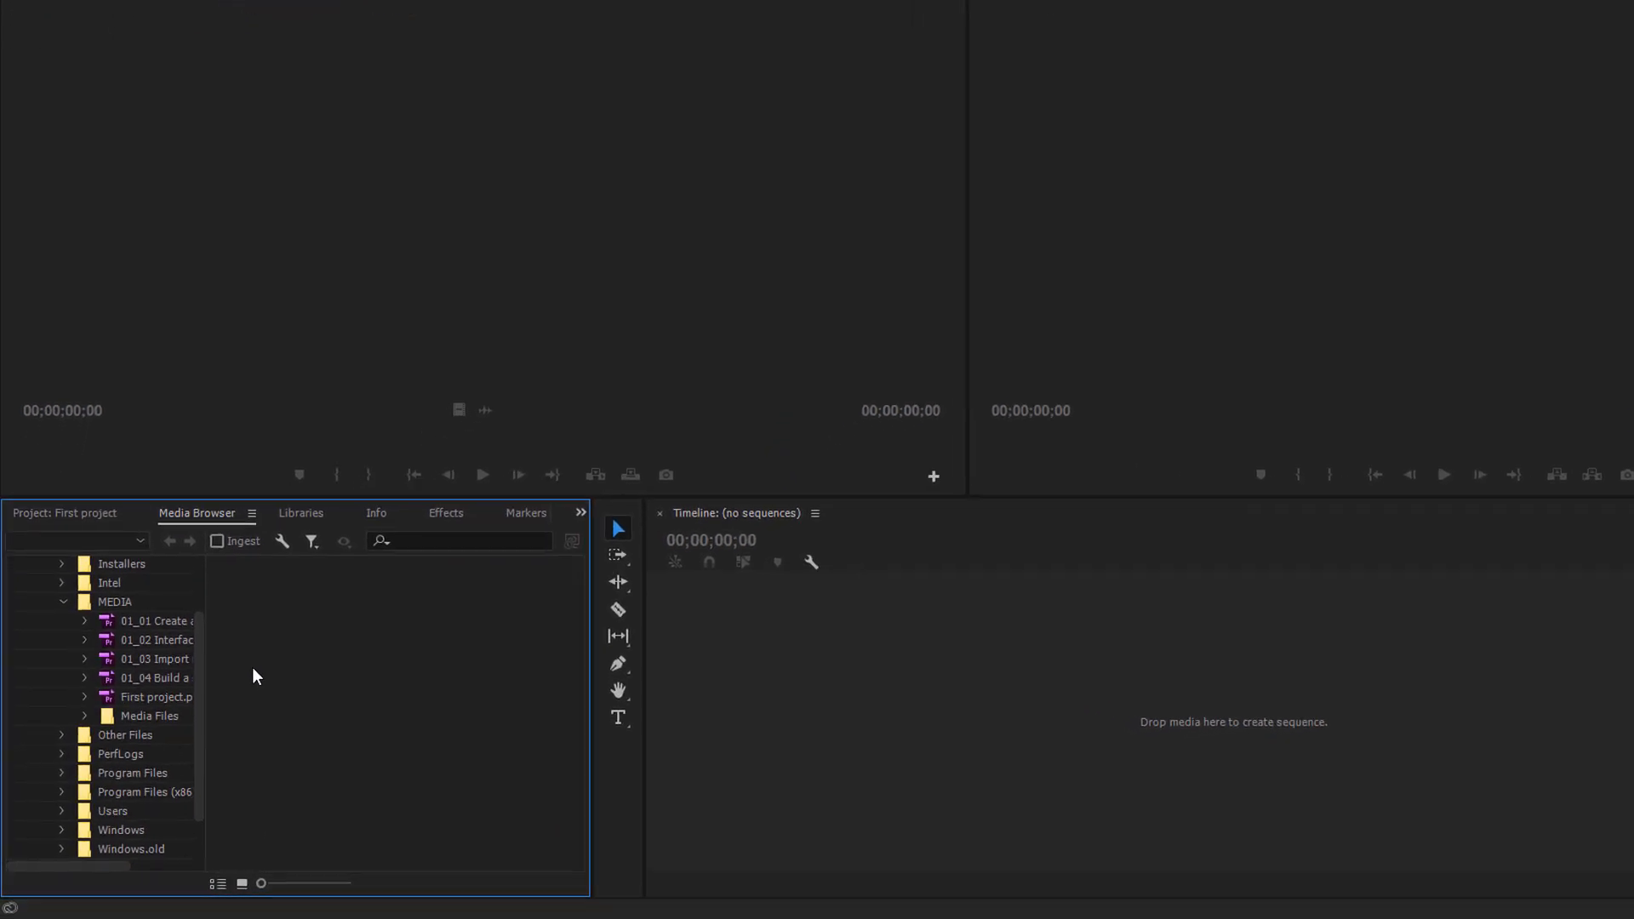
Import all 13 Media Files clips into First project through the Media Browser.
left_click(148, 716)
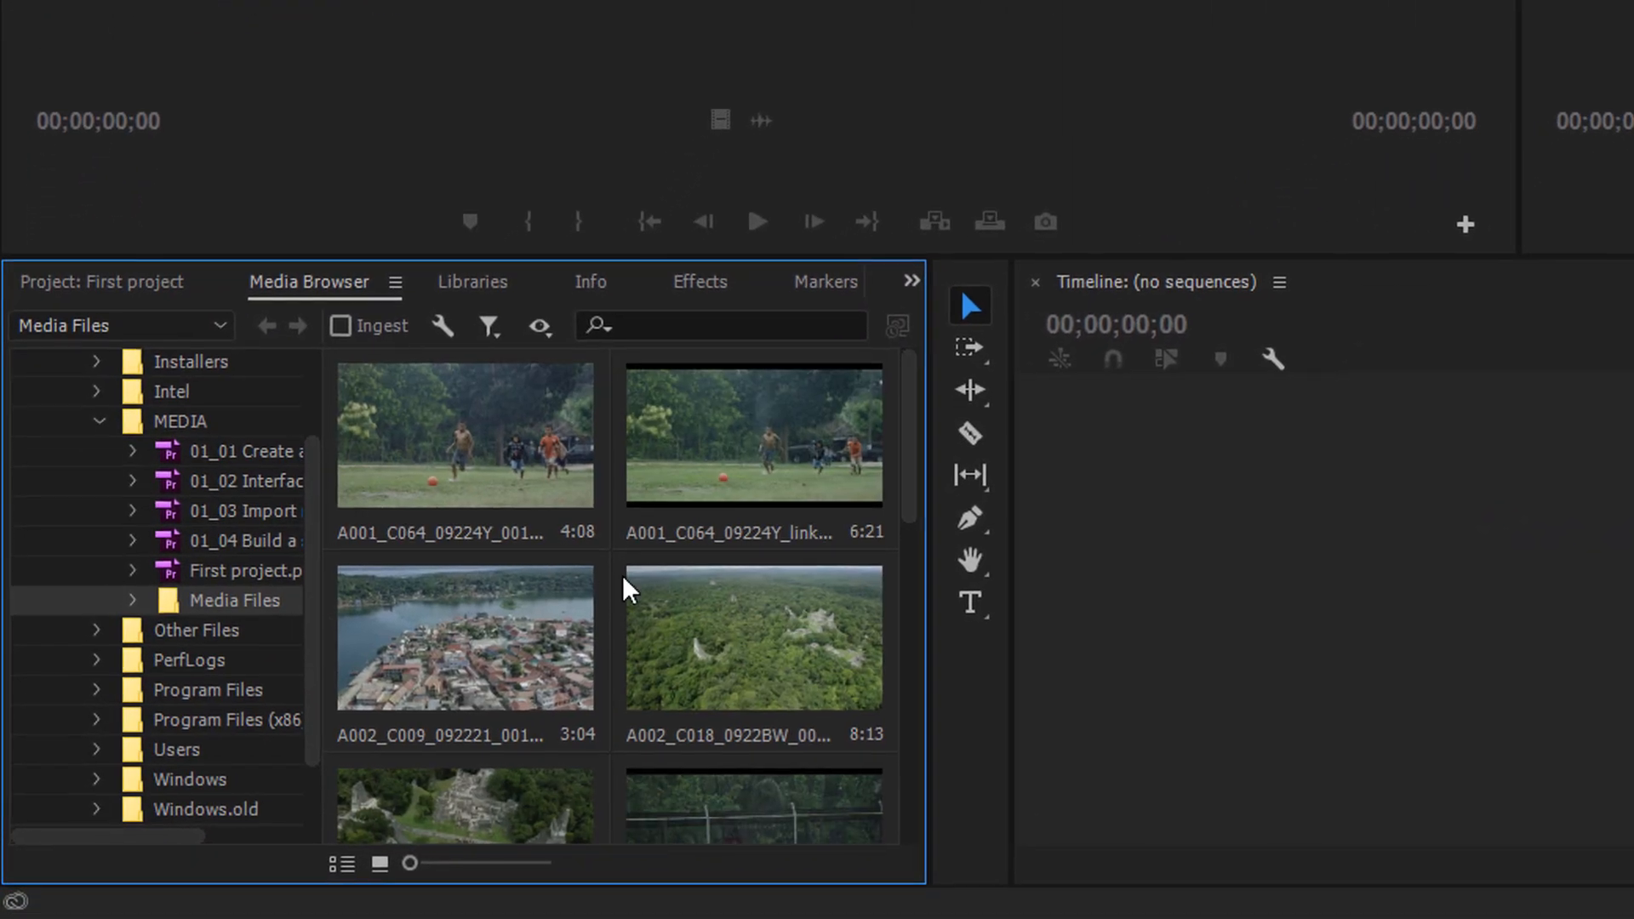
mouse_move(901, 449)
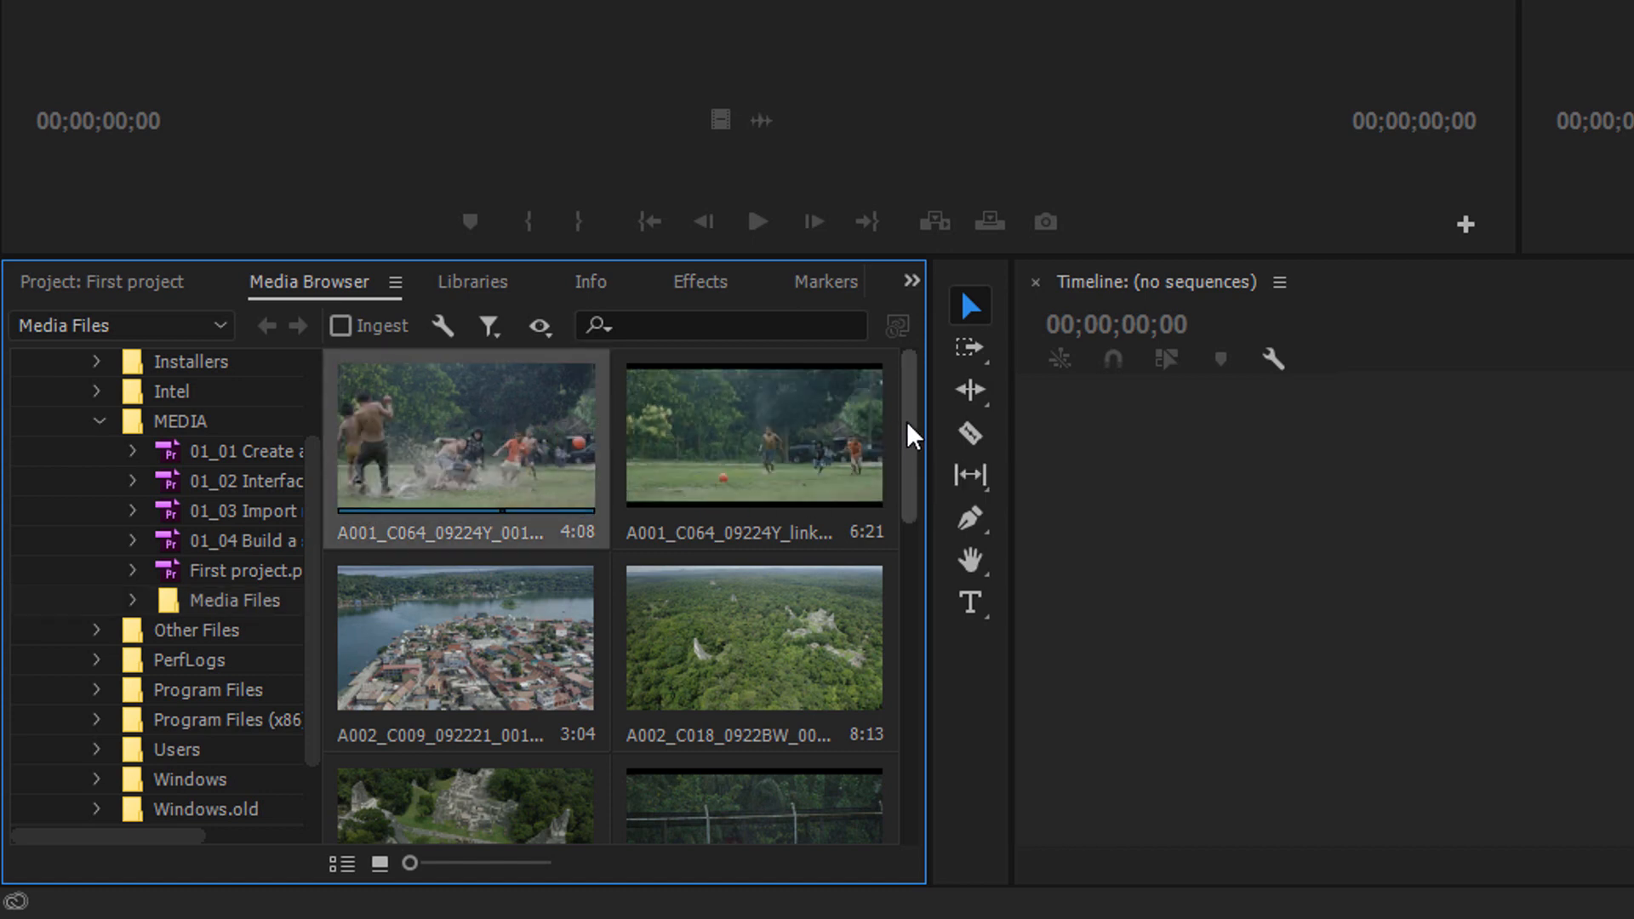
scroll("down", 3)
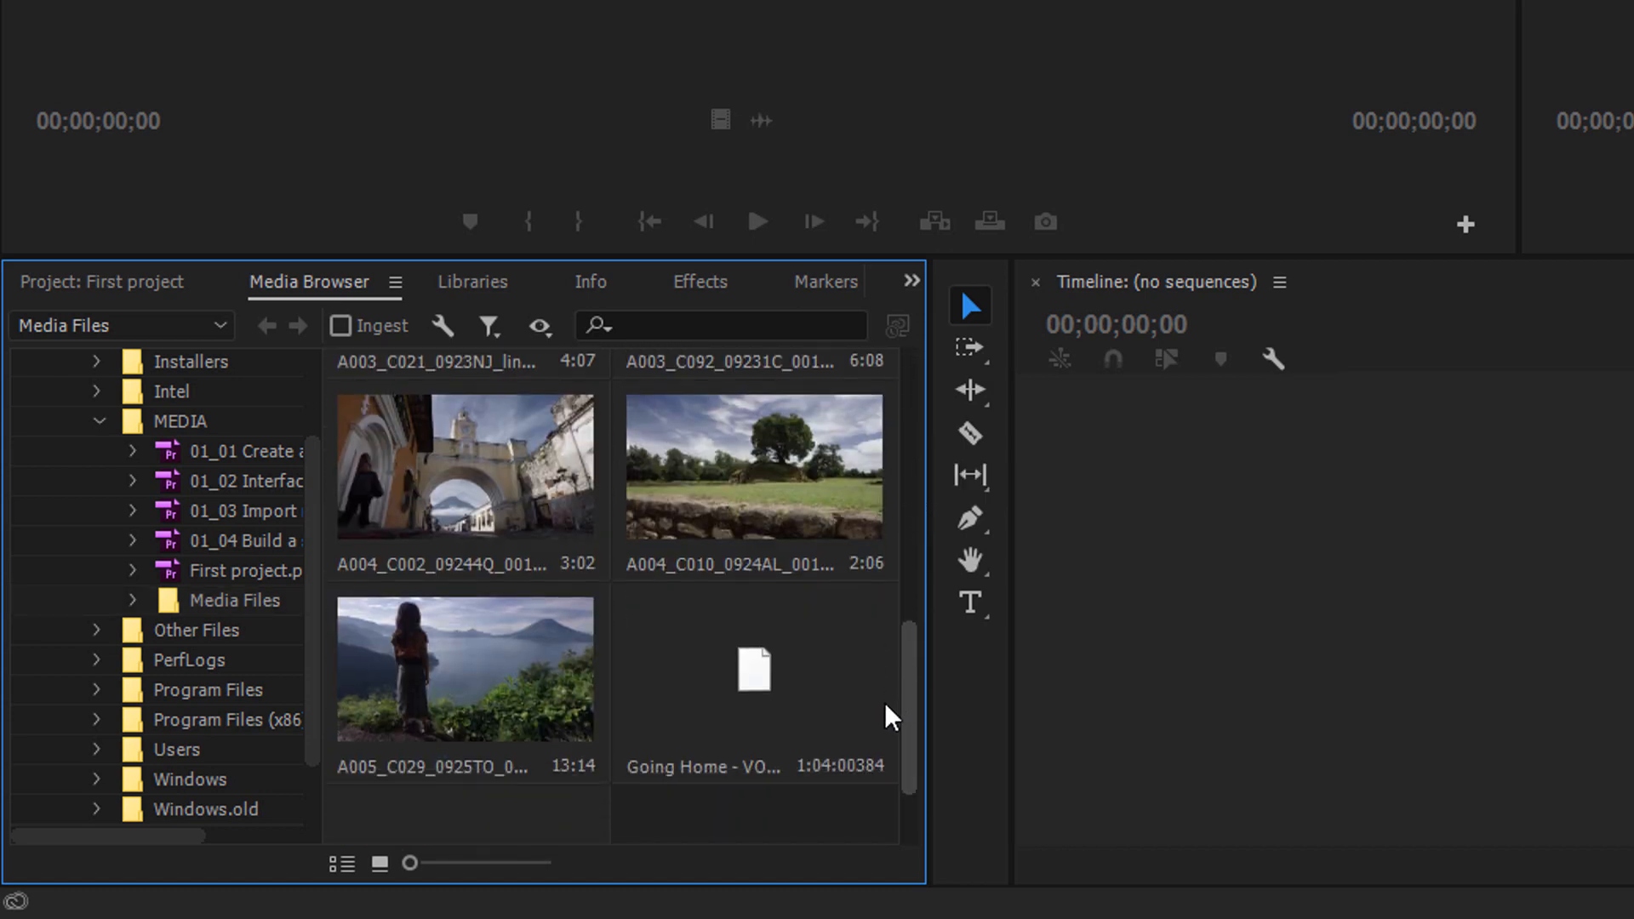
scroll("down", 3)
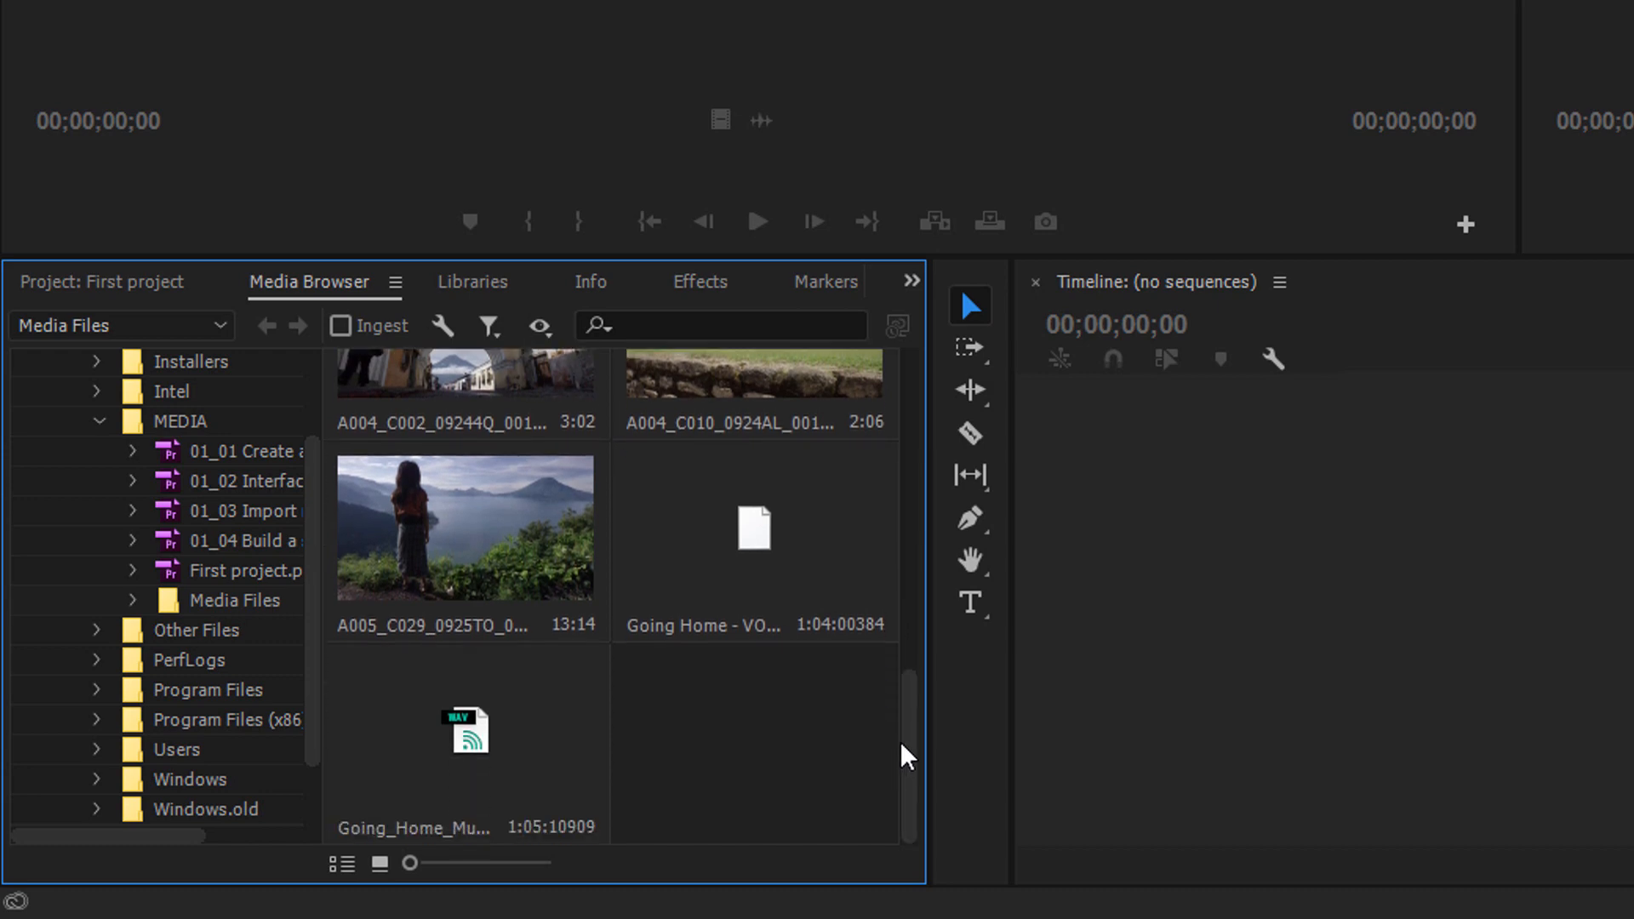
mouse_move(775, 741)
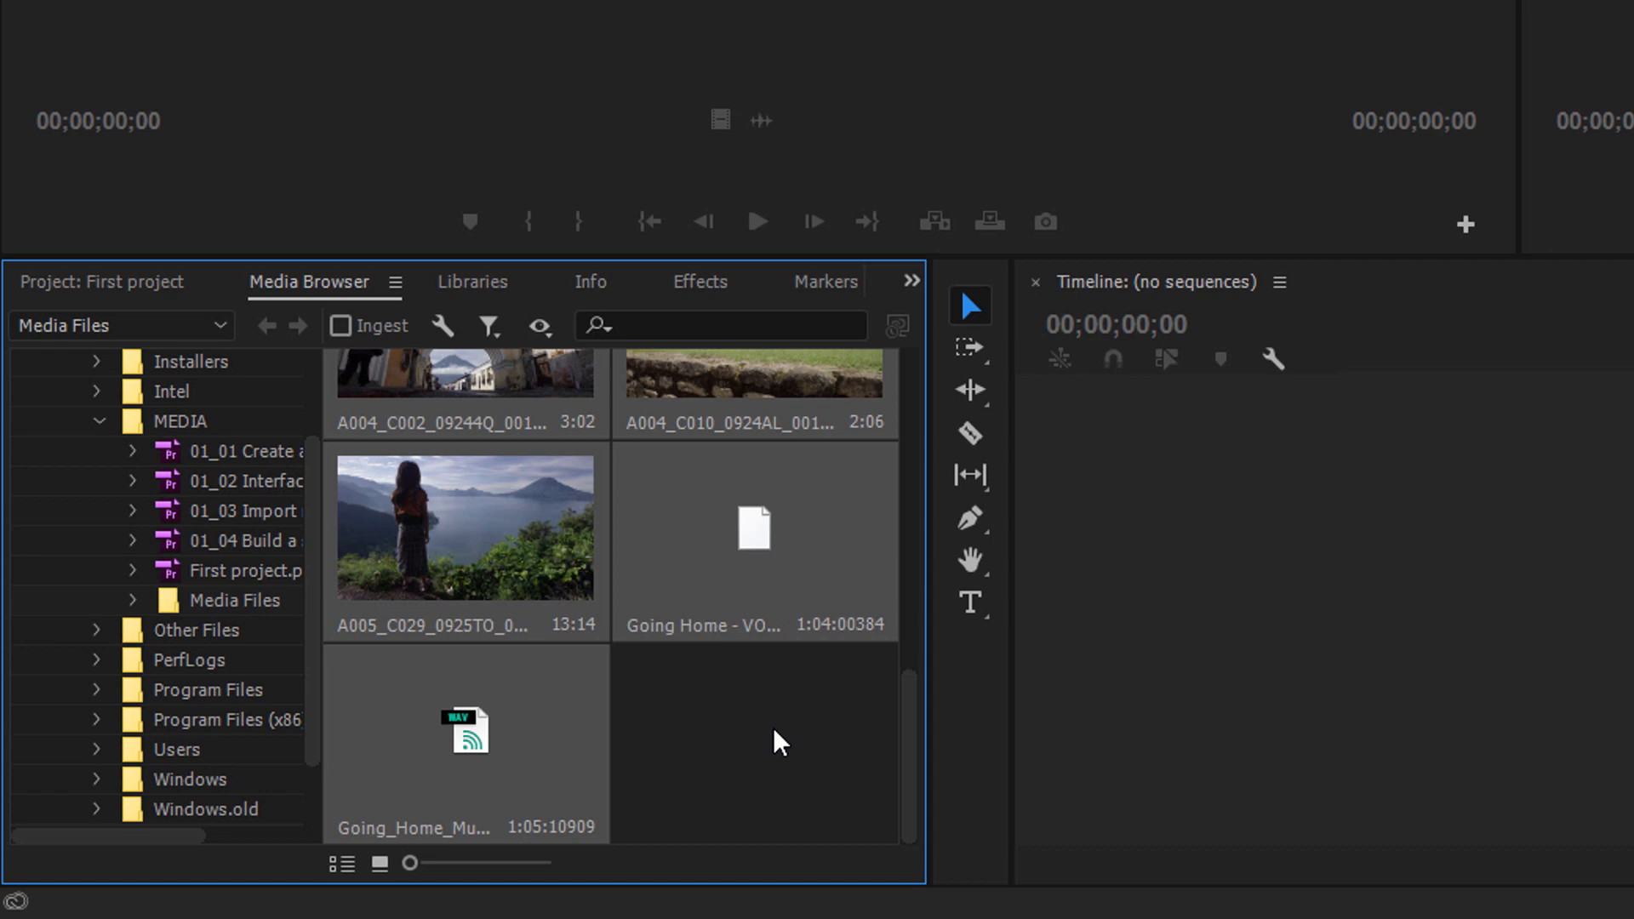
mouse_move(797, 720)
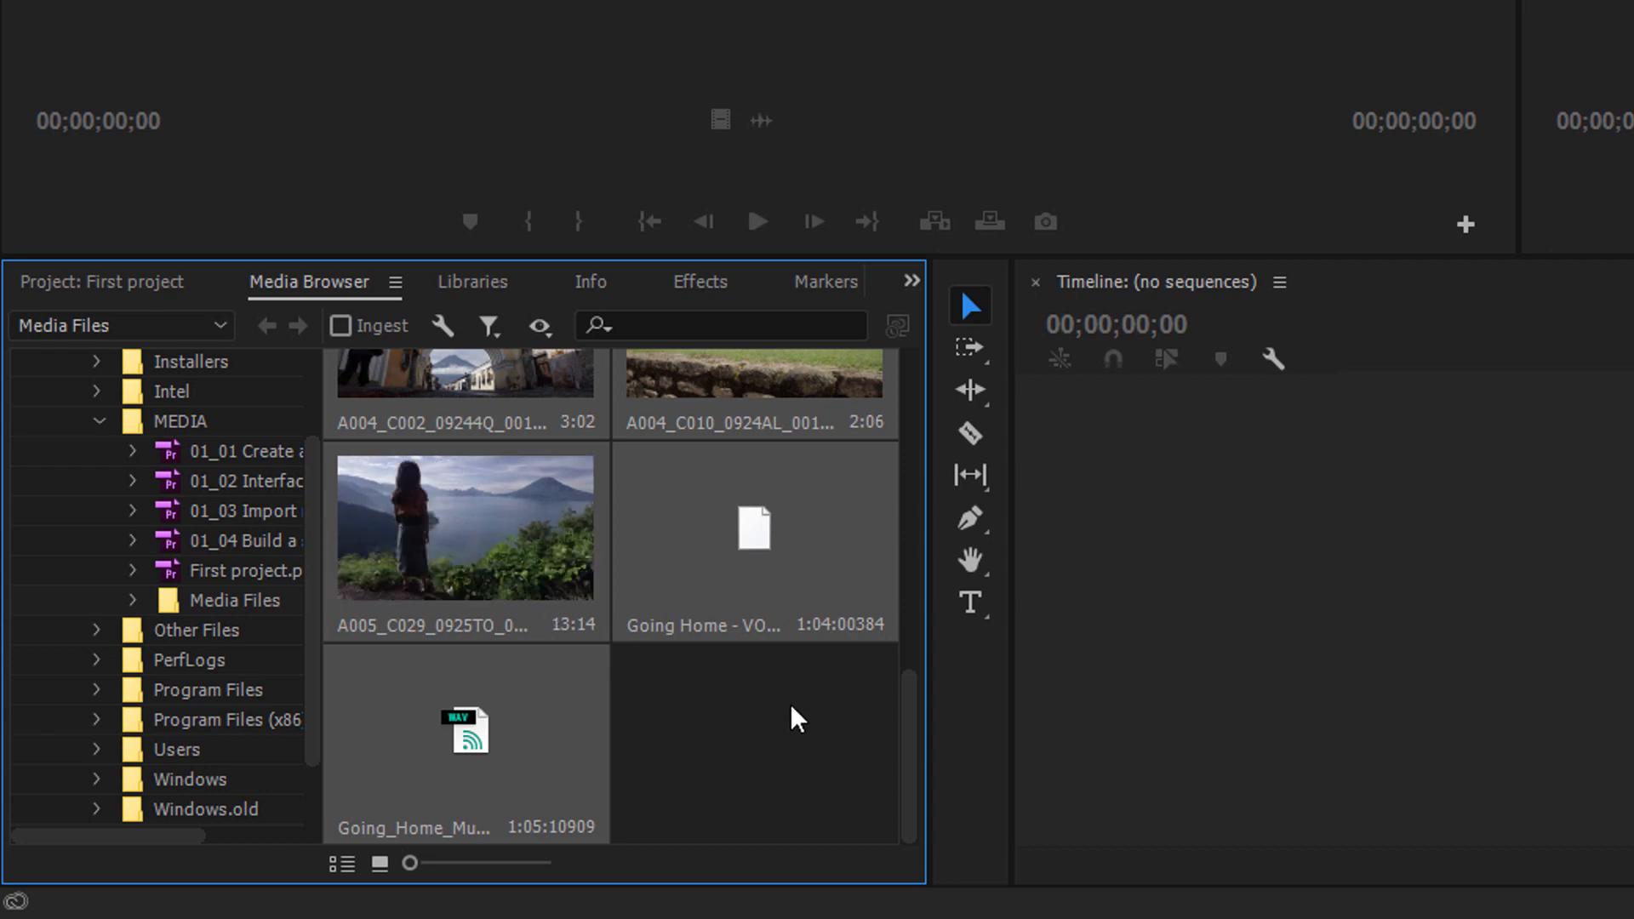
mouse_move(743, 599)
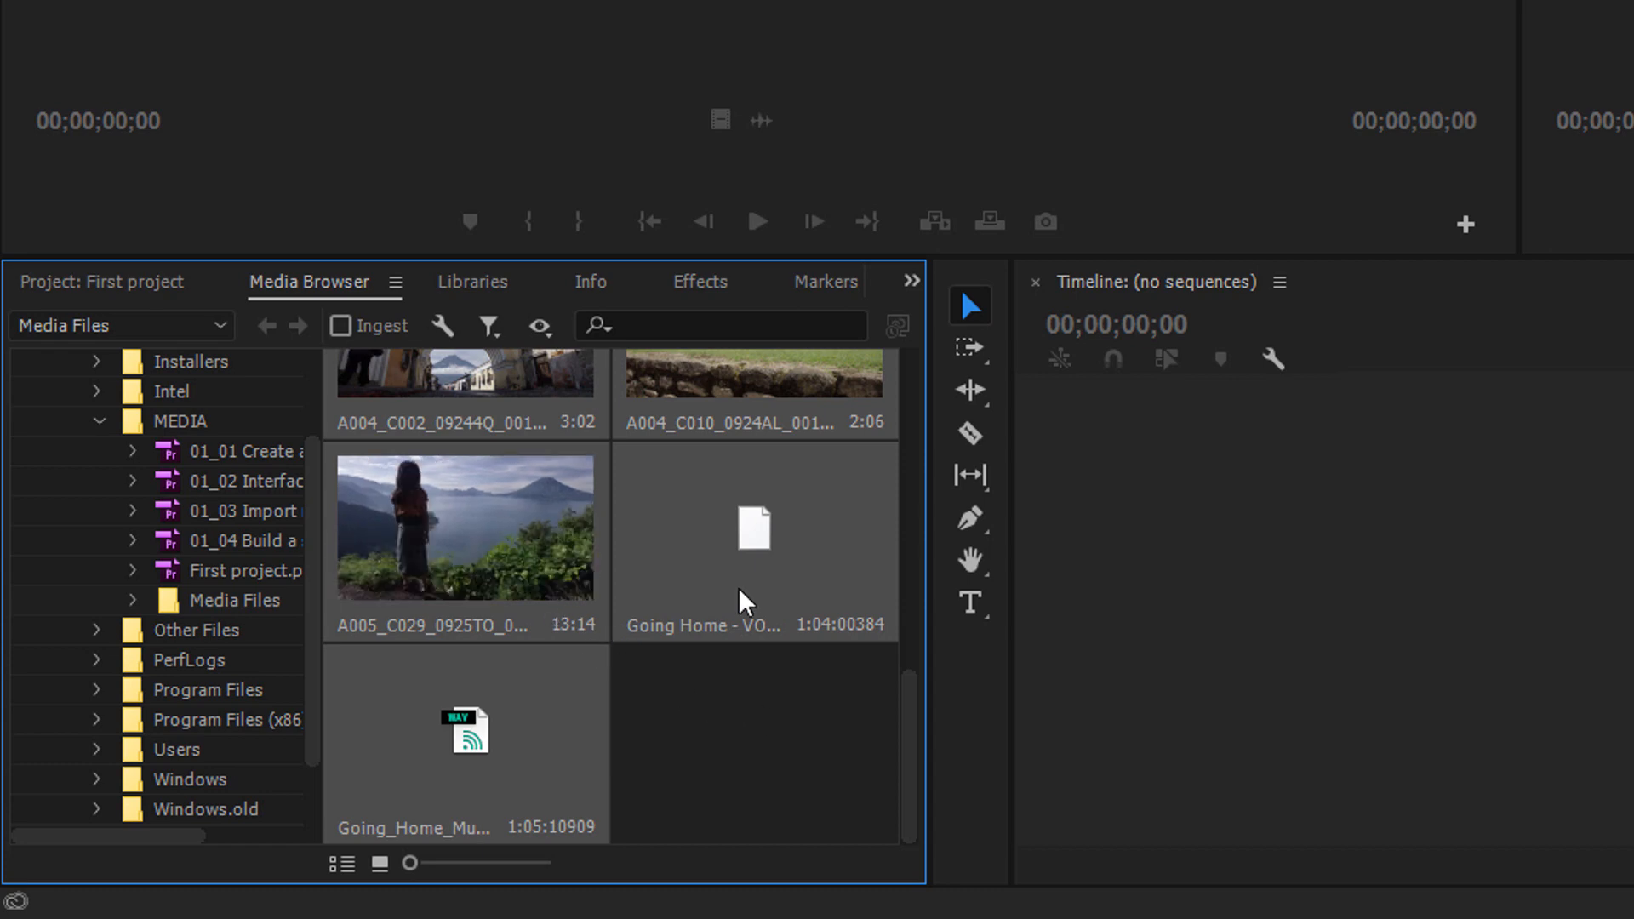
right_click(752, 530)
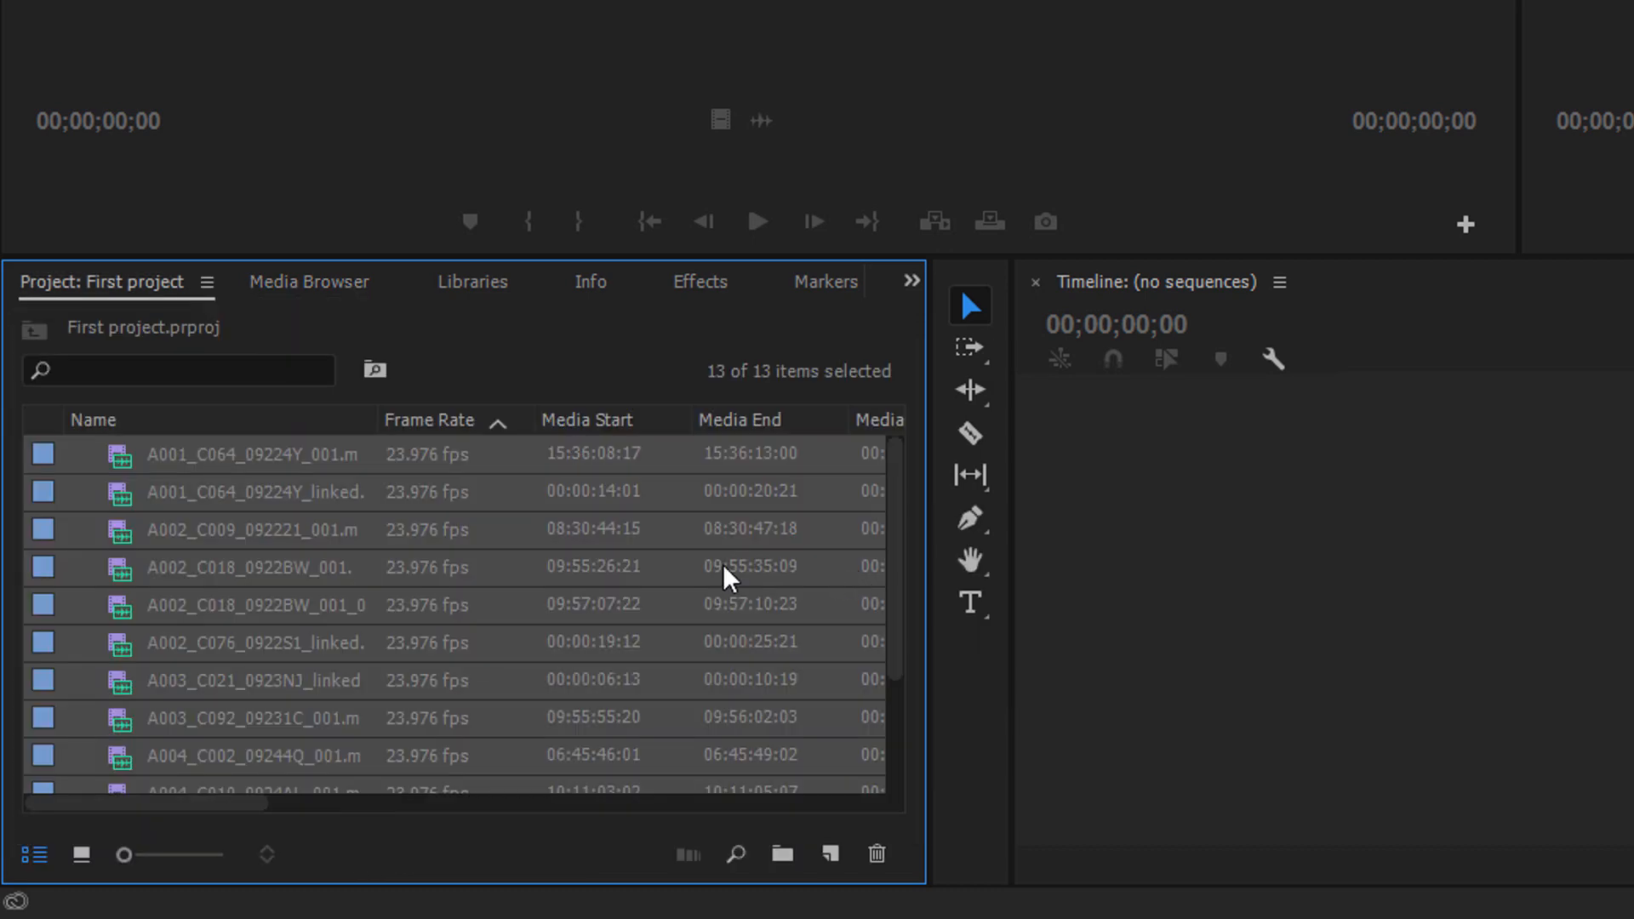
Preview A002_C018_0922BW_001.mp4, the jungle ruins aerial, in the Source Monitor.
left_click(251, 568)
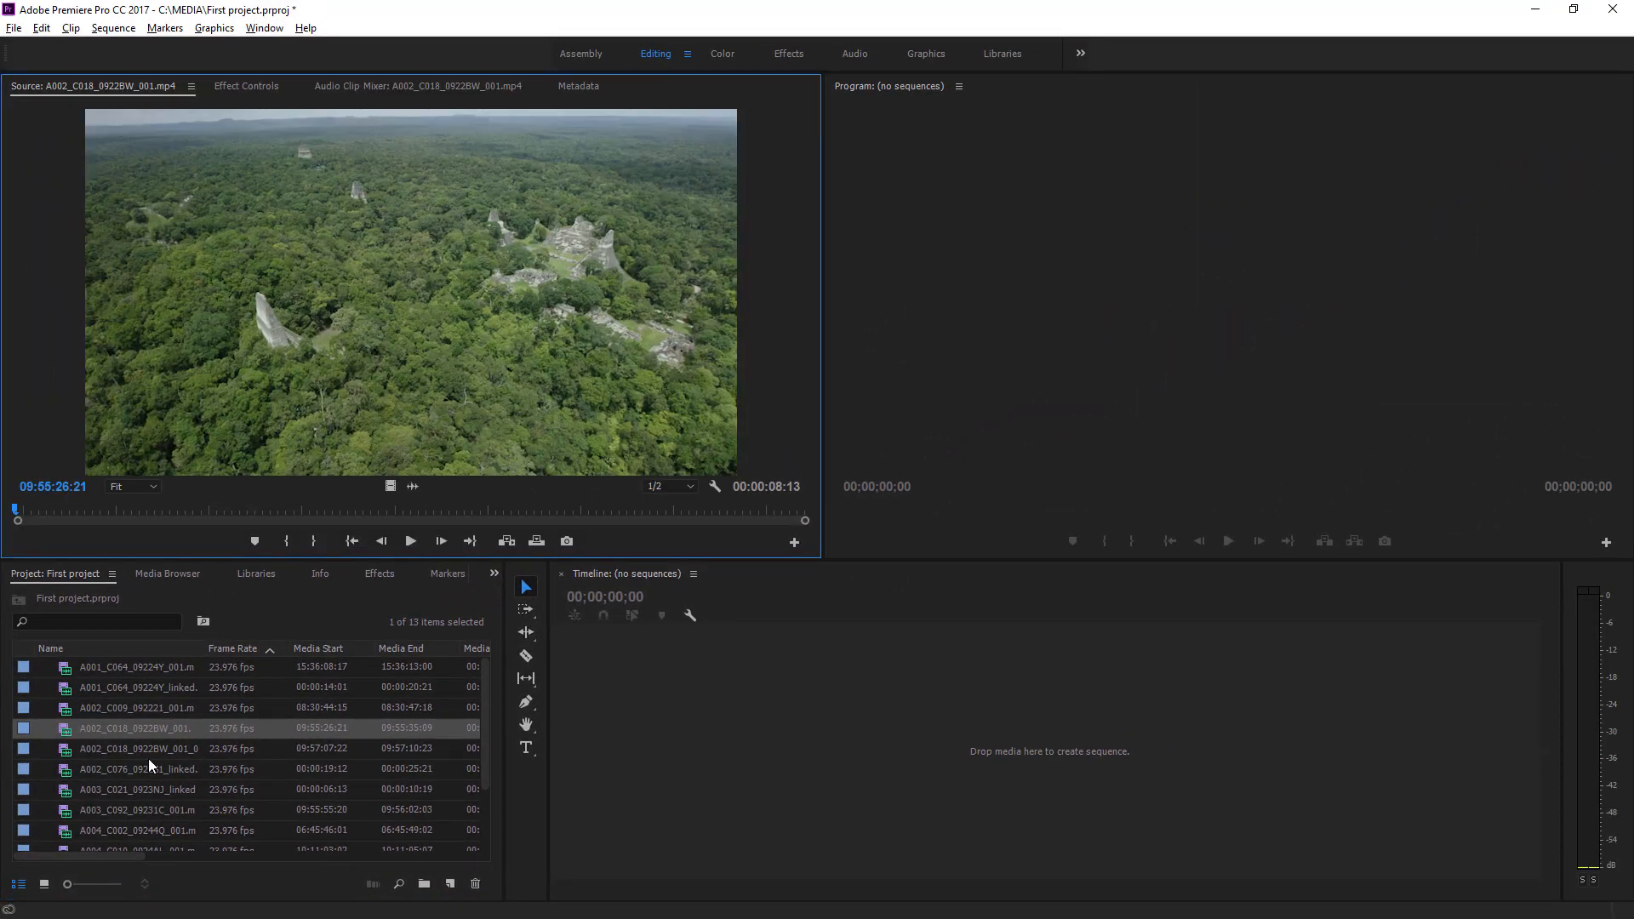
mouse_move(200, 770)
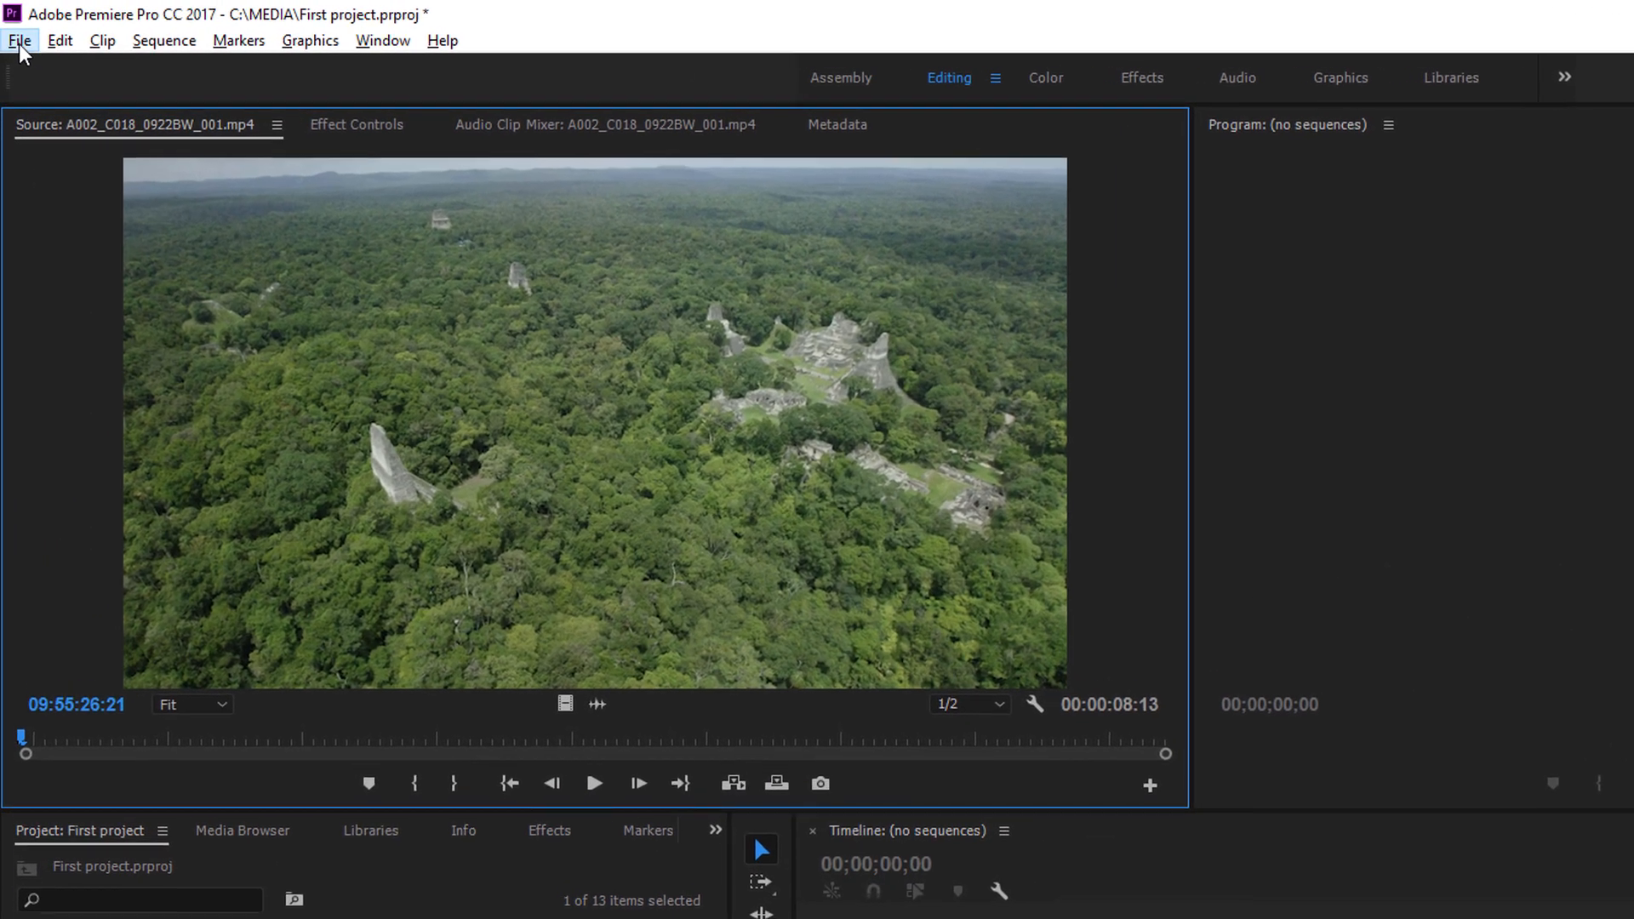
Close First project, saving changes, back to the Start screen.
left_click(15, 40)
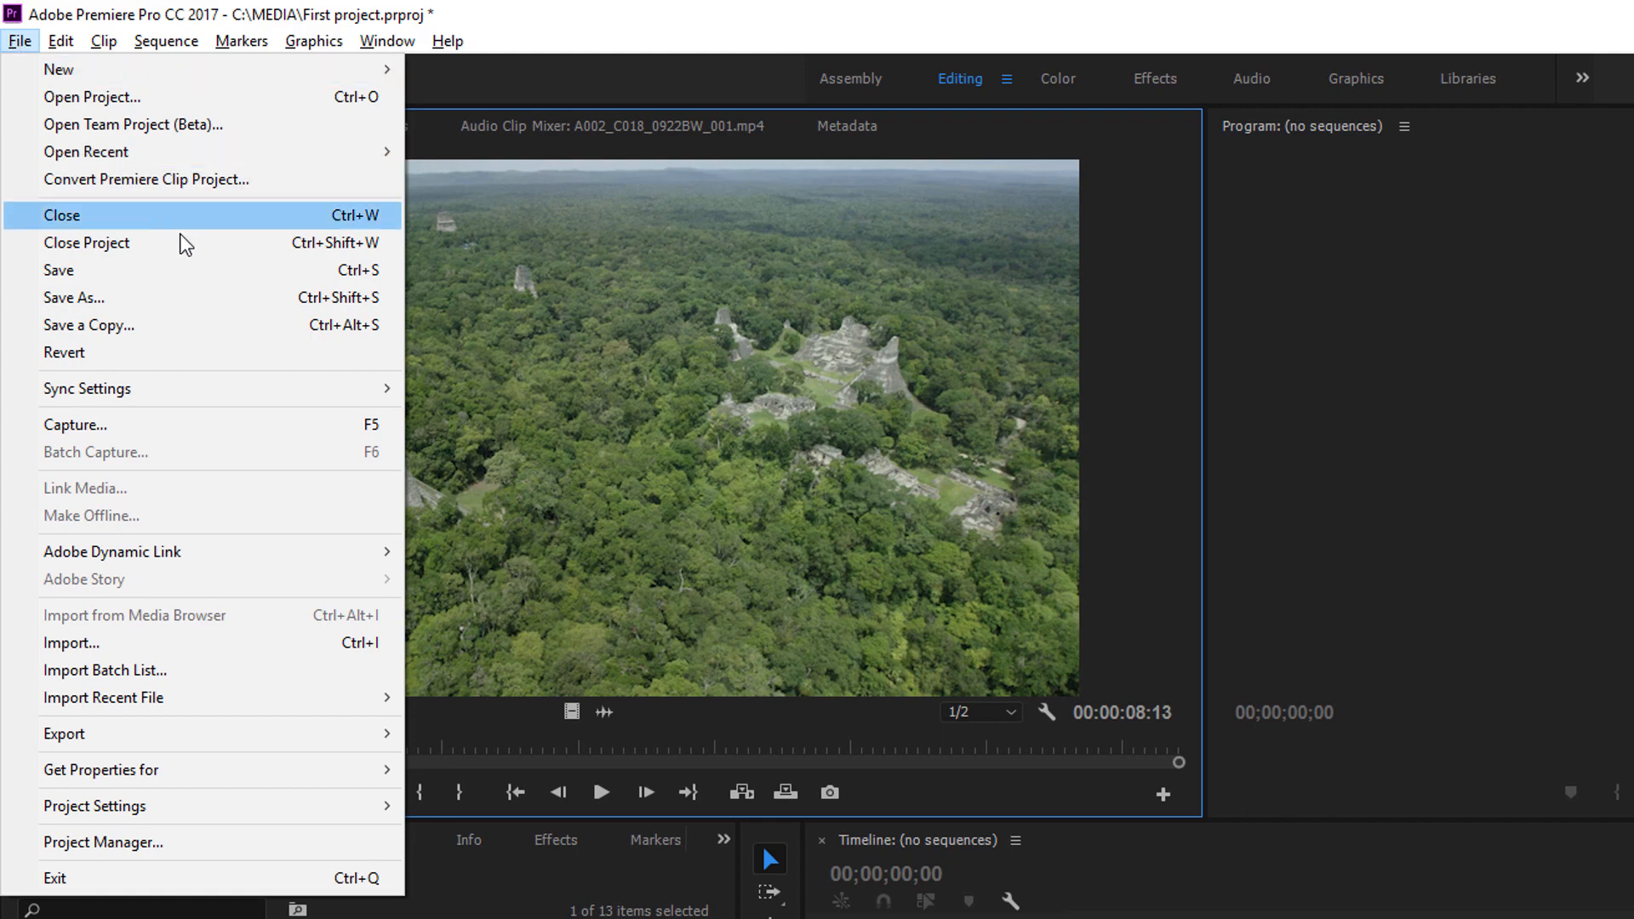
left_click(60, 216)
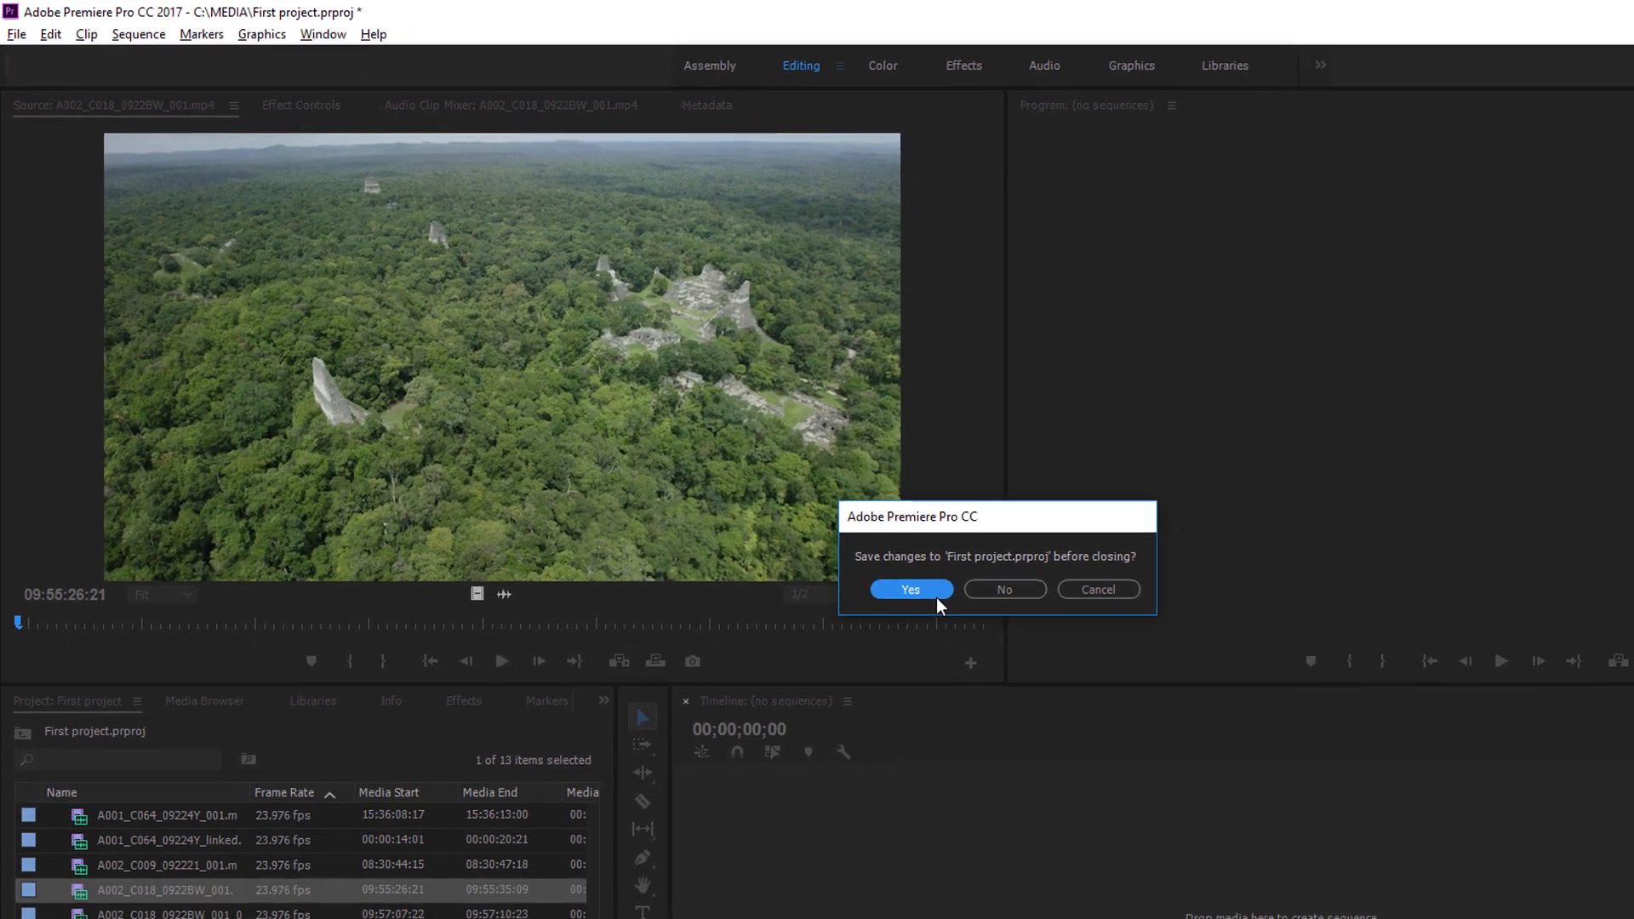
left_click(911, 589)
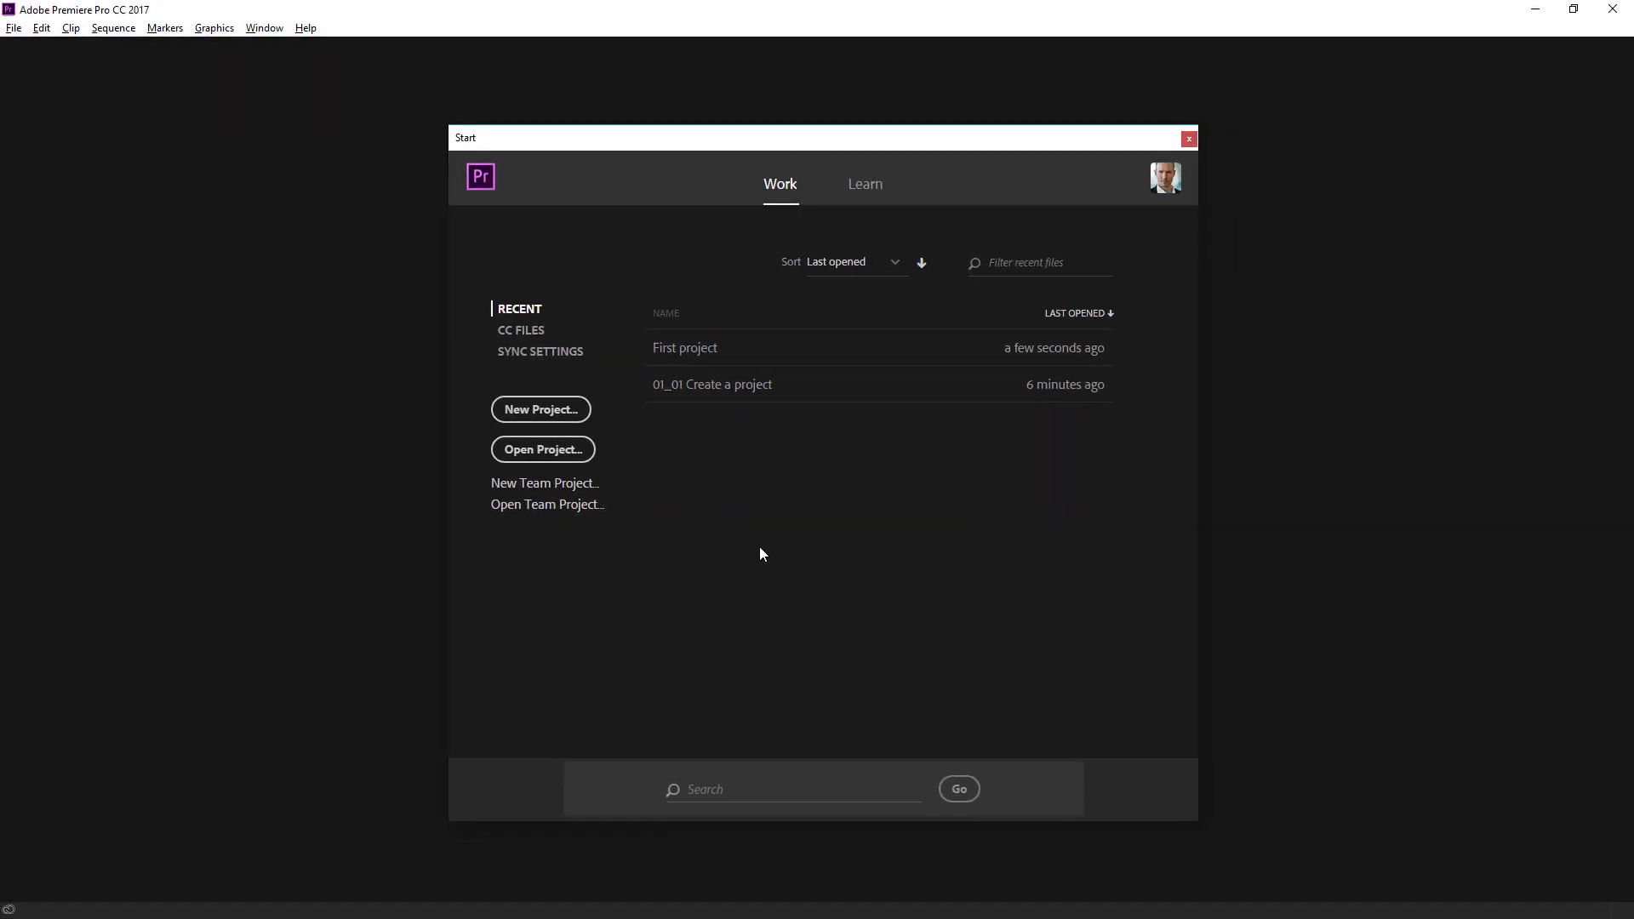